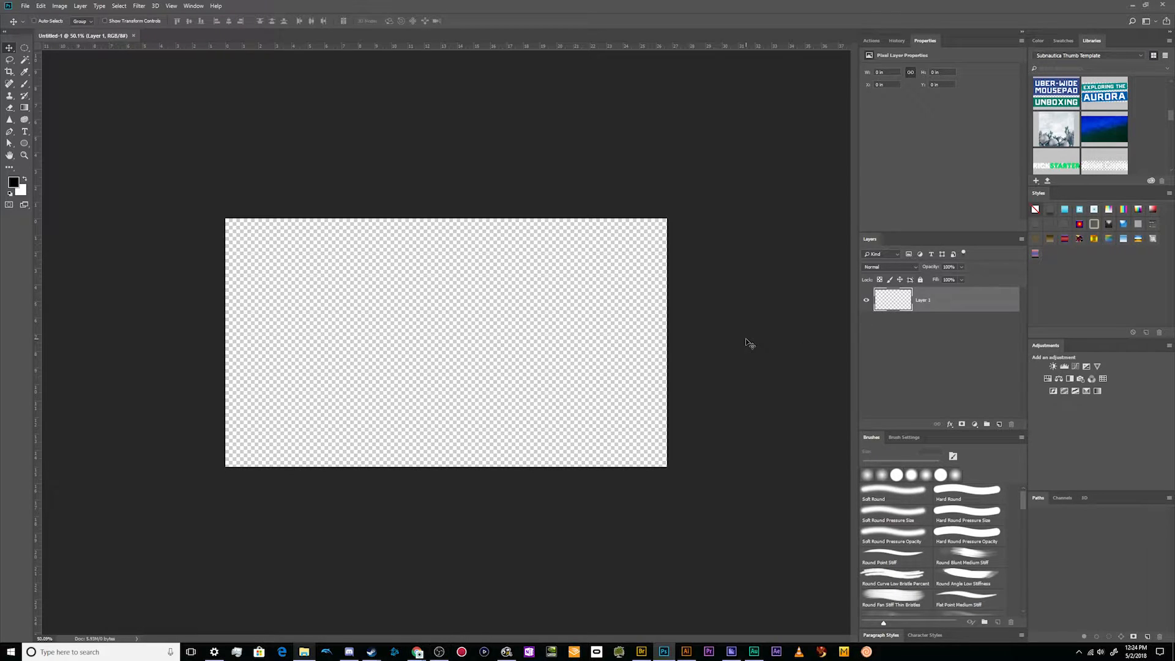
mouse_move(579, 333)
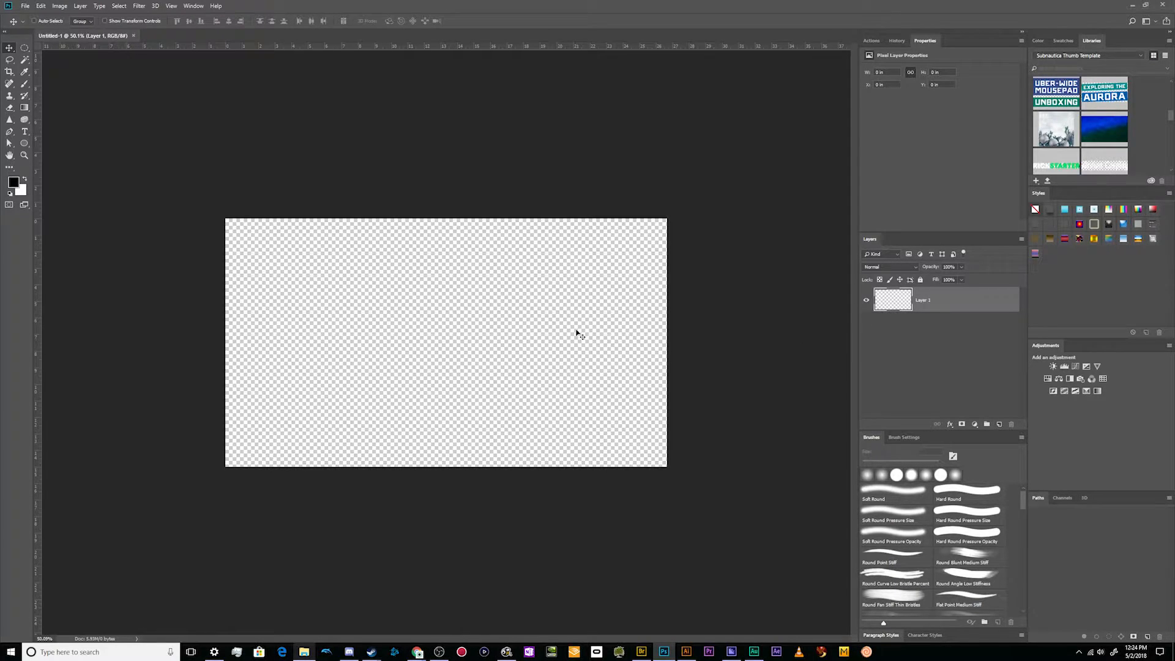
mouse_move(220, 111)
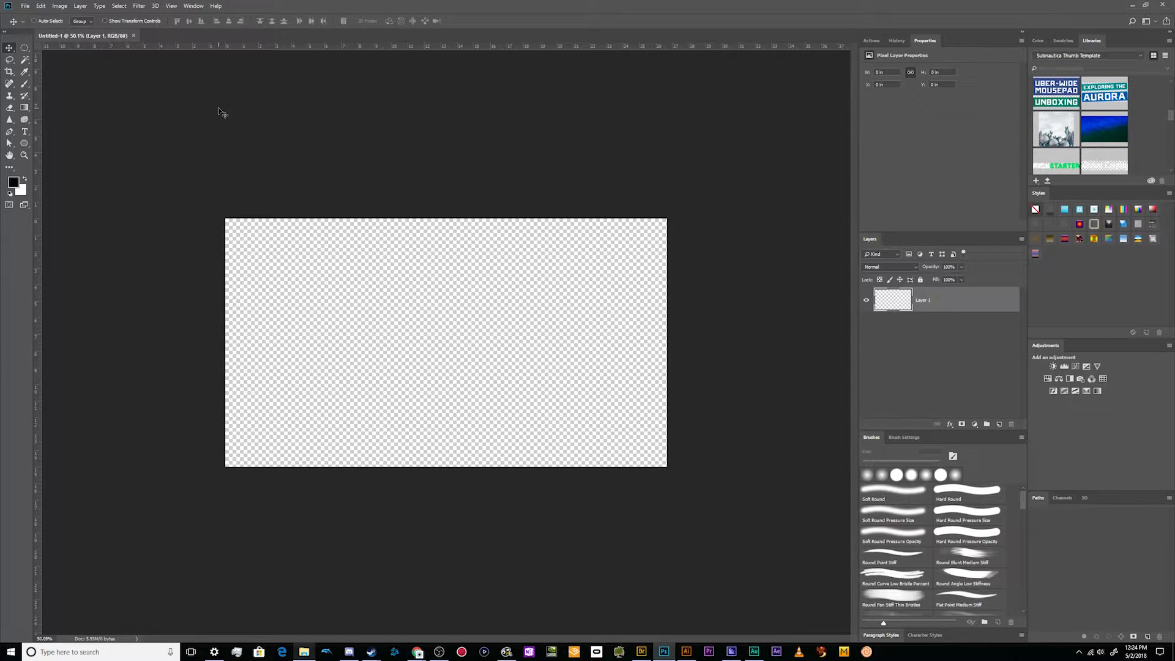
mouse_move(135, 36)
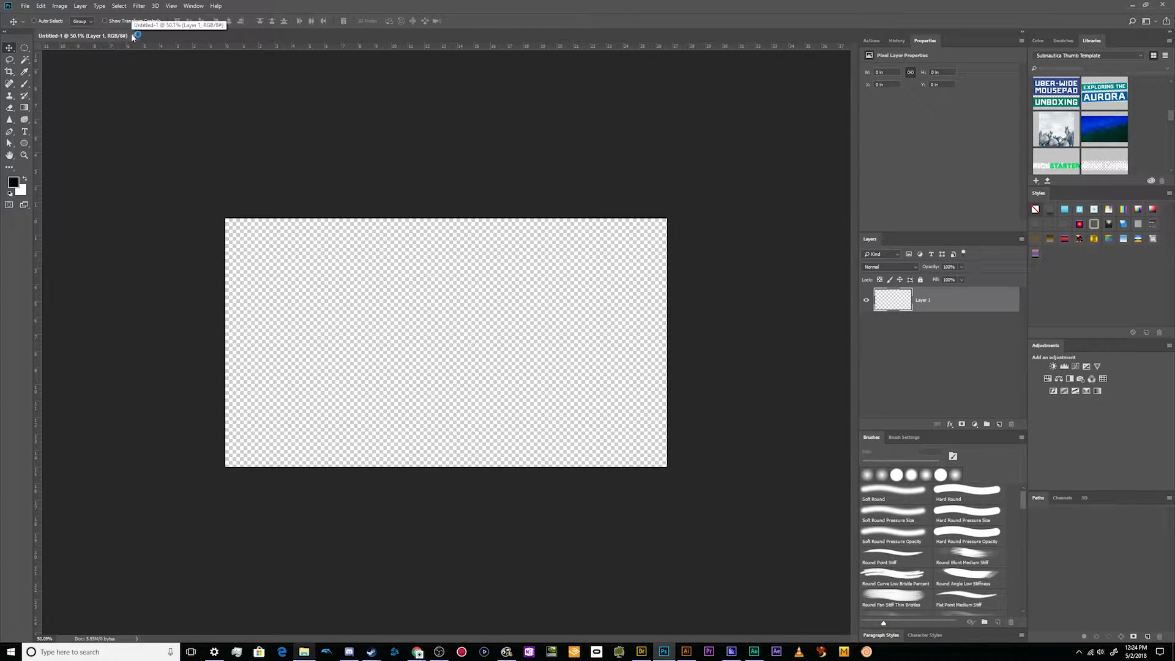
mouse_move(133, 145)
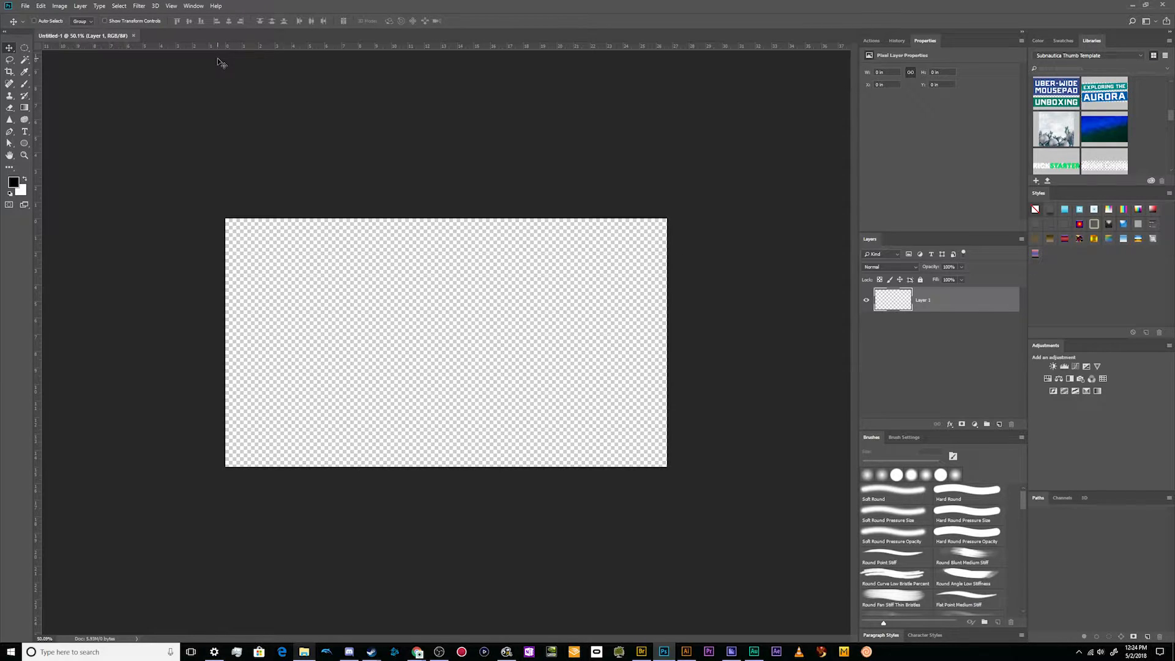
mouse_move(267, 194)
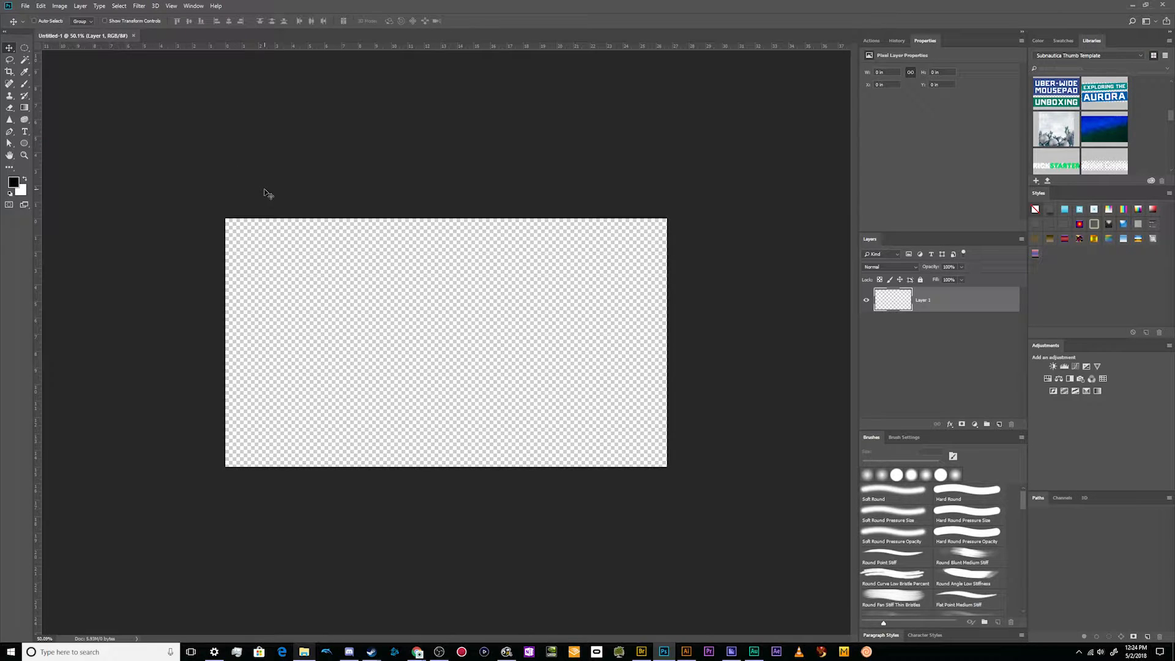
mouse_move(154, 156)
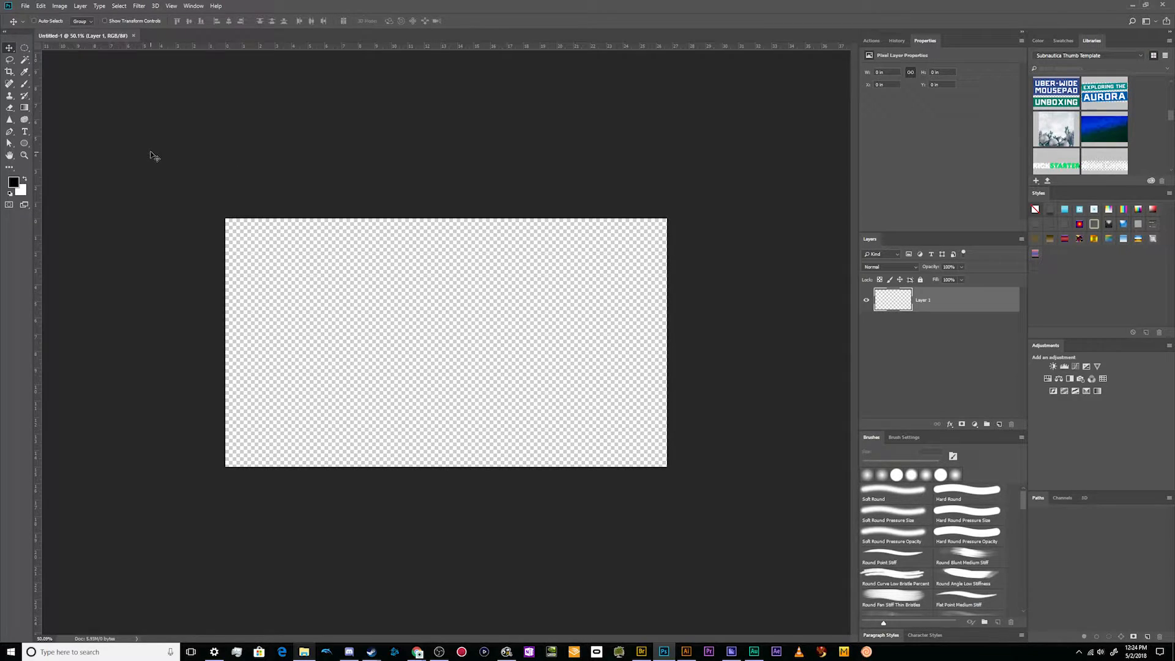
mouse_move(290, 347)
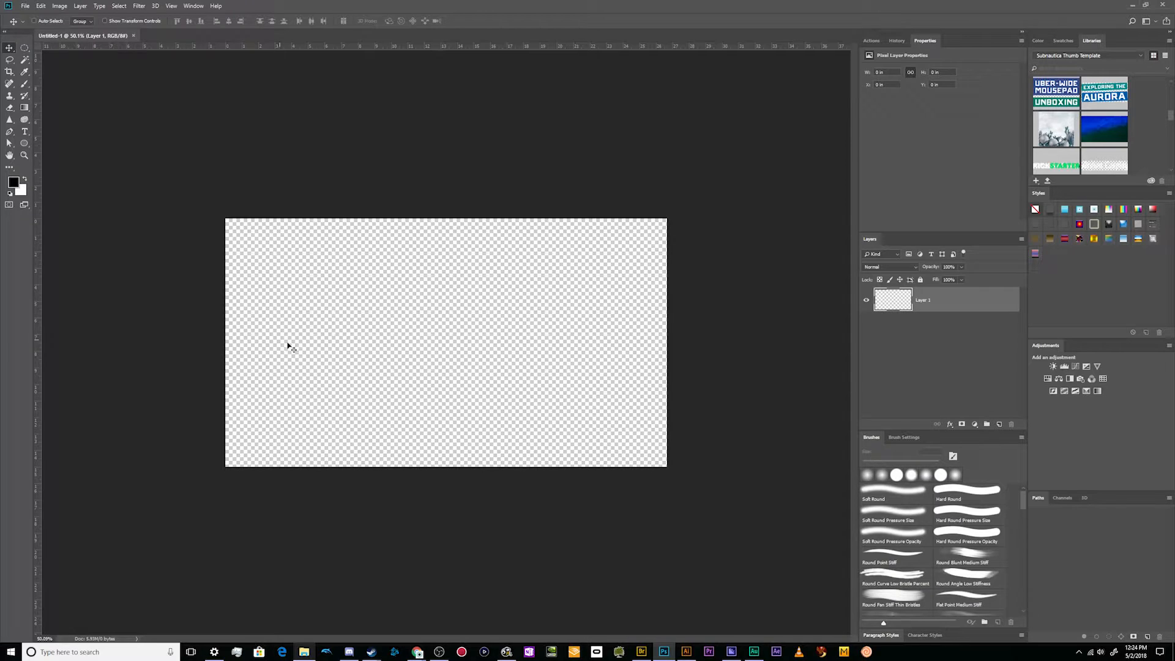
mouse_move(408, 315)
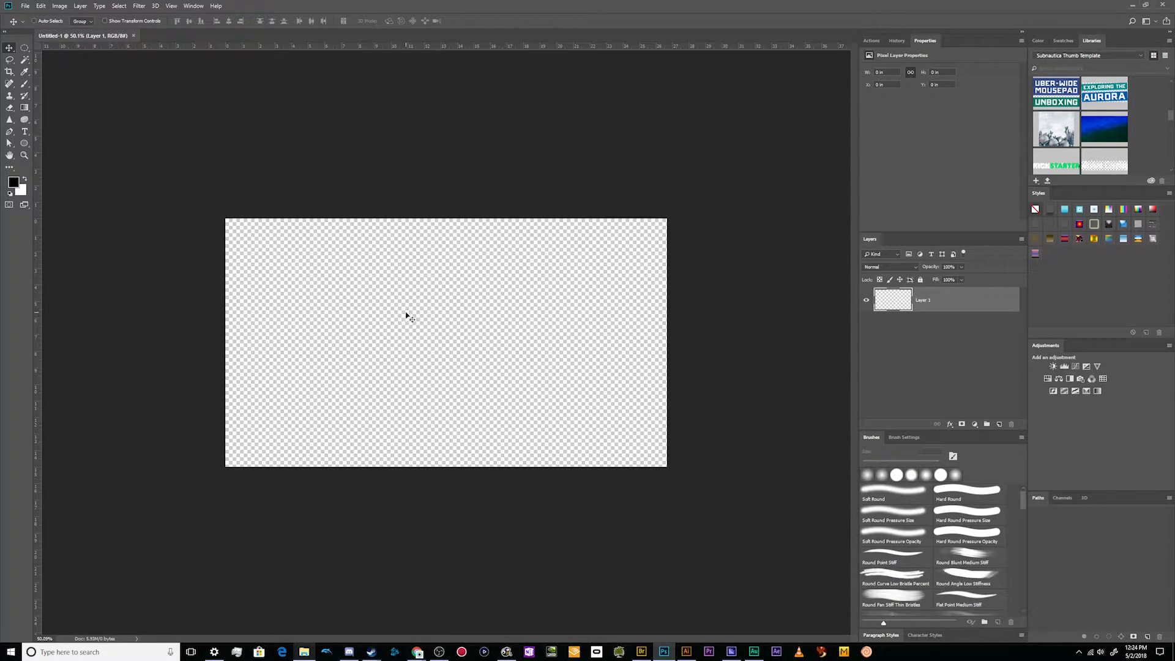
mouse_move(26, 9)
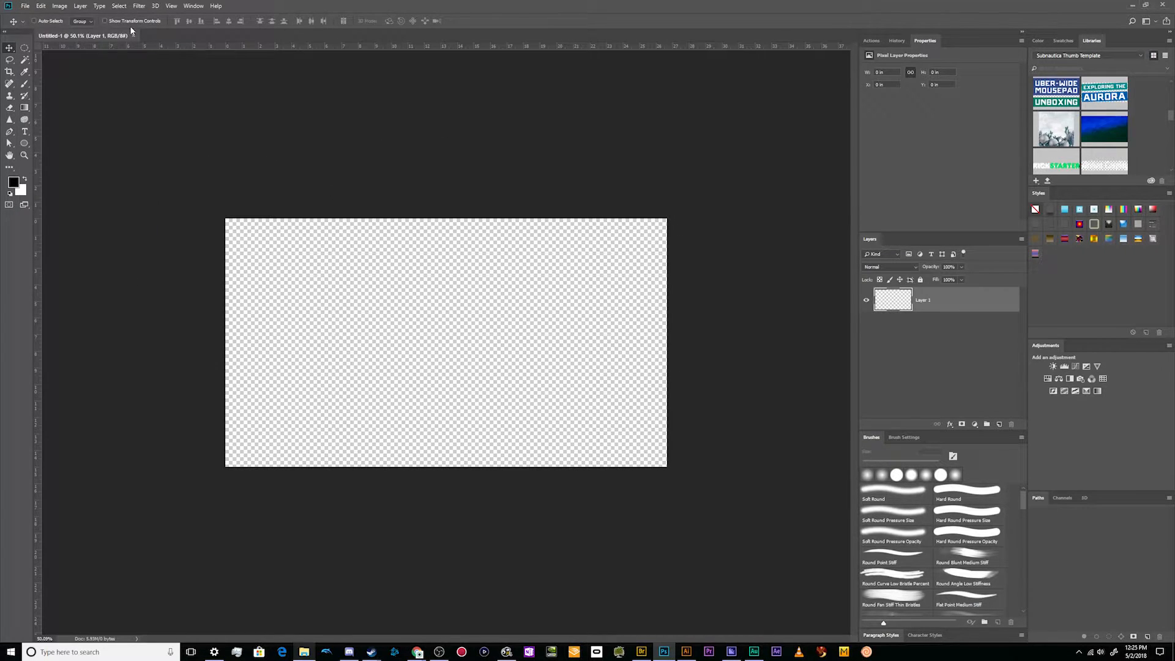
mouse_move(281, 144)
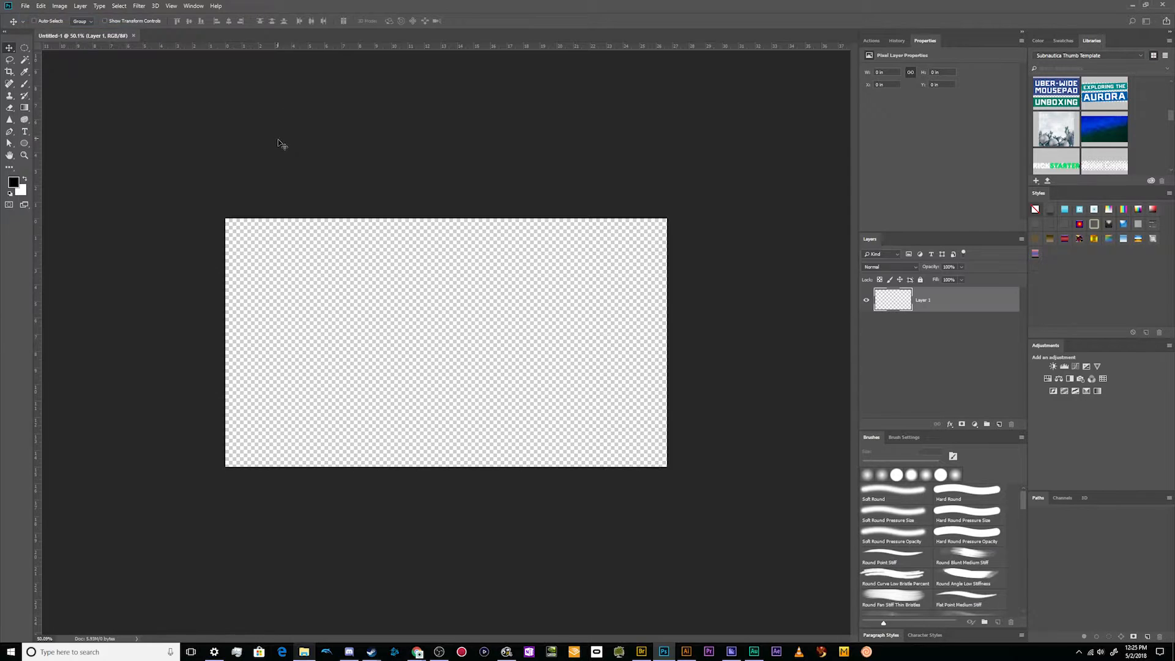
Start a new document from the 1920 × 1080 recent preset at 72 ppi
left_click(24, 6)
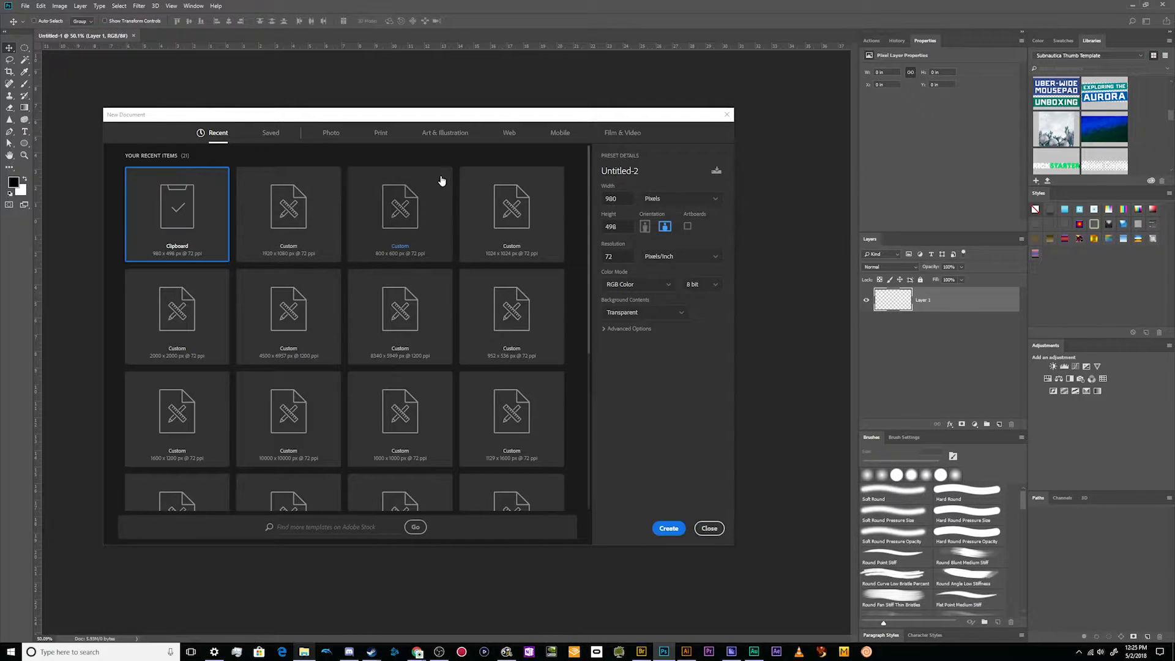
left_click(287, 214)
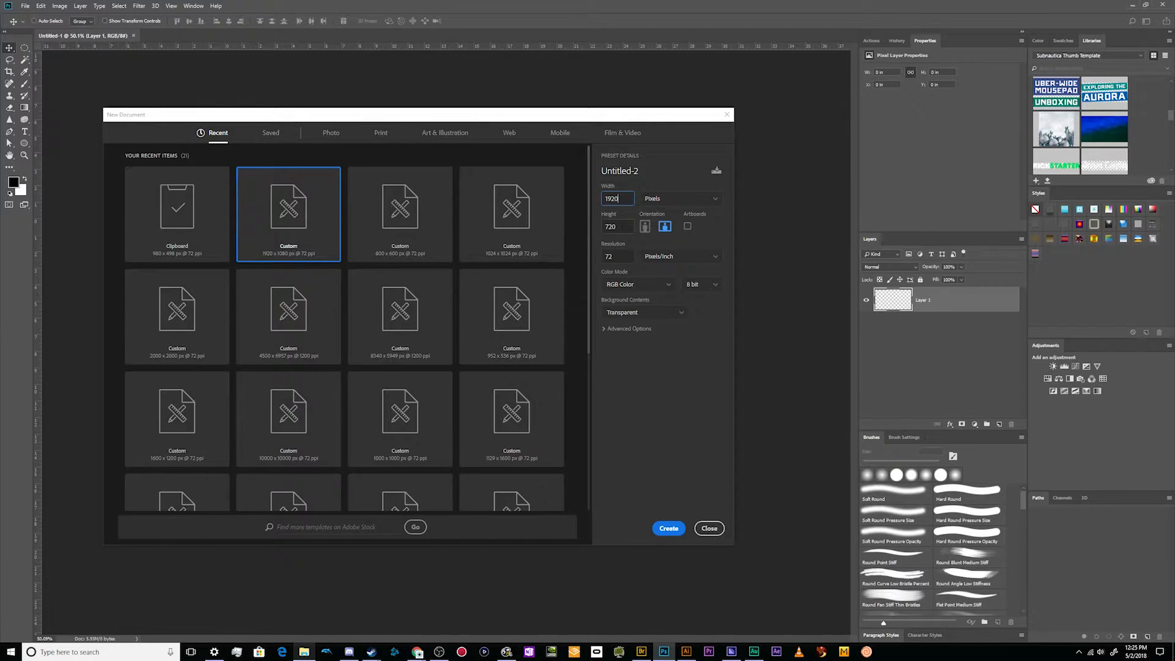
left_click(616, 226)
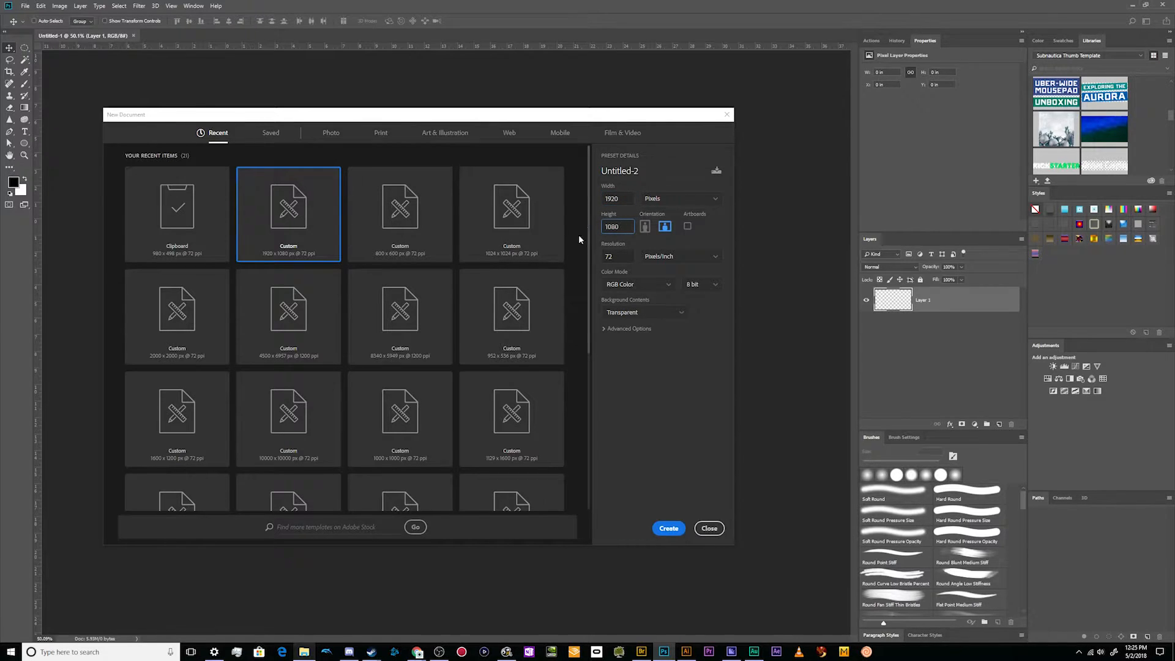
mouse_move(628, 328)
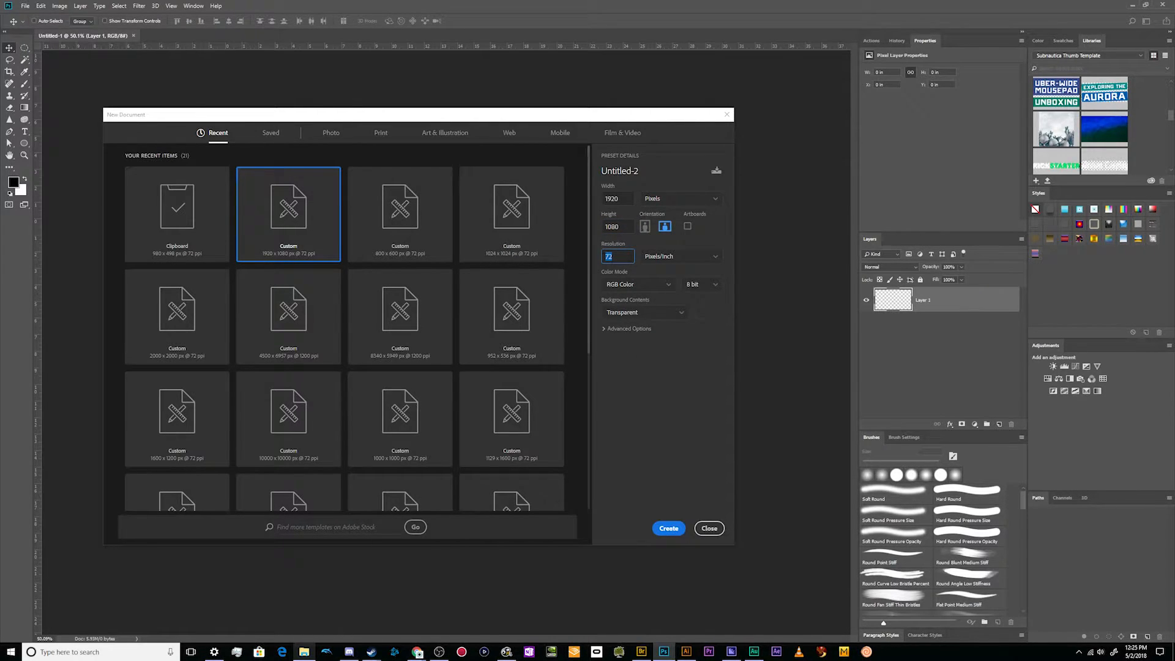
mouse_move(663, 268)
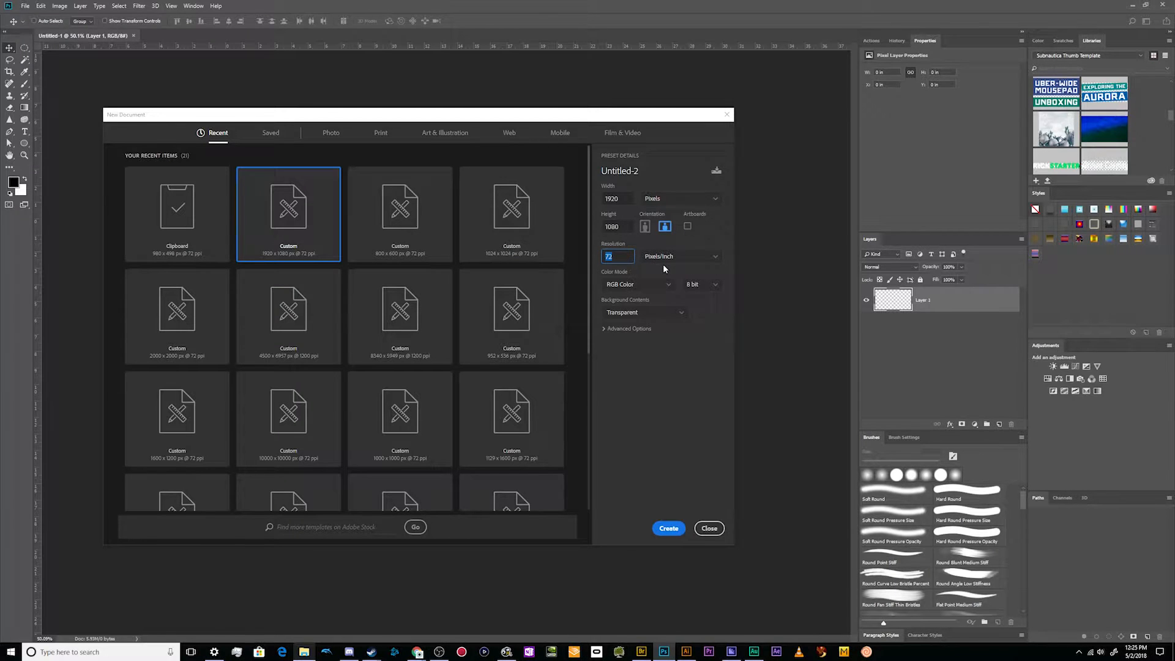
mouse_move(605, 273)
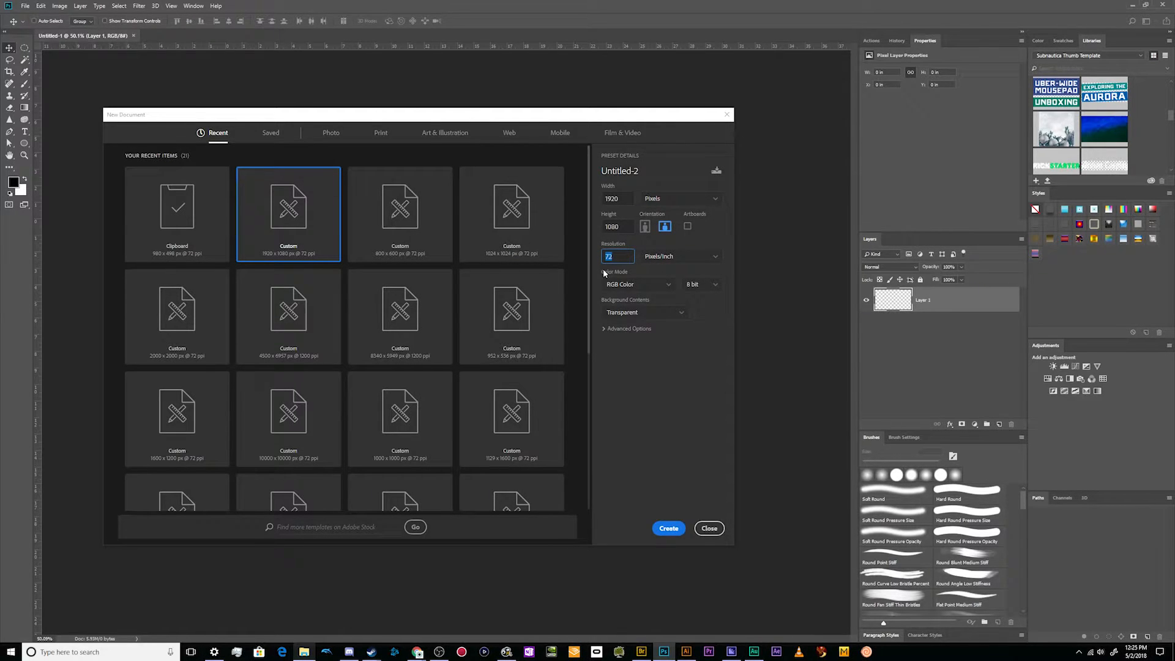
mouse_move(604, 273)
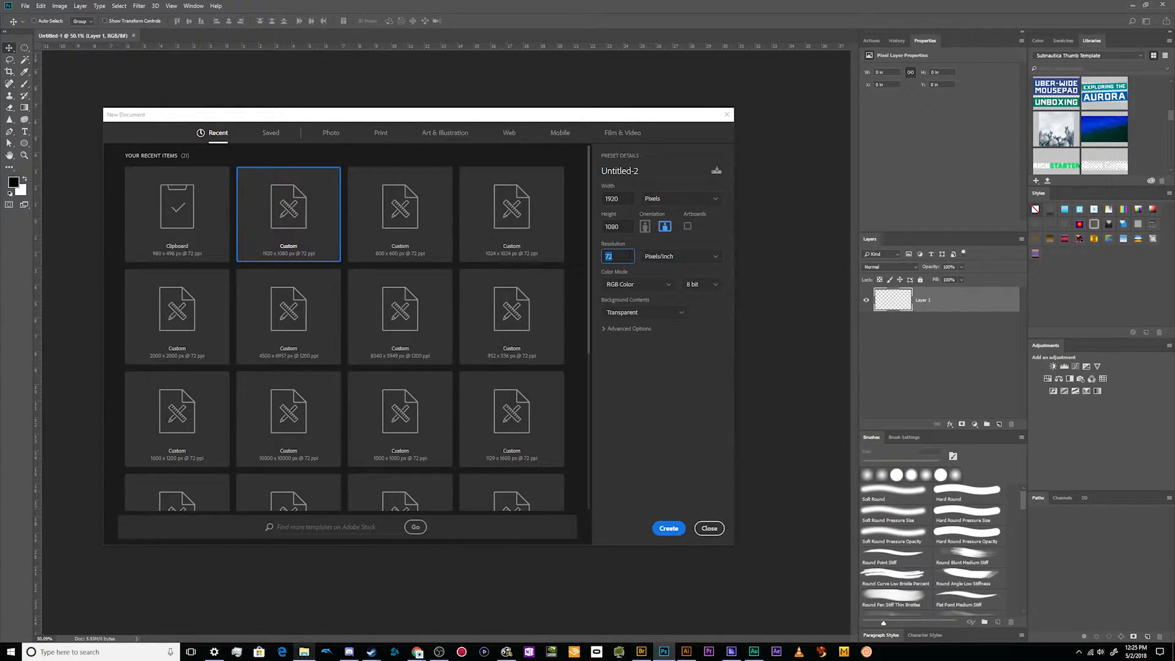
mouse_move(581, 409)
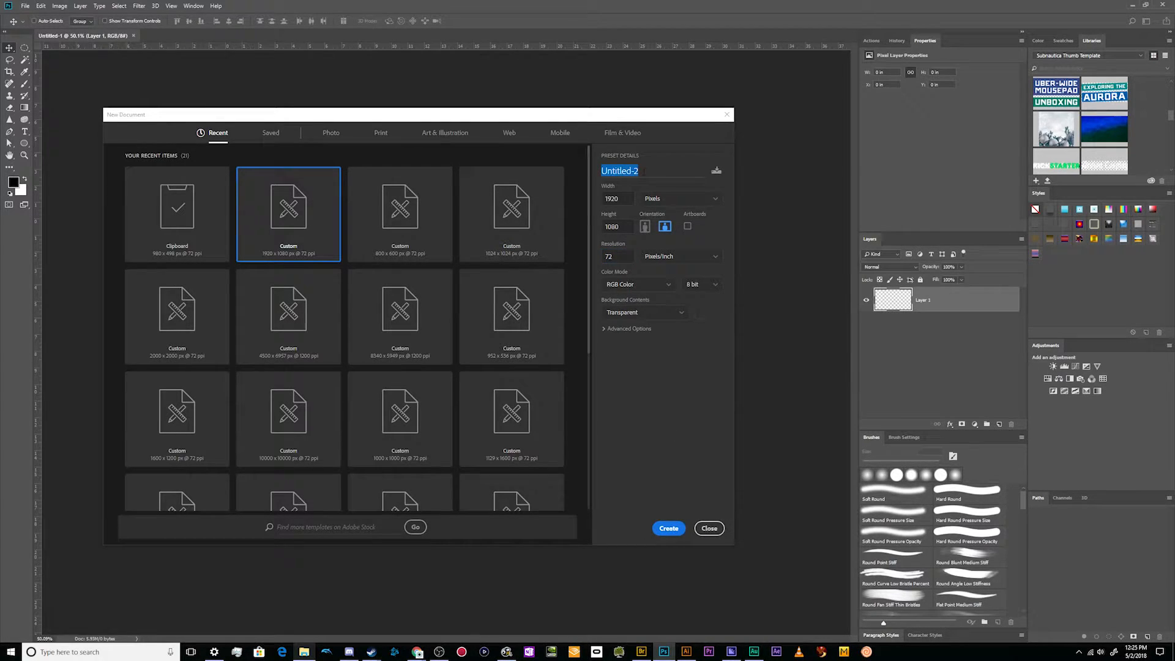
Name the document 'BOTW Thumb', keep RGB Color mode, and create it
type("BOTW")
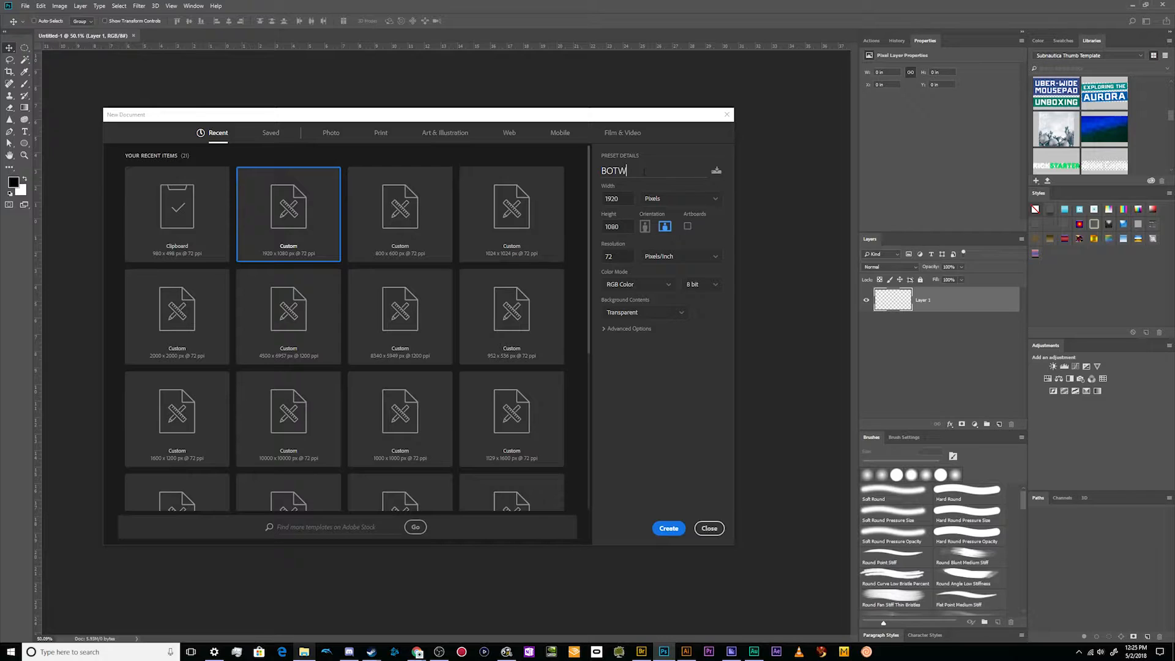
type("Thumb")
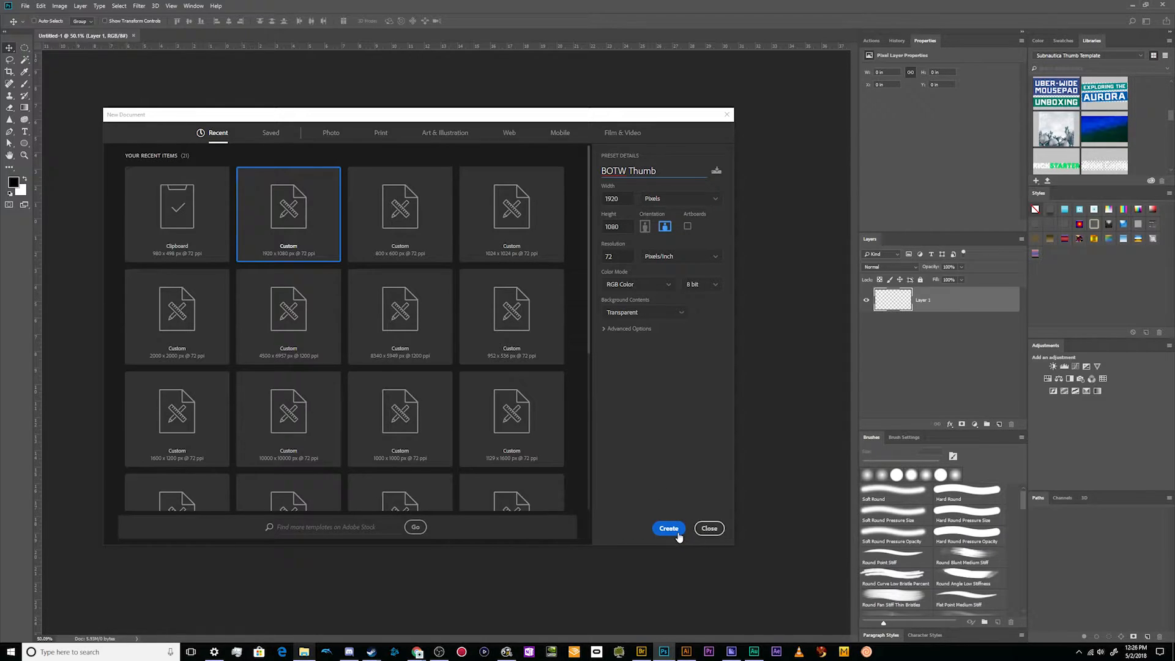
mouse_move(649, 324)
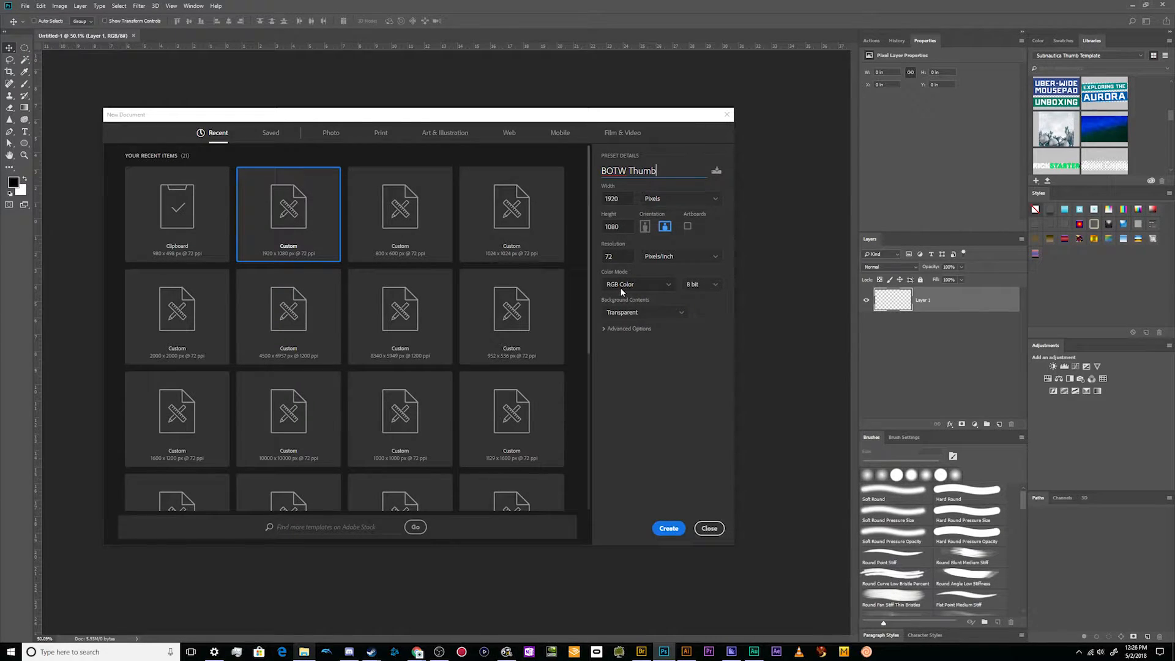
left_click(638, 284)
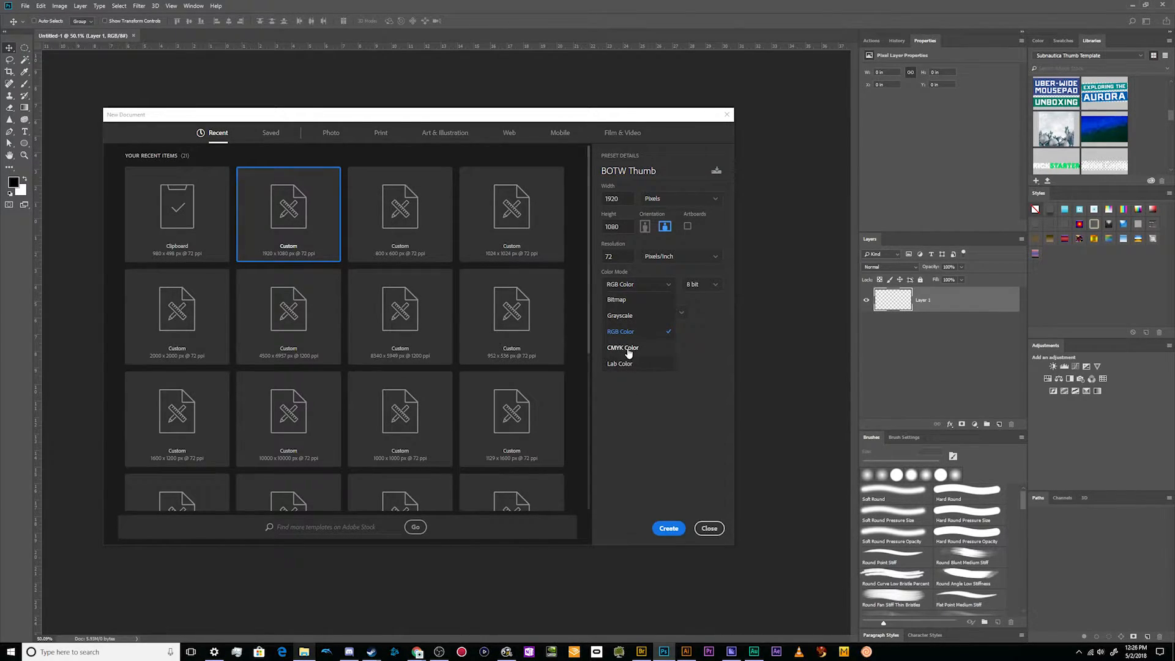
left_click(620, 331)
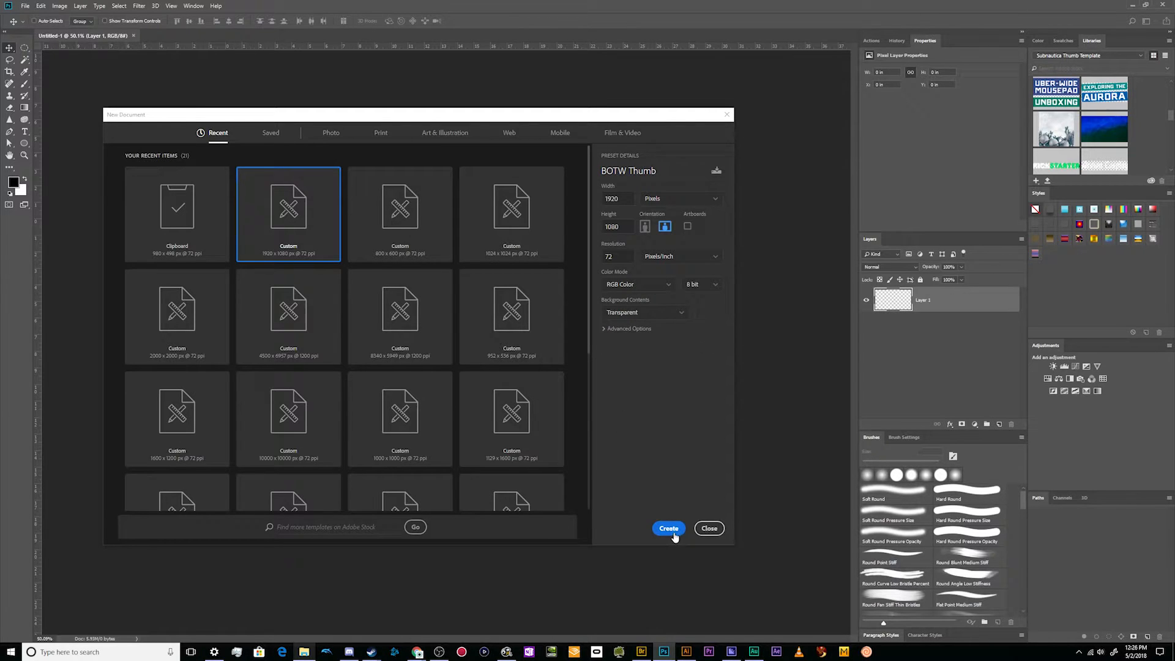
left_click(668, 528)
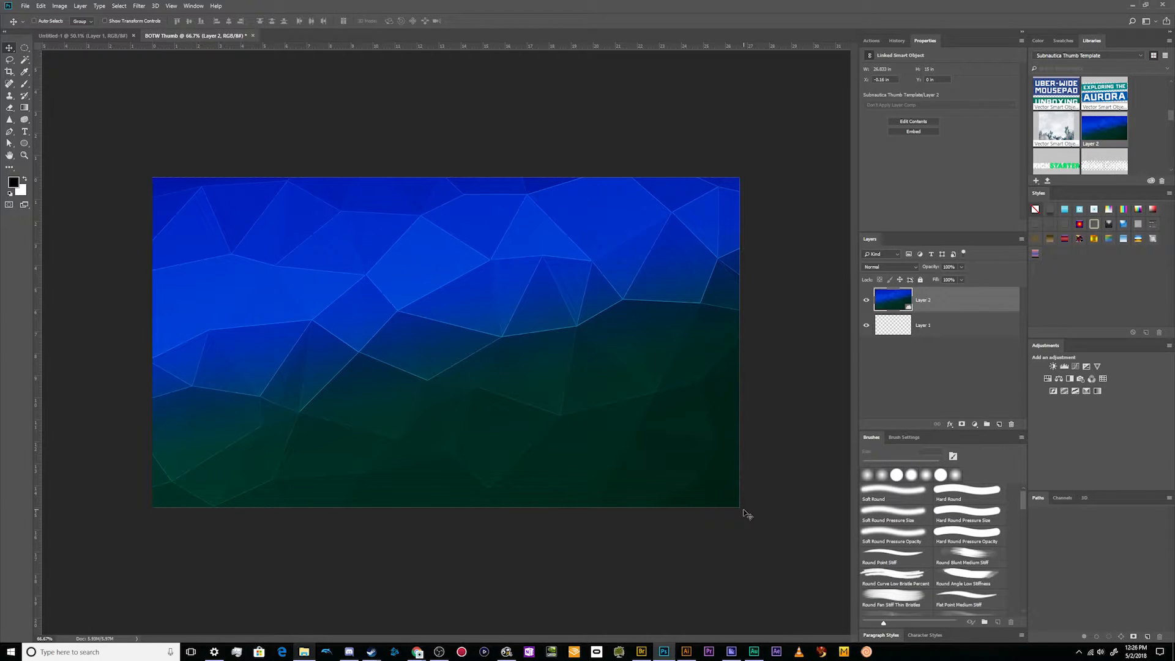
mouse_move(356, 409)
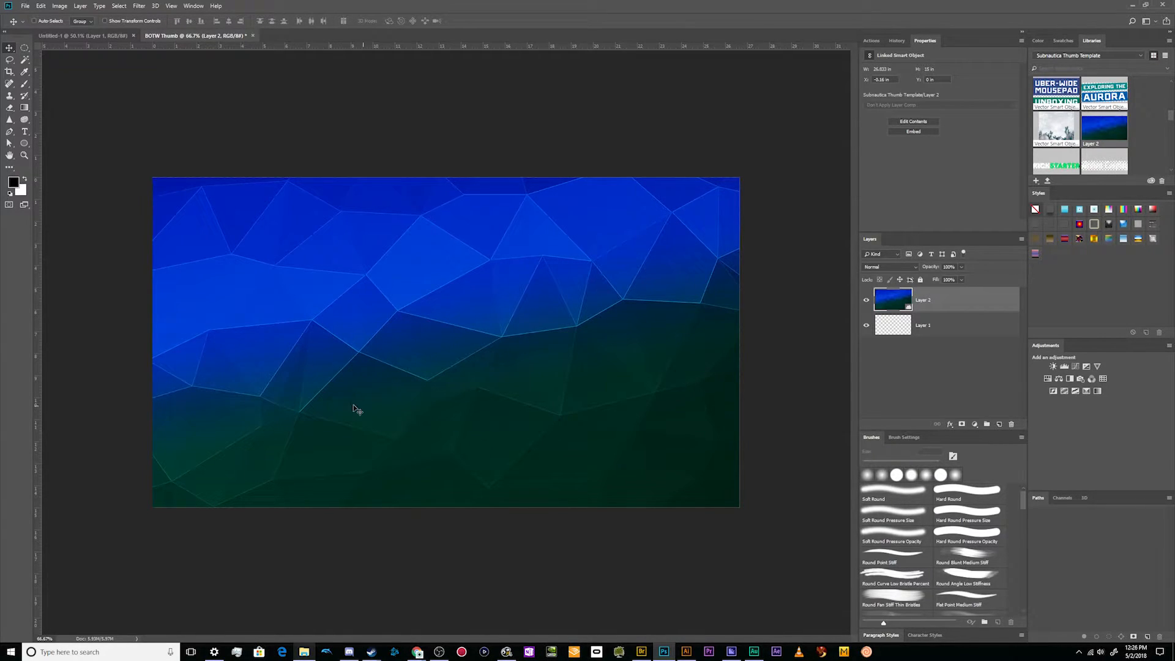
mouse_move(384, 268)
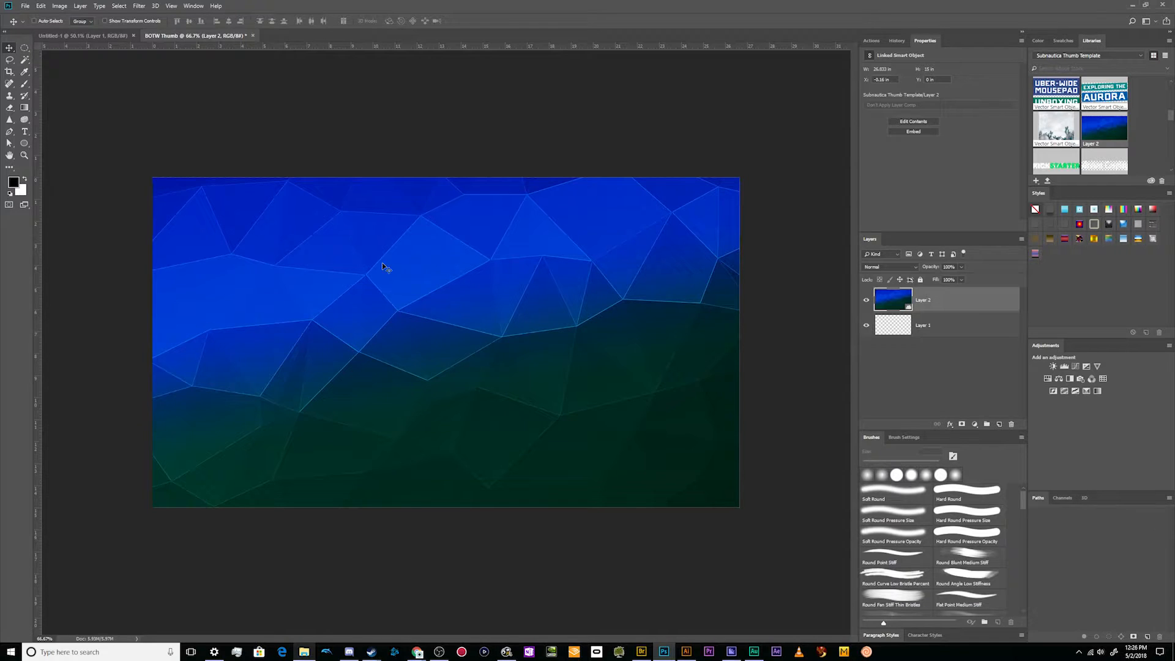
mouse_move(346, 303)
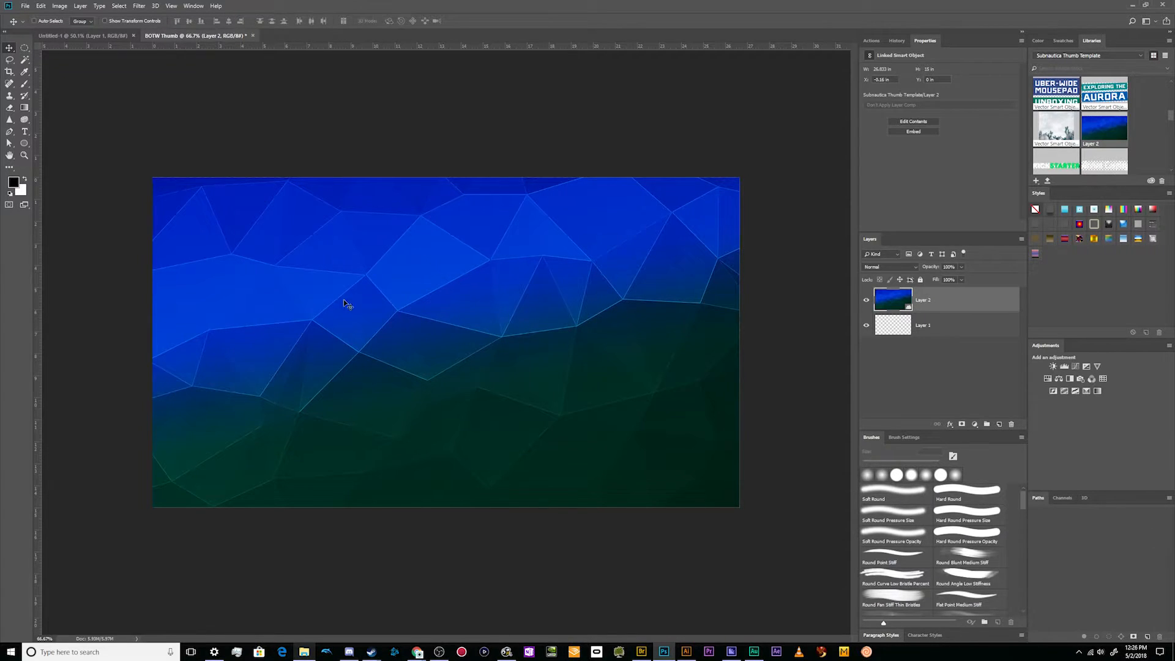
mouse_move(487, 350)
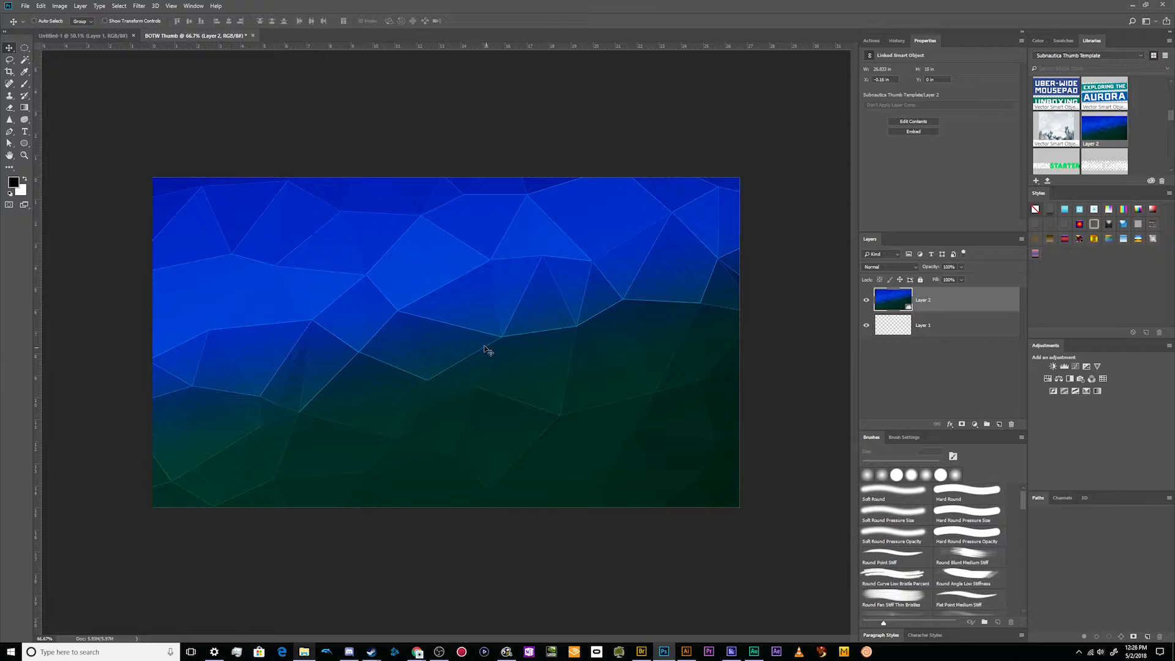
mouse_move(482, 361)
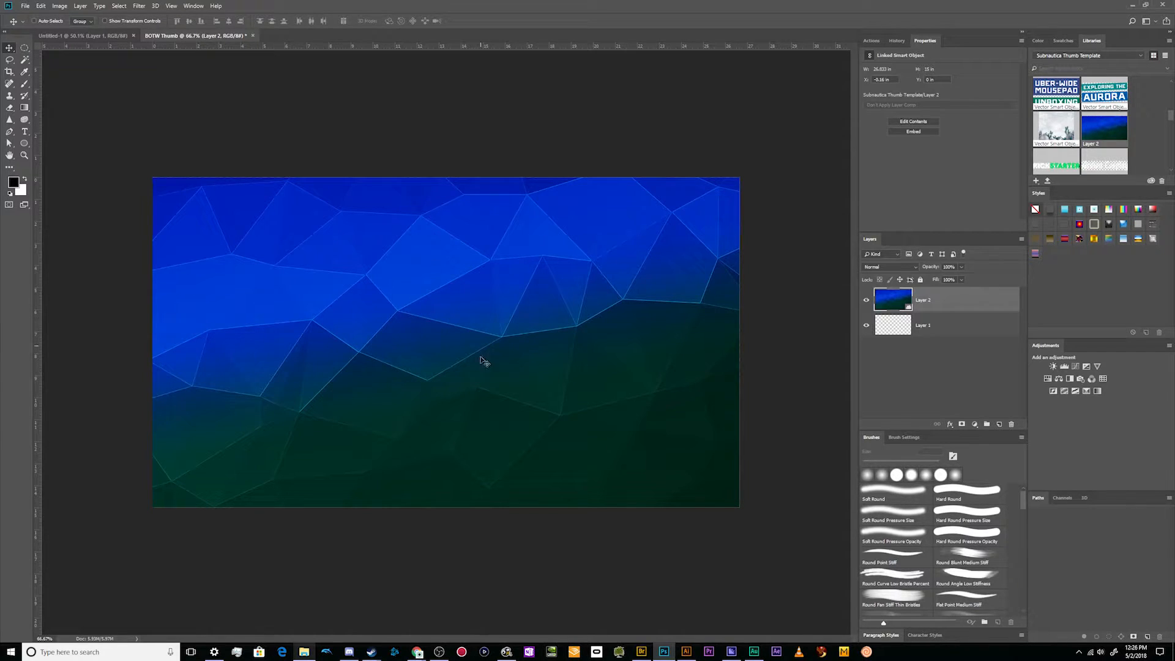
mouse_move(417, 651)
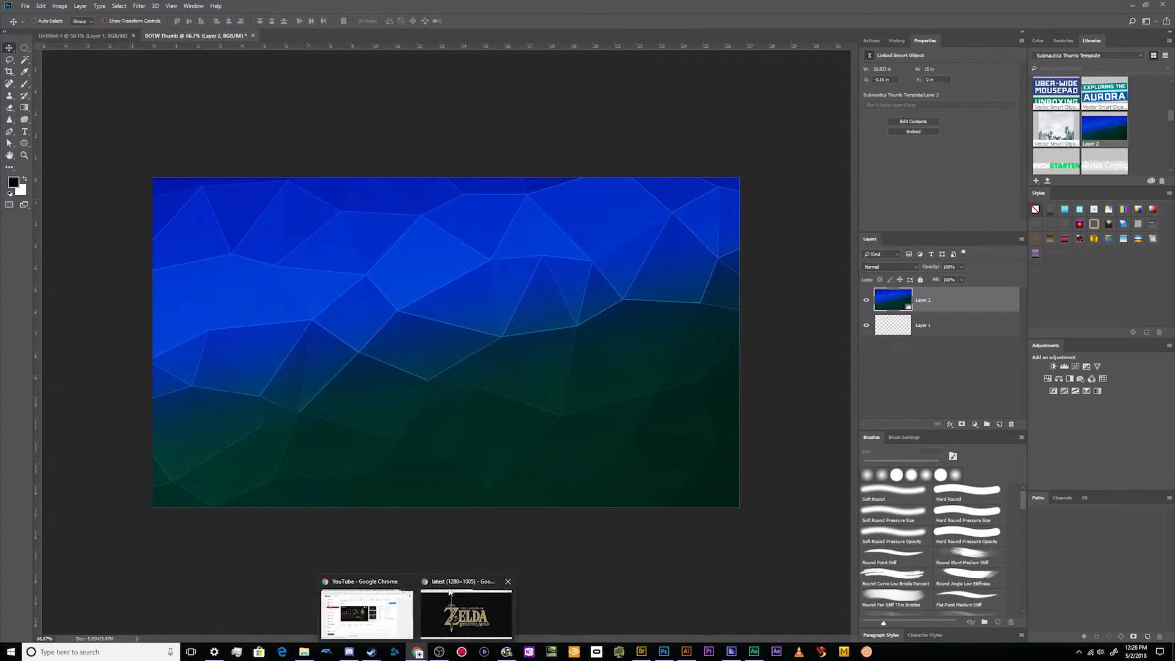
Back in Chrome, preview the Link artwork that includes the Zelda logo
left_click(465, 611)
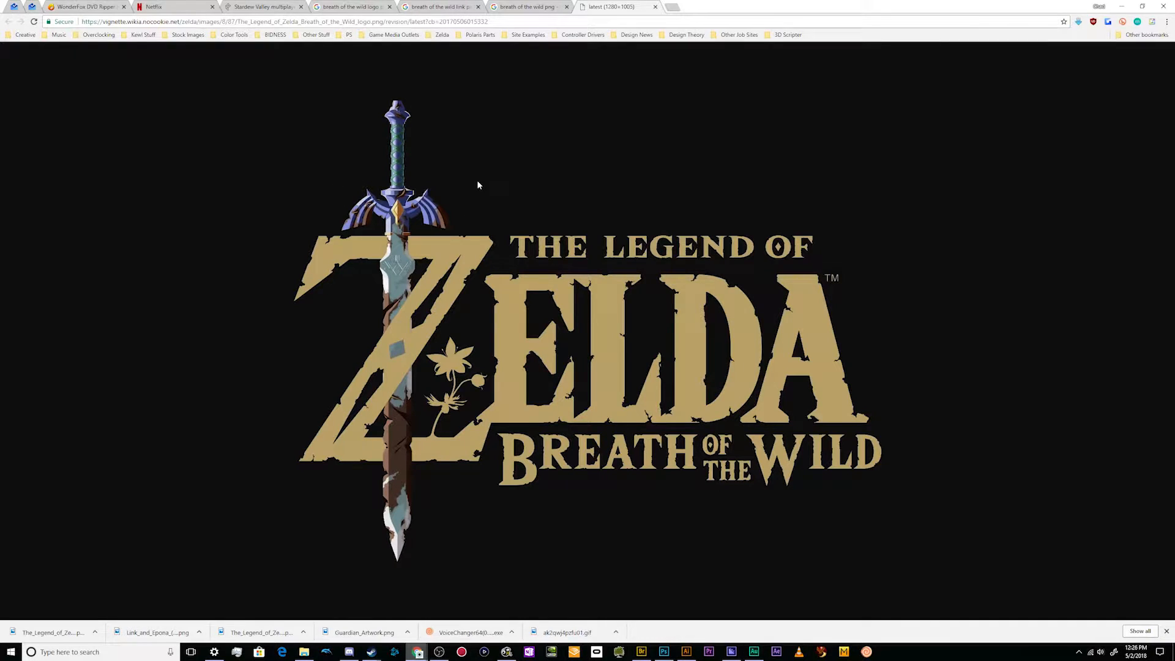
mouse_move(421, 191)
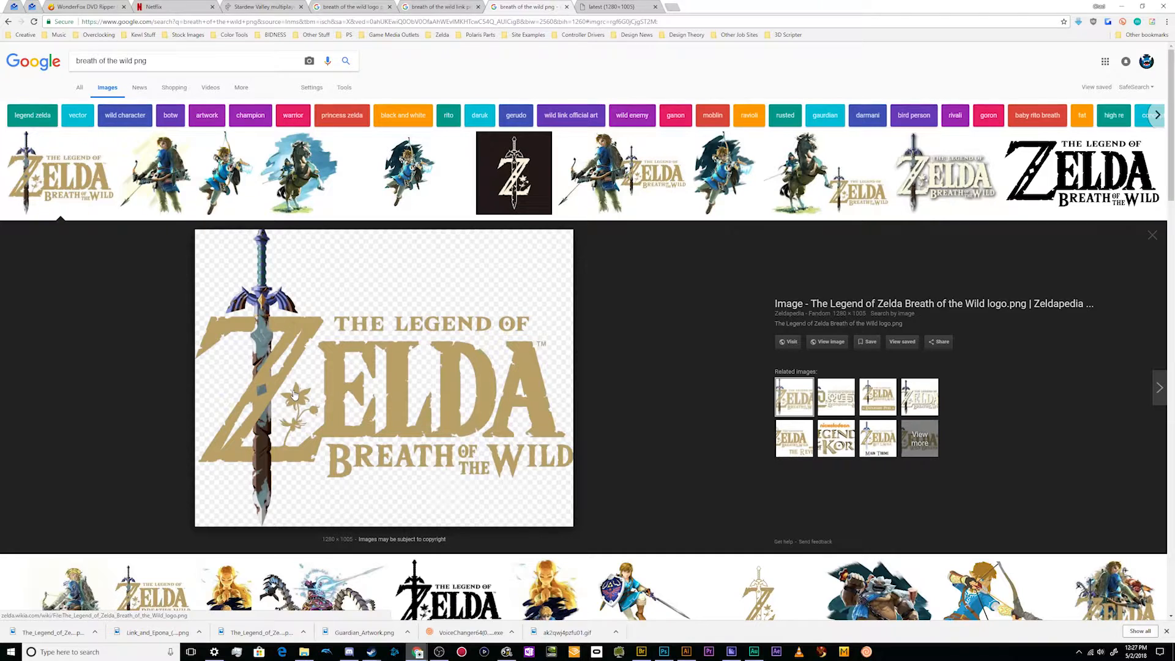
mouse_move(298, 172)
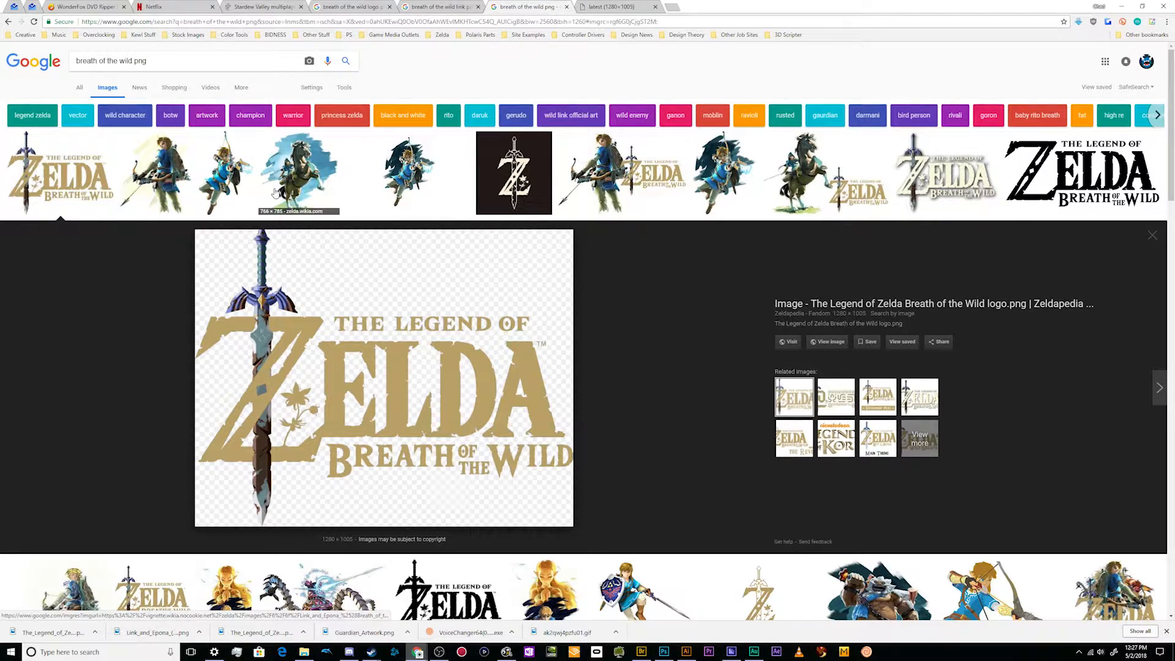
left_click(596, 172)
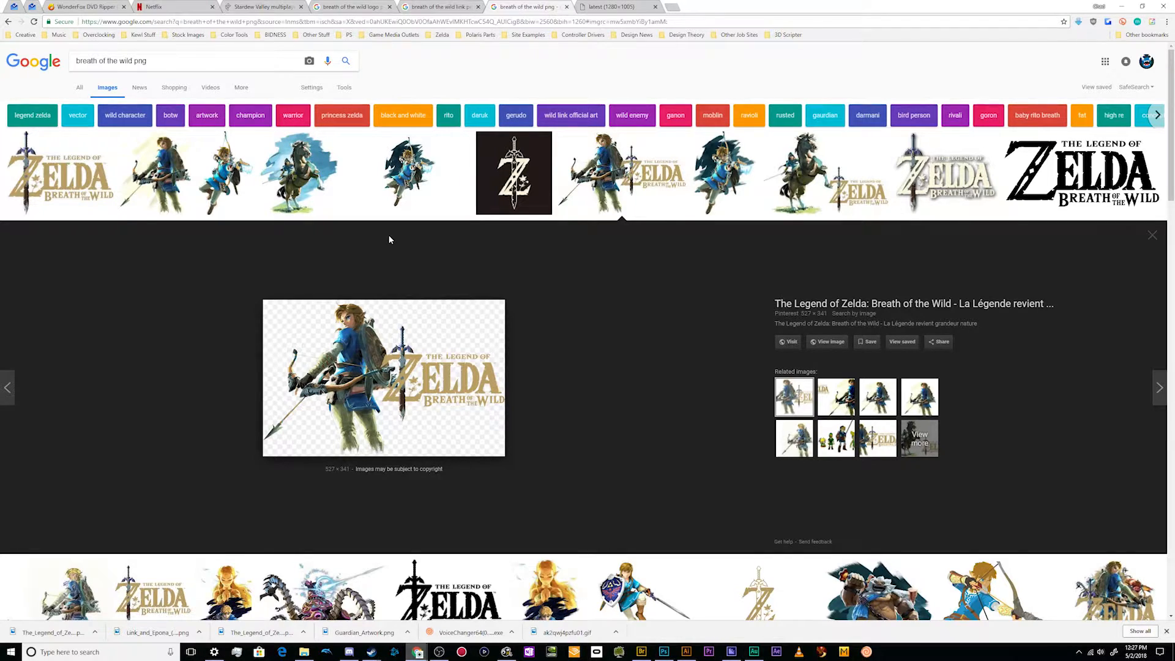
scroll("down", 3)
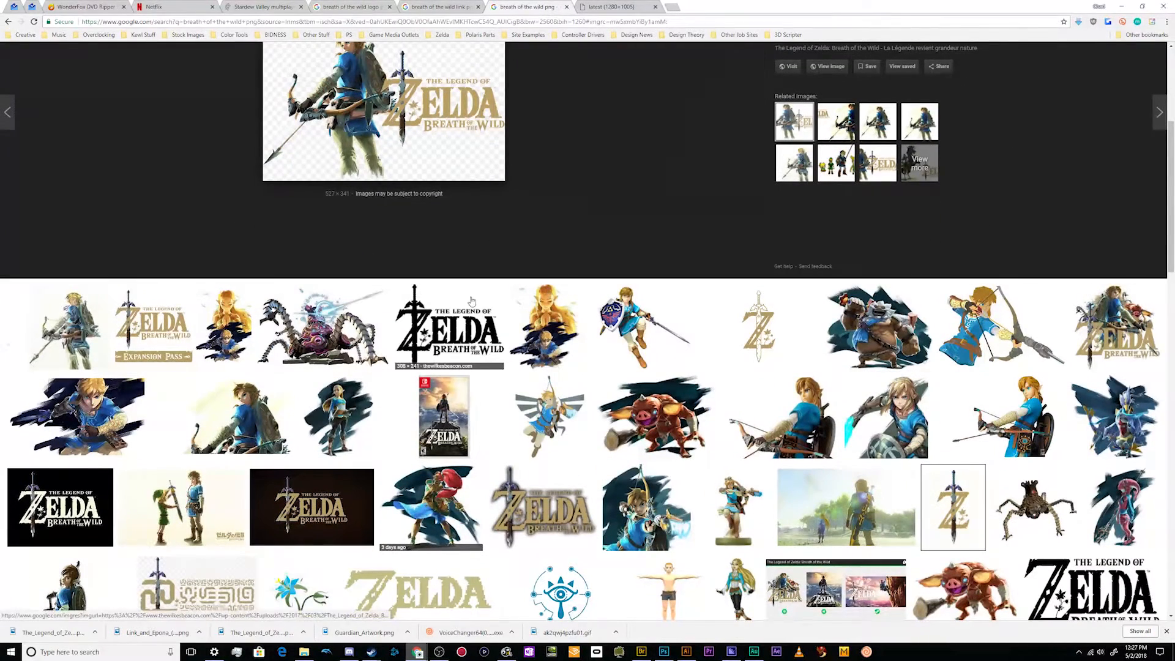
Preview the Guardian artwork and the archer Link artwork results
left_click(324, 174)
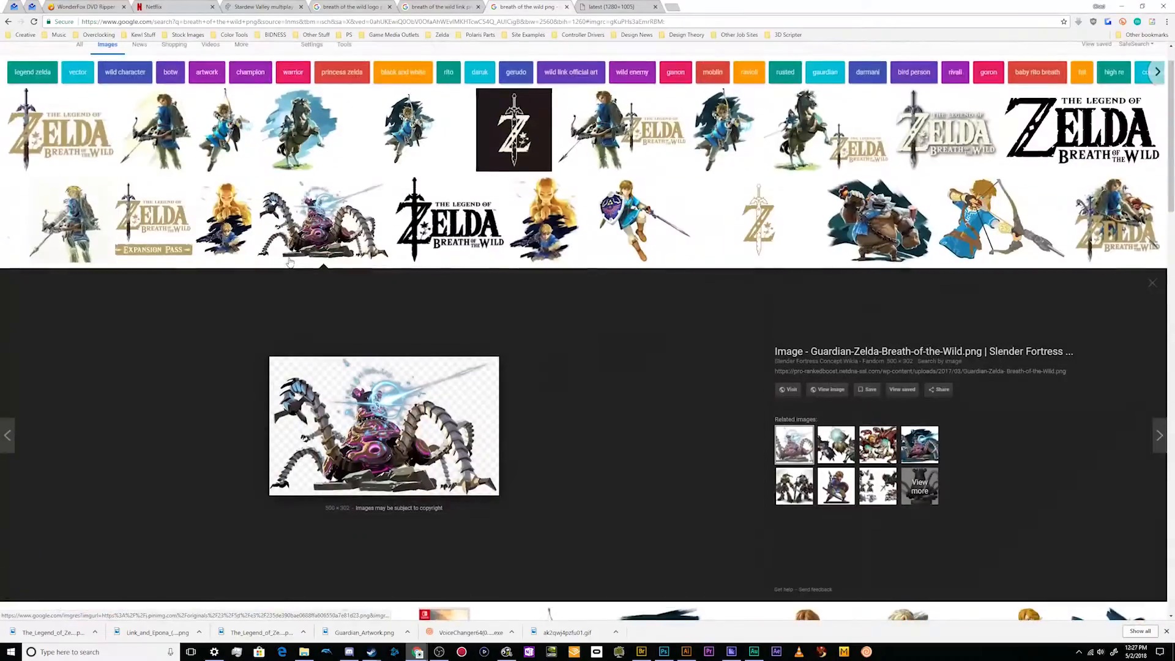
scroll("up", 3)
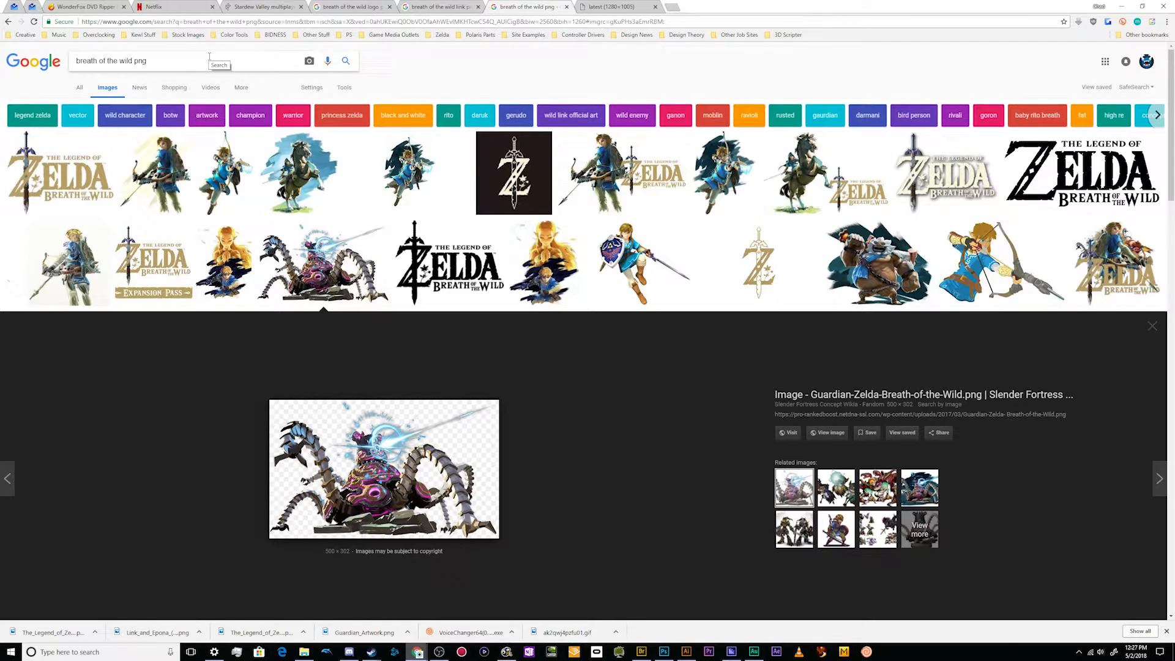
left_click(154, 173)
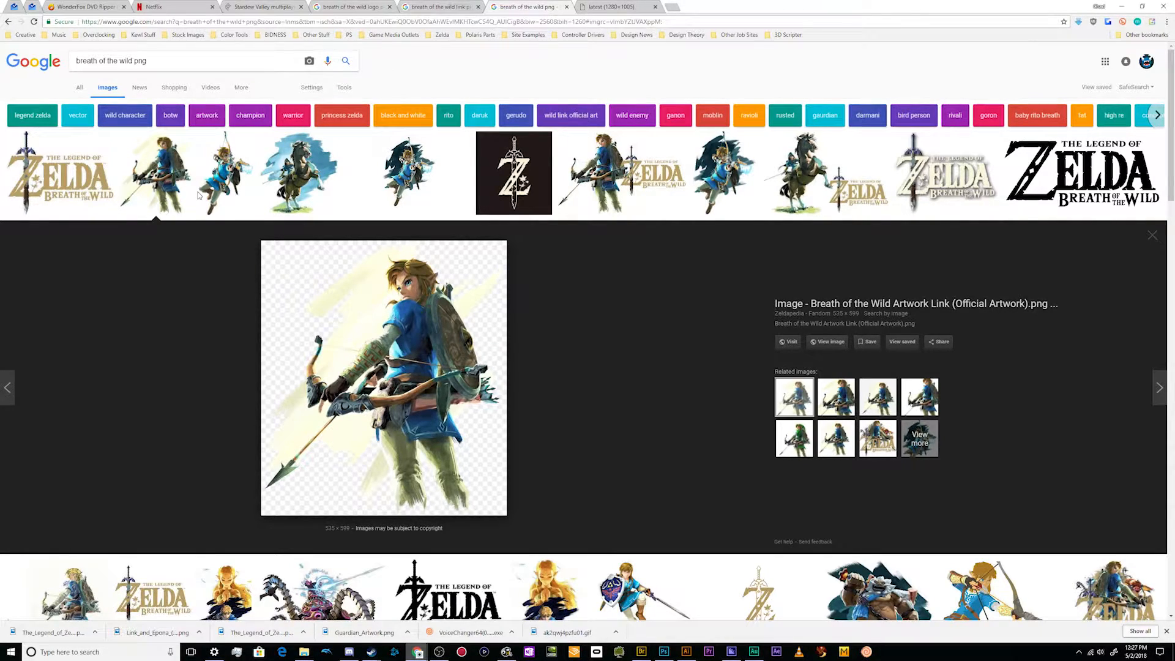
mouse_move(354, 173)
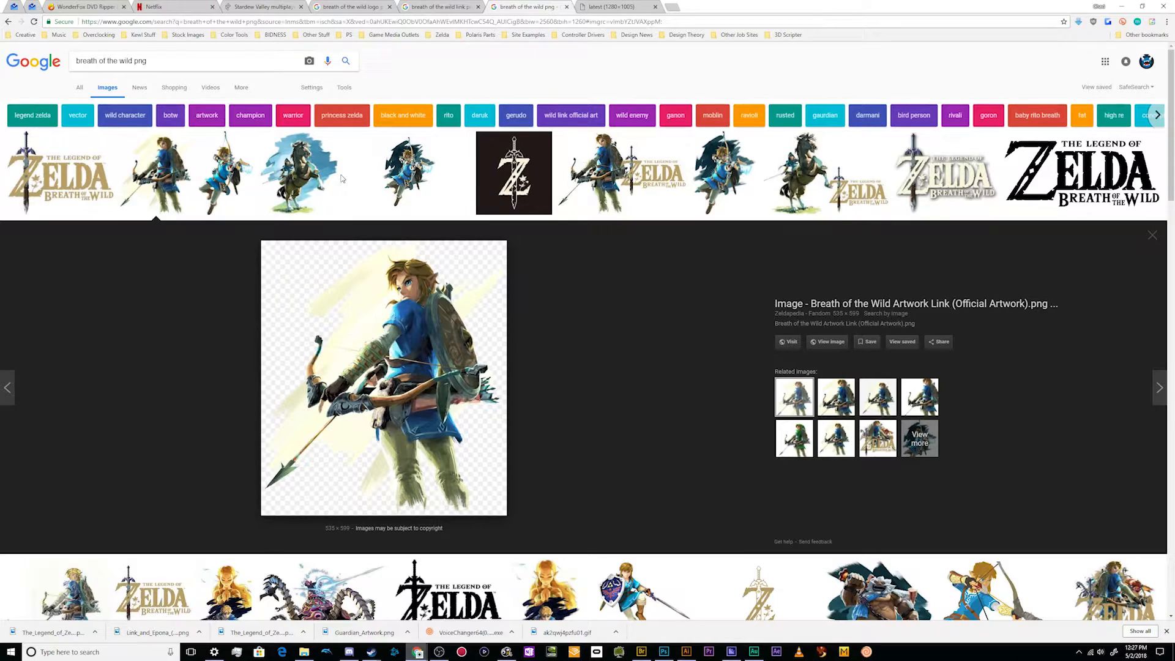
scroll("down", 3)
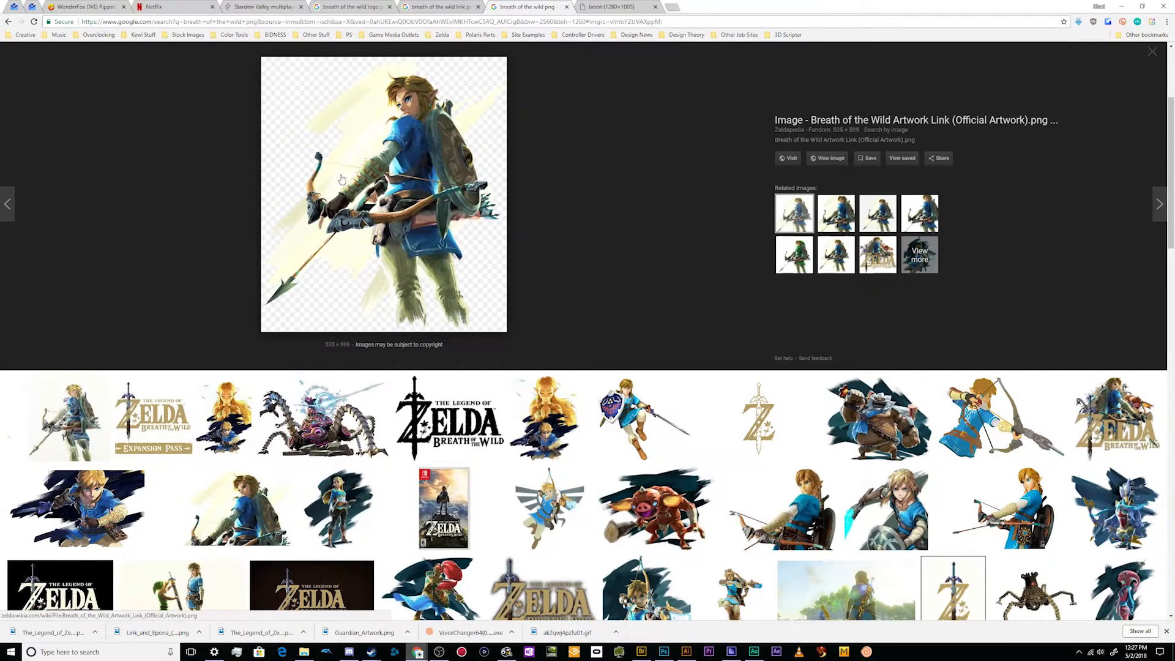
scroll("up", 3)
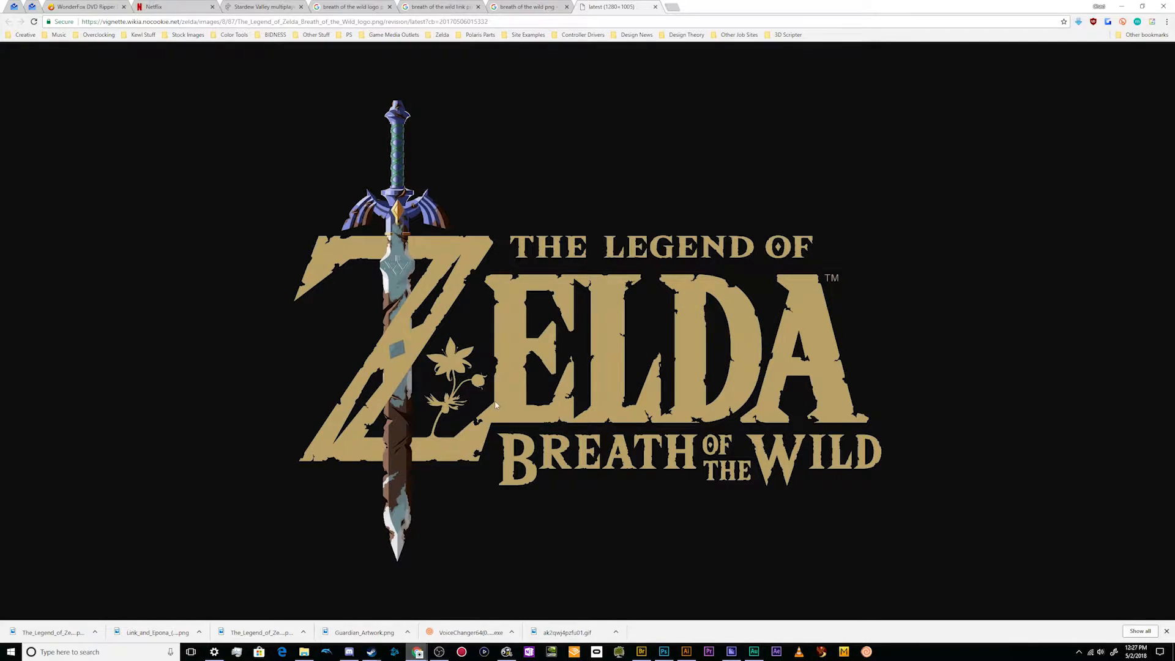
mouse_move(174, 494)
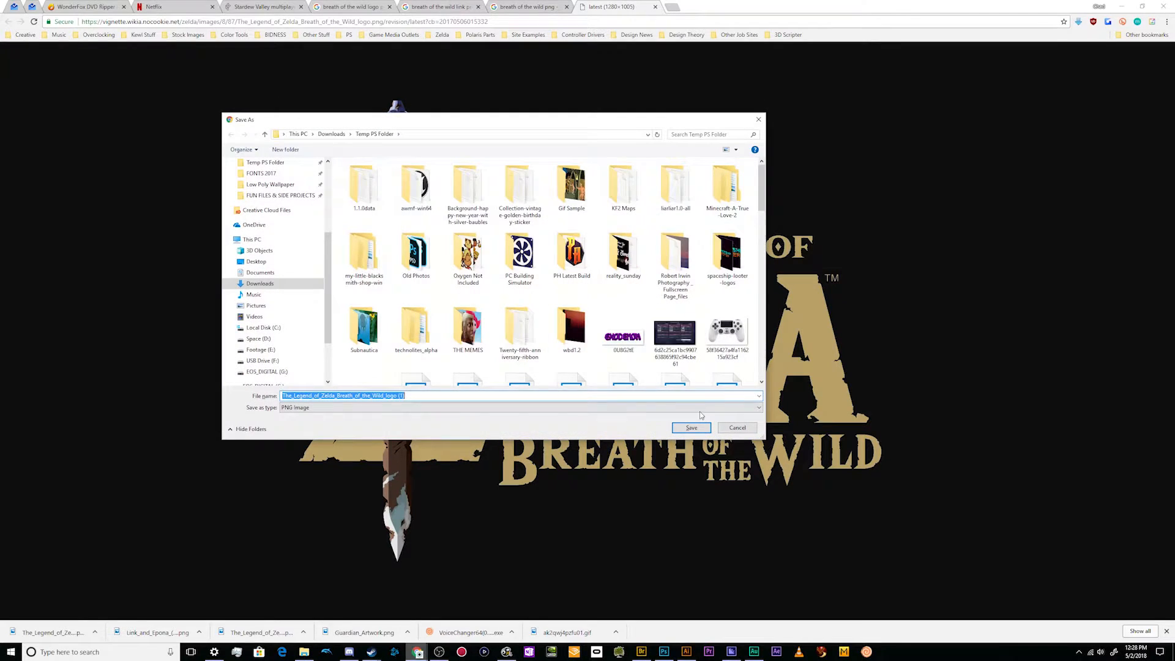
Save the full-size Zelda logo PNG and drag the download into the Photoshop thumbnail
left_click(689, 427)
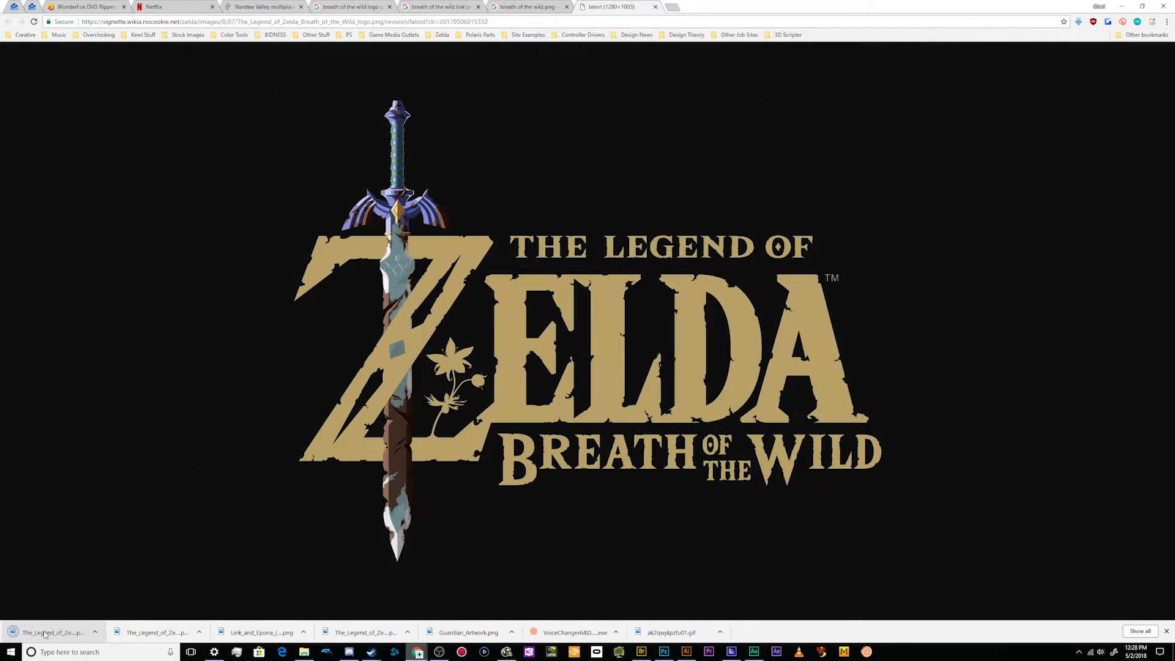
left_click(662, 651)
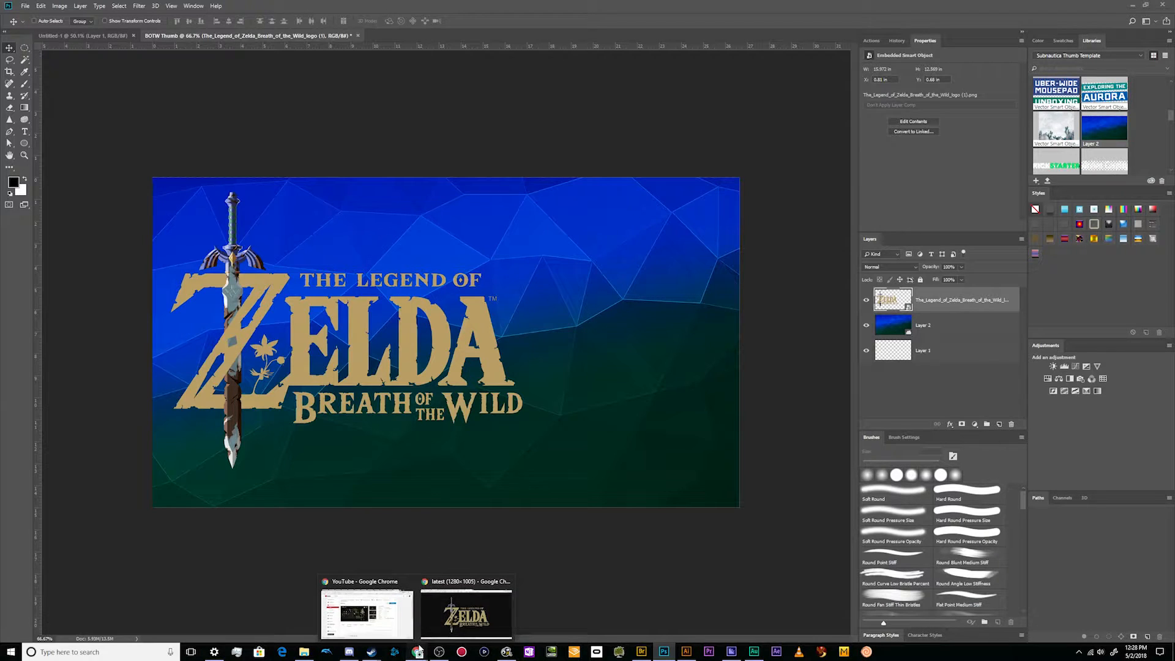
Drag the Guardian, archer Link and Link-with-Epona downloads into the thumbnail as layers
left_click(465, 611)
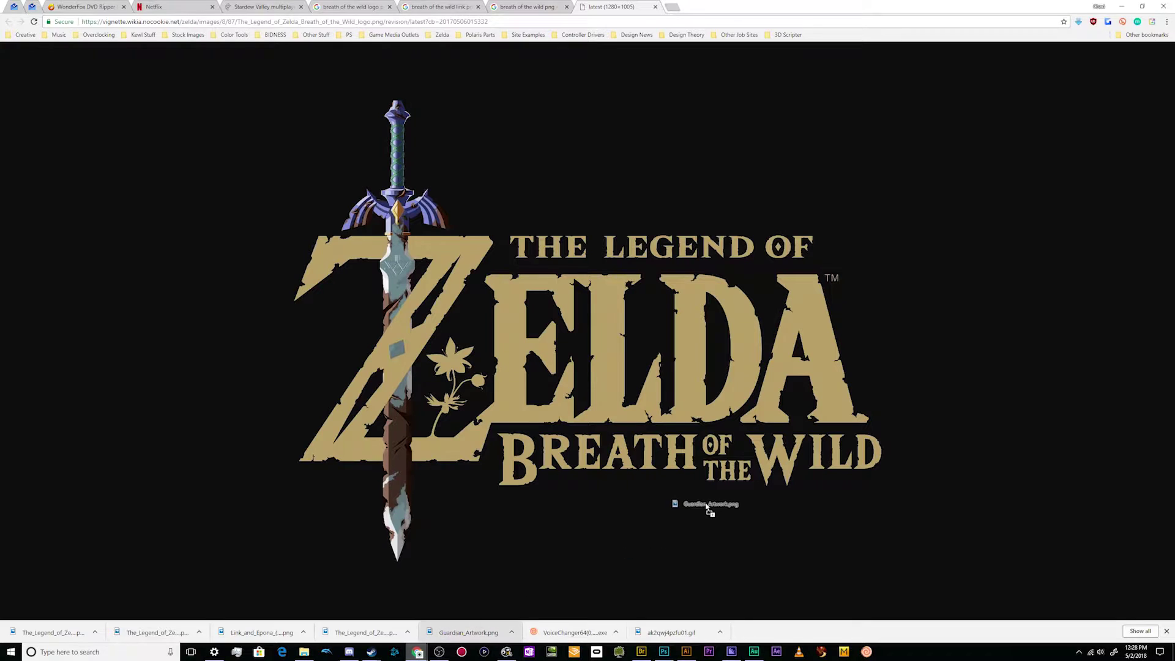
left_click(662, 651)
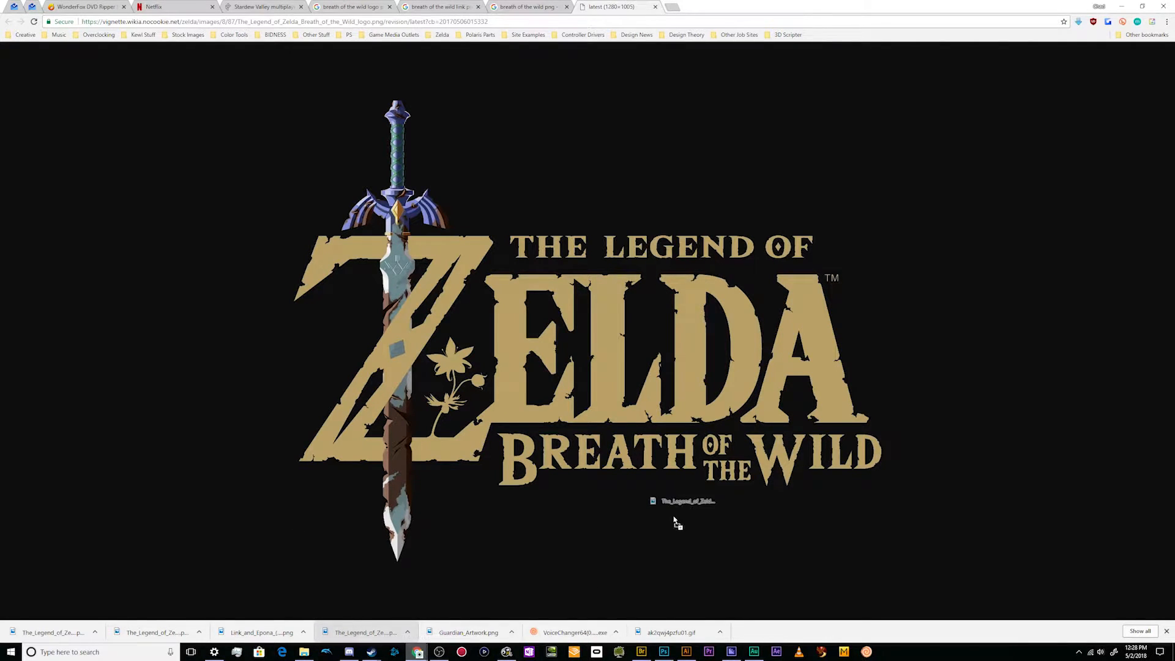
left_click(662, 651)
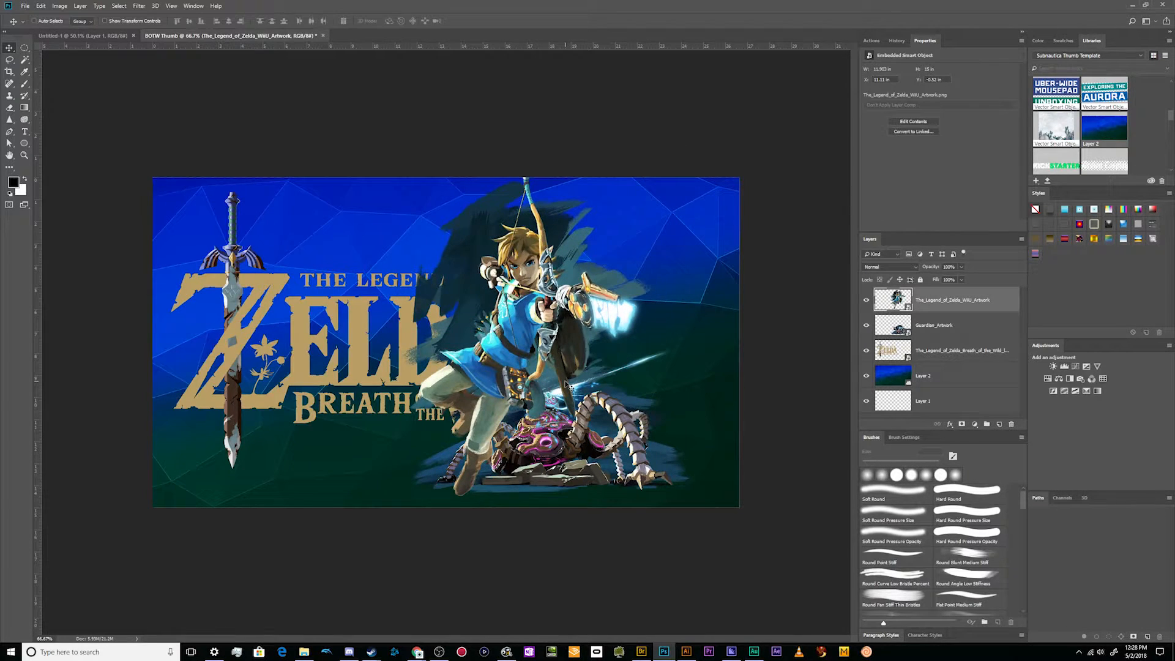
mouse_move(417, 651)
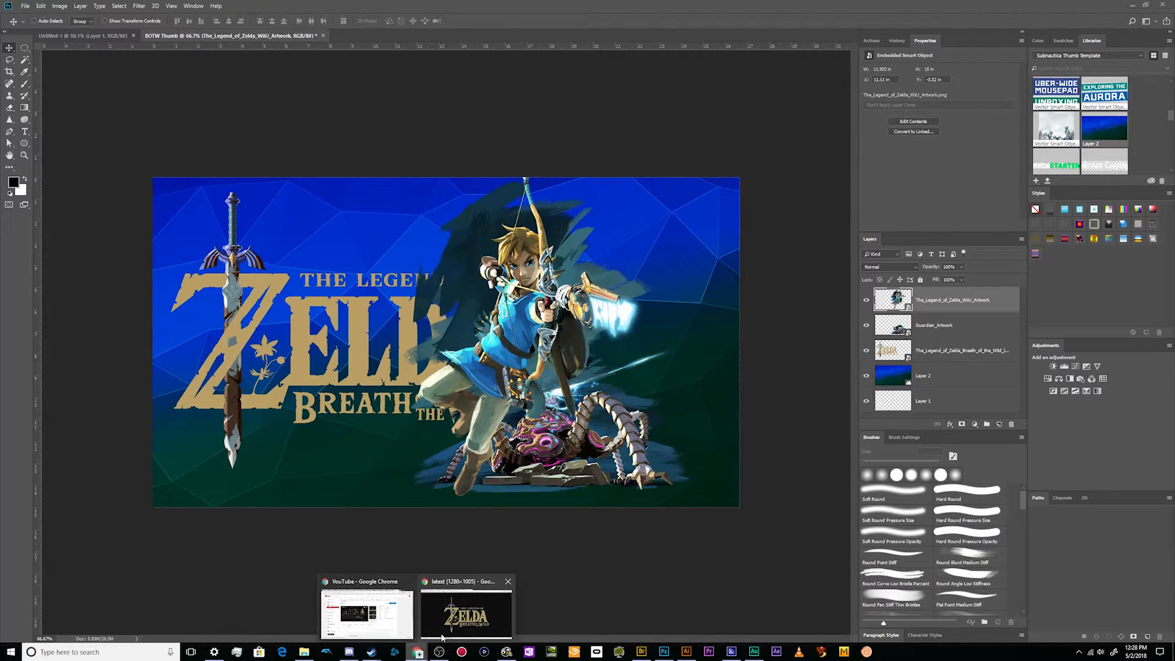
left_click(465, 613)
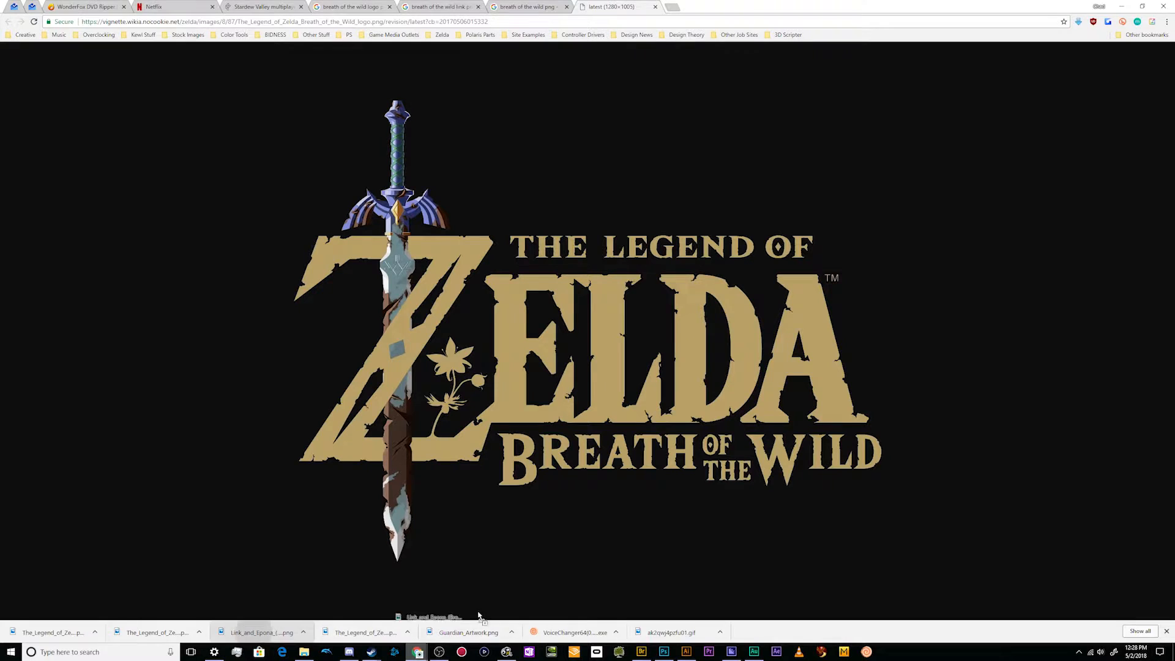
left_click(663, 651)
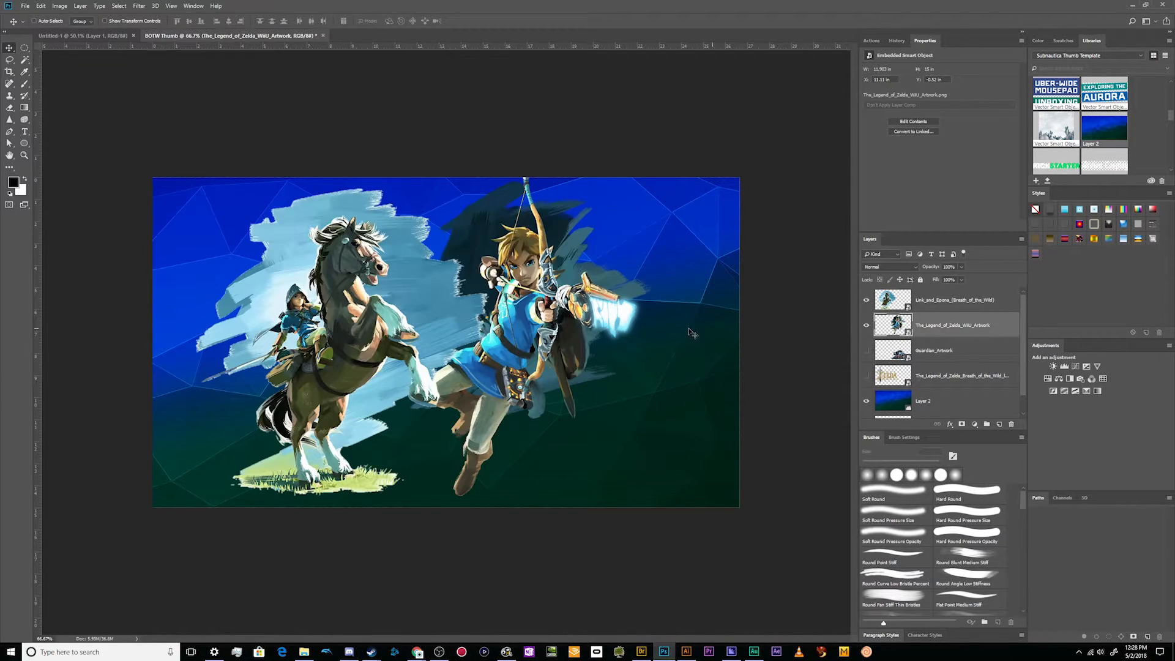
mouse_move(625, 301)
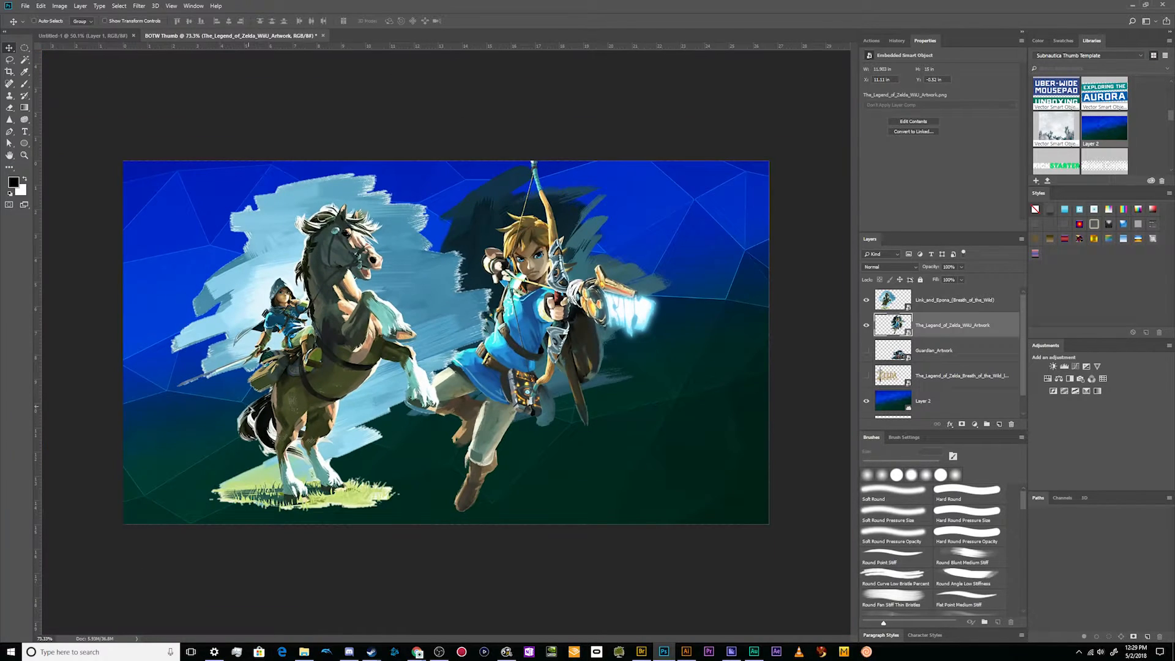
Hide the Link_and_Epona layer and show the Zelda logo layer
left_click(866, 299)
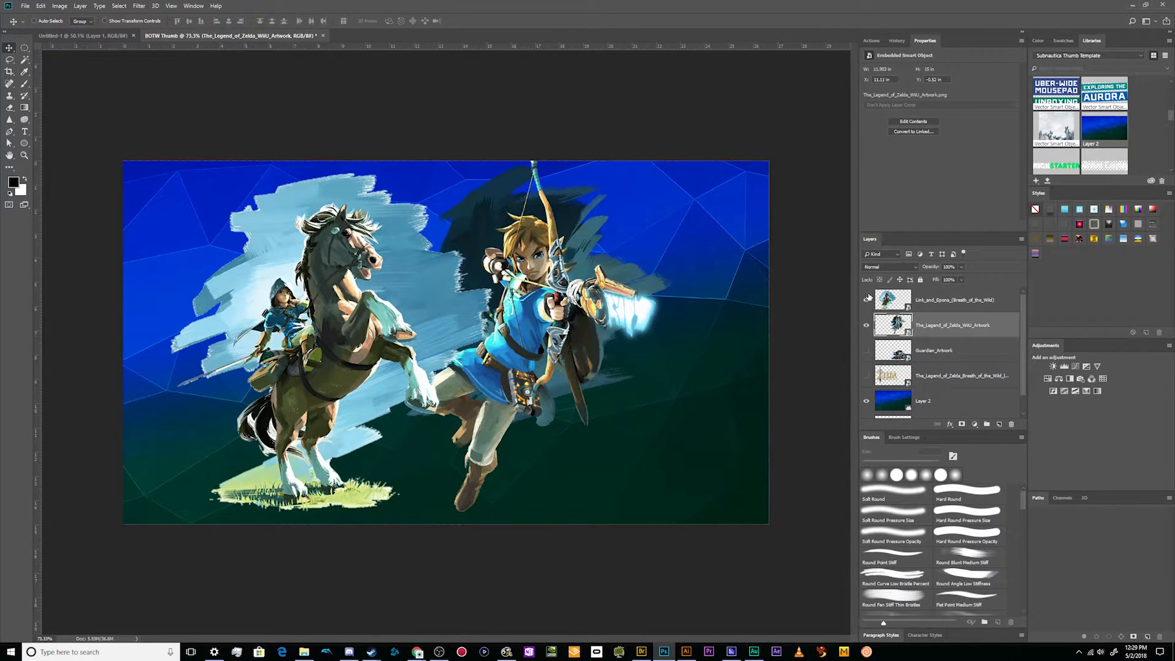
left_click(866, 300)
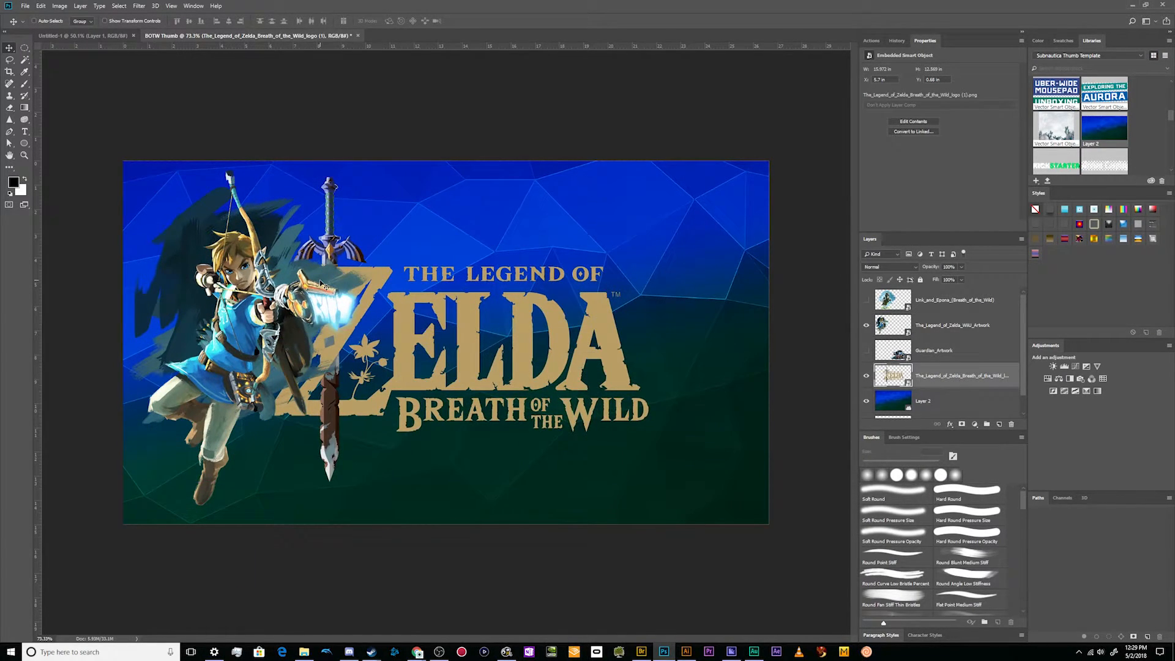
Show and select Guardian_Artwork, flip it horizontally, then commit its new size and position
left_click(867, 300)
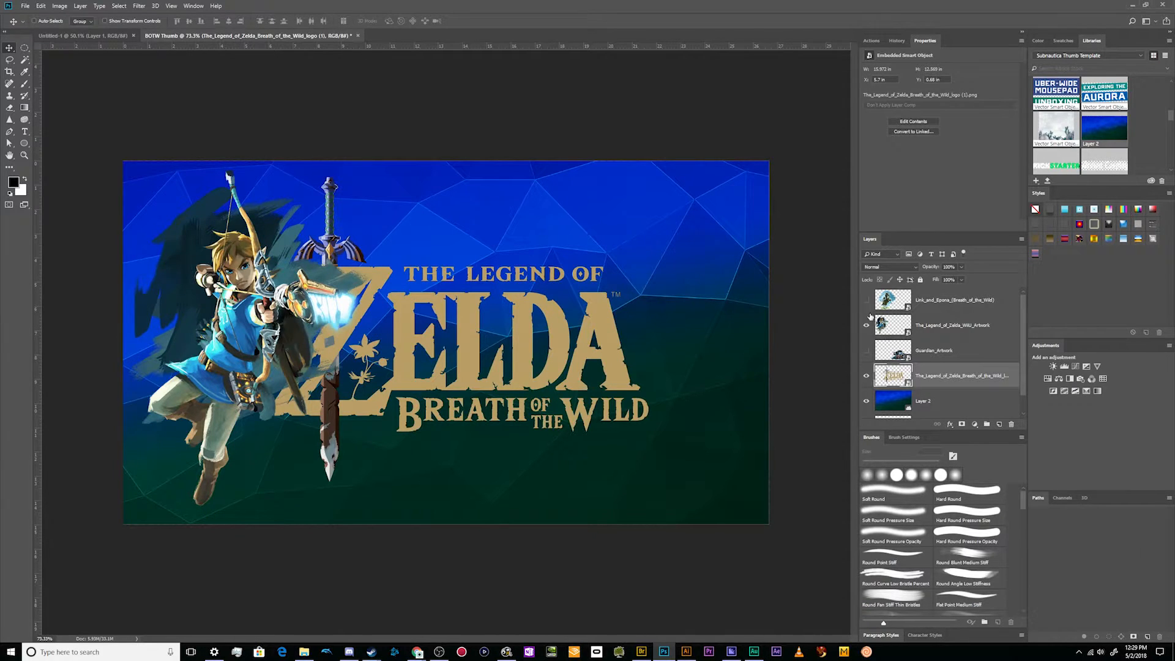
left_click(867, 350)
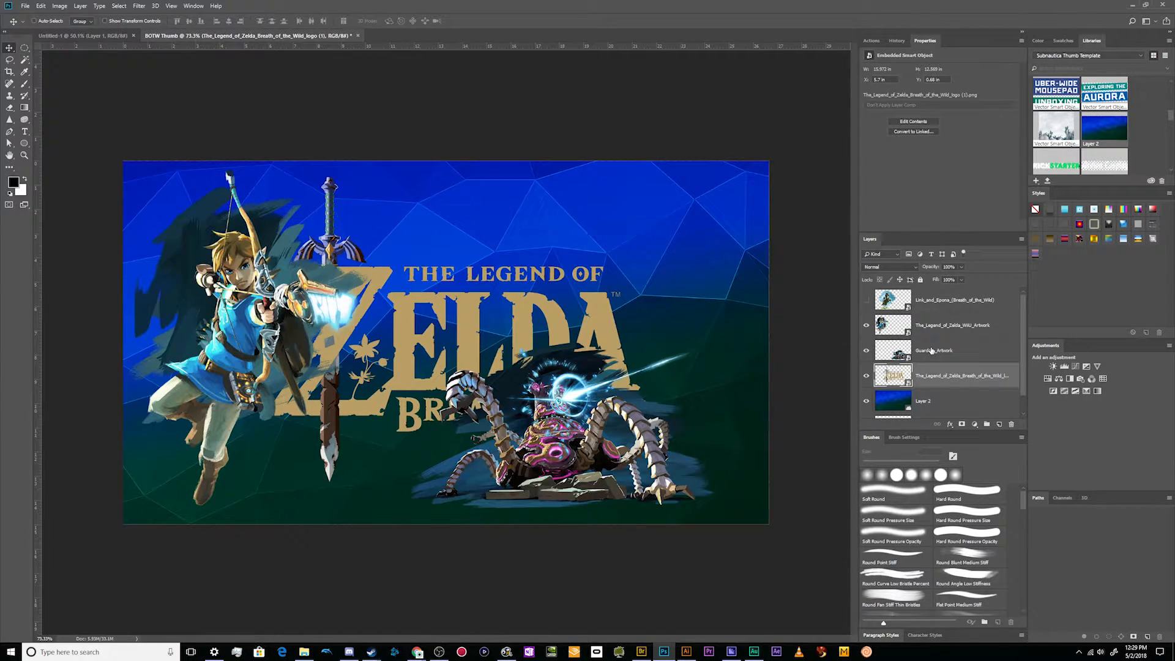
left_click(934, 350)
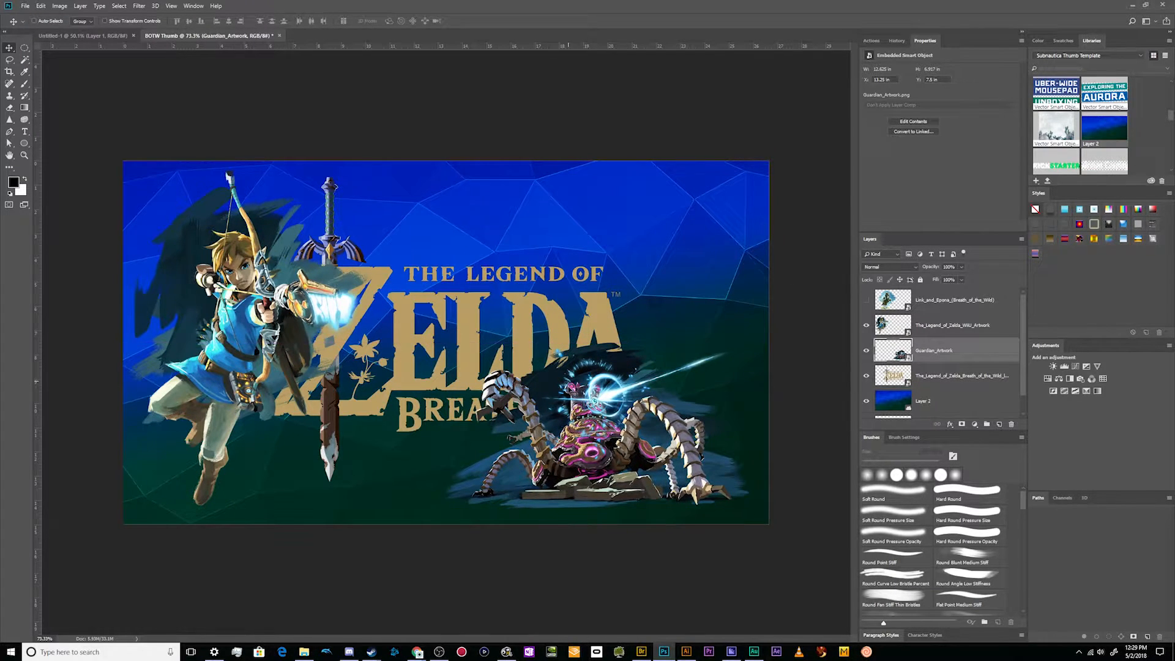
left_click(40, 5)
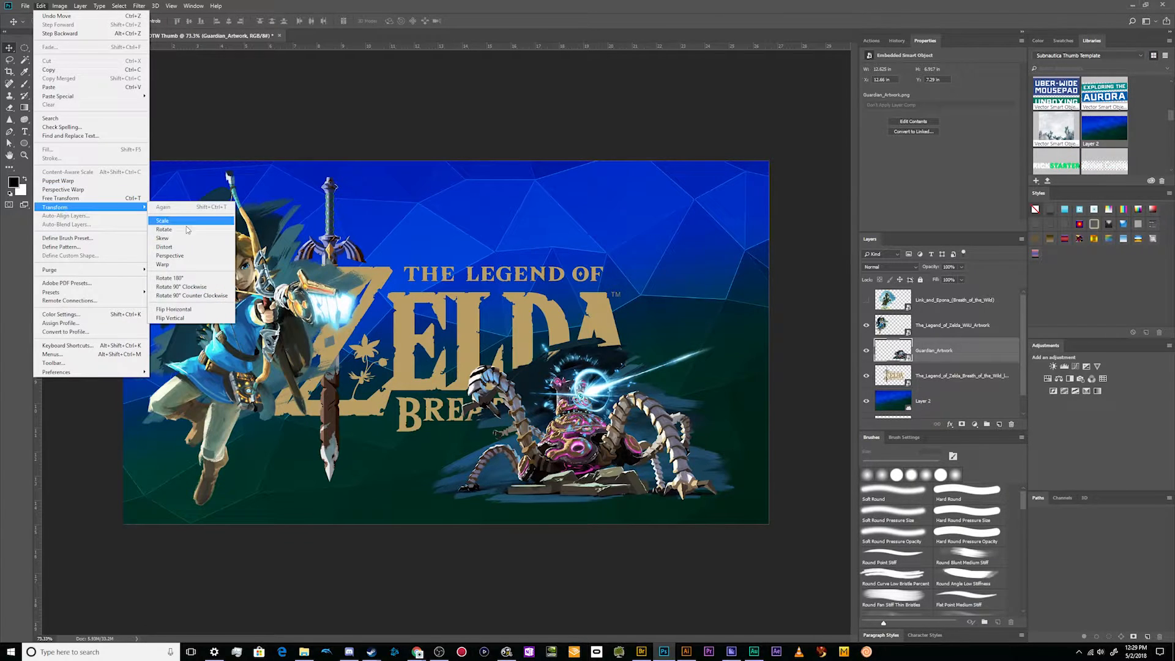
mouse_move(172, 308)
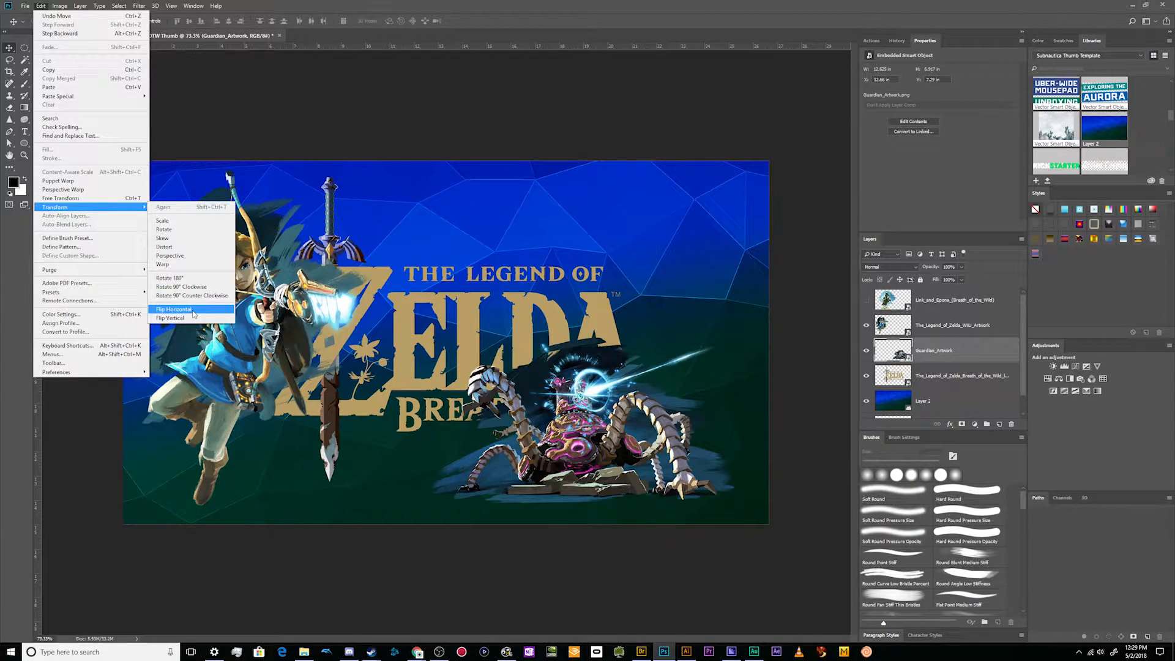
left_click(174, 308)
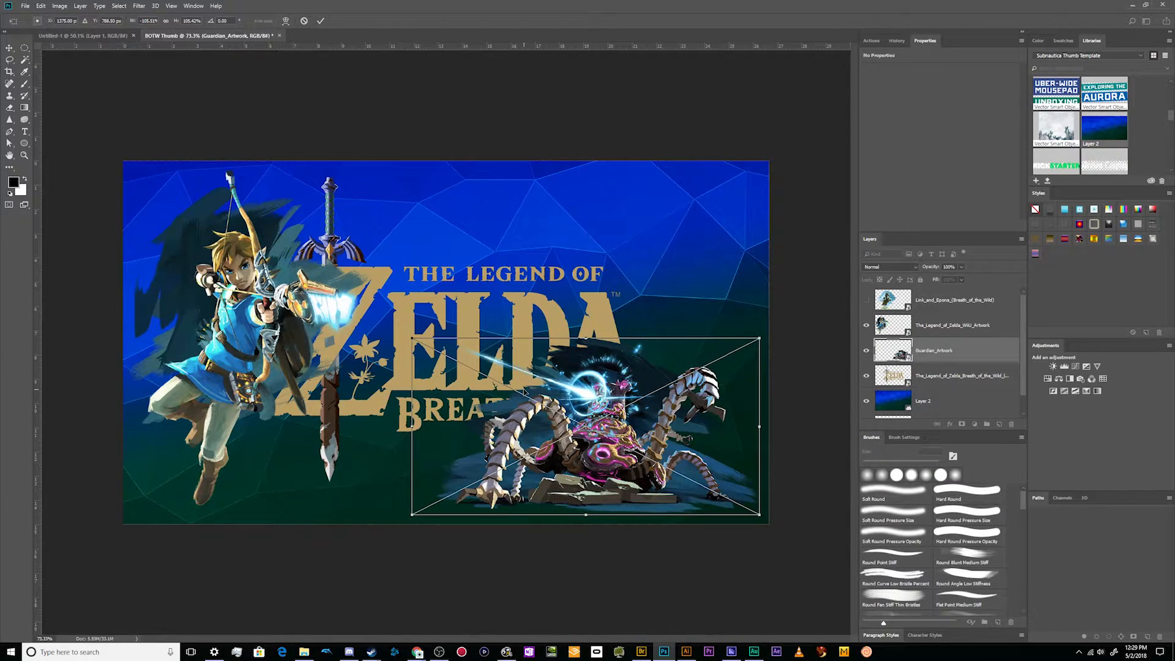
left_click(952, 324)
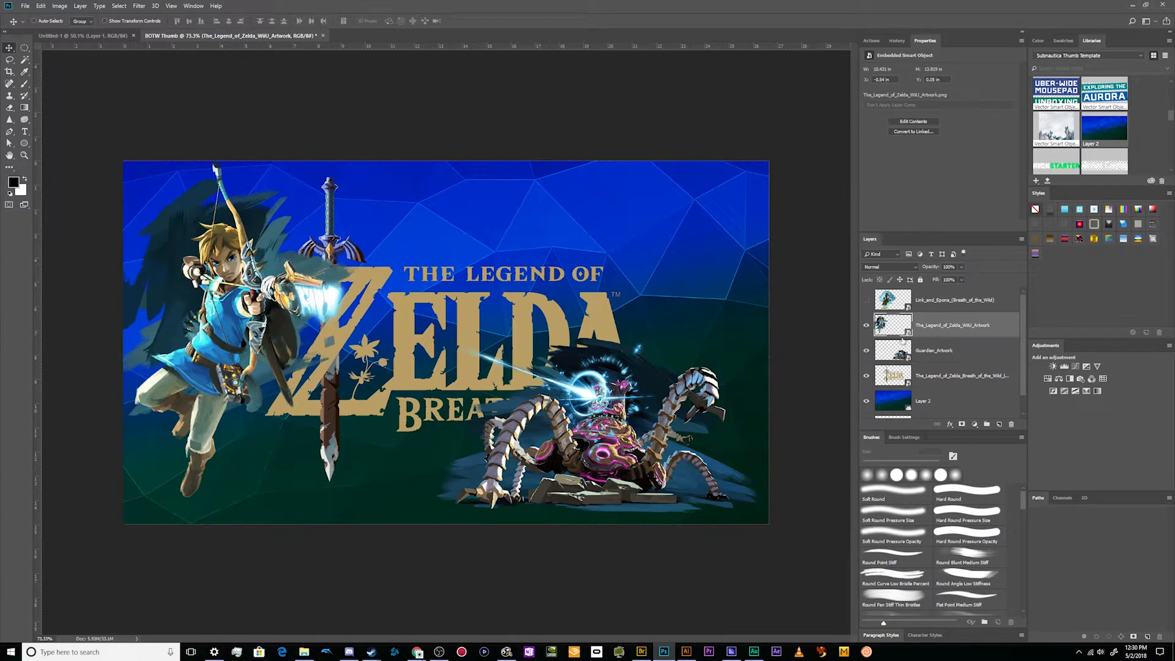
Select the Zelda logo layer and drag it to the top of the layer stack
left_click(962, 375)
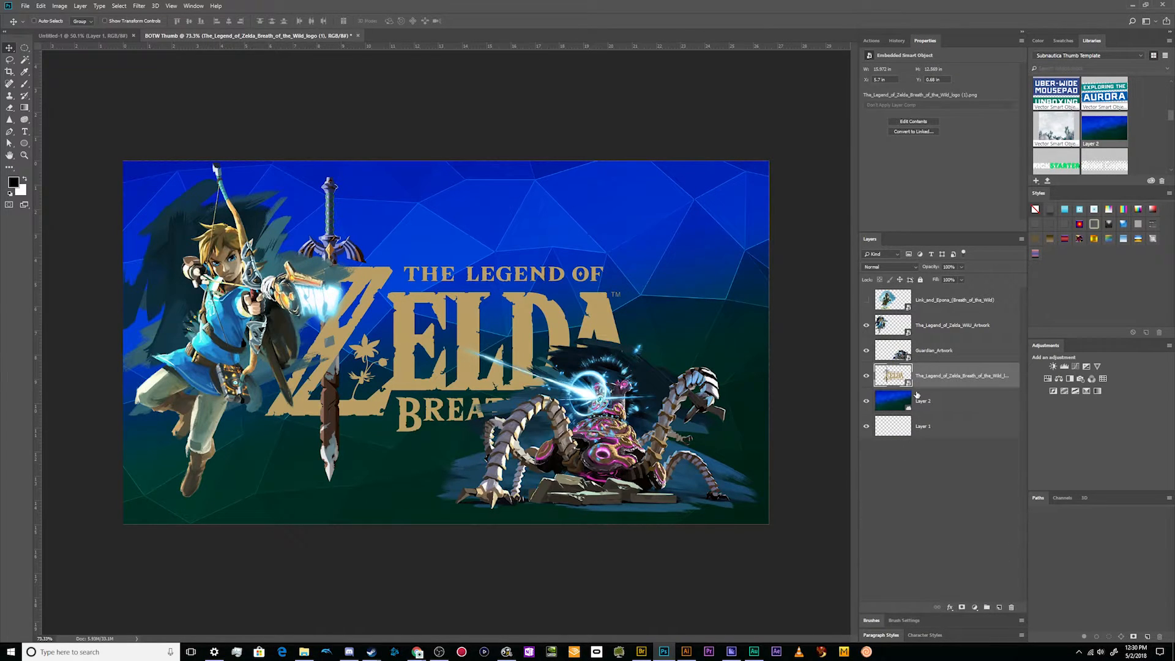
left_click(934, 349)
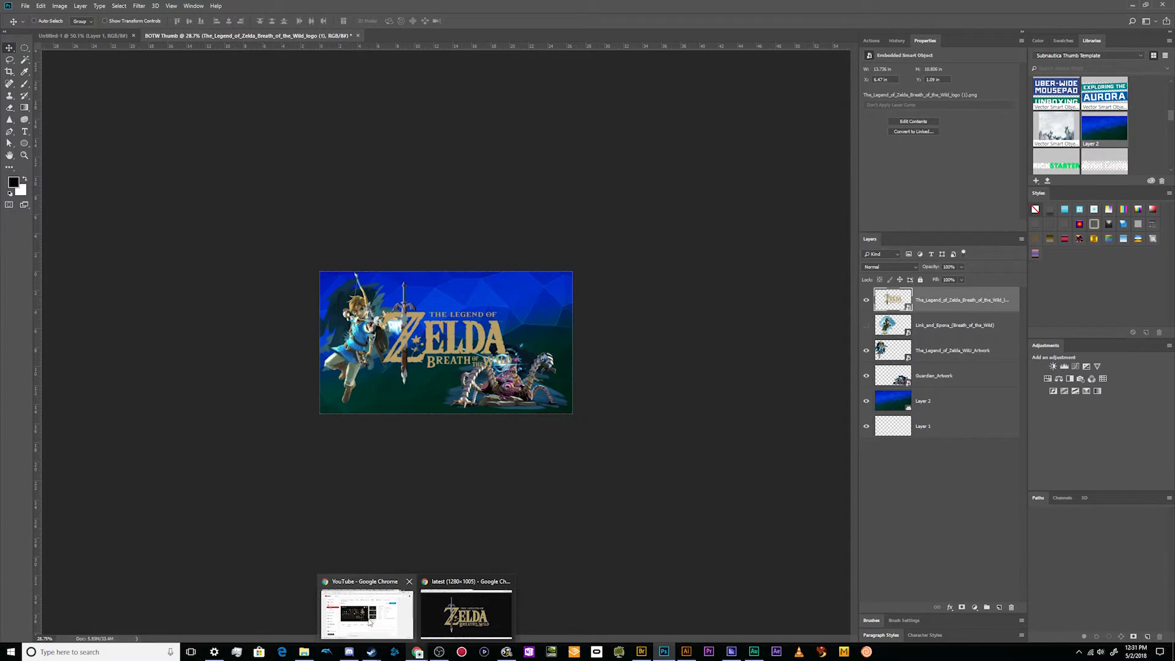
Add 'logo' to the image search and open the transparent black logo full size
left_click(465, 613)
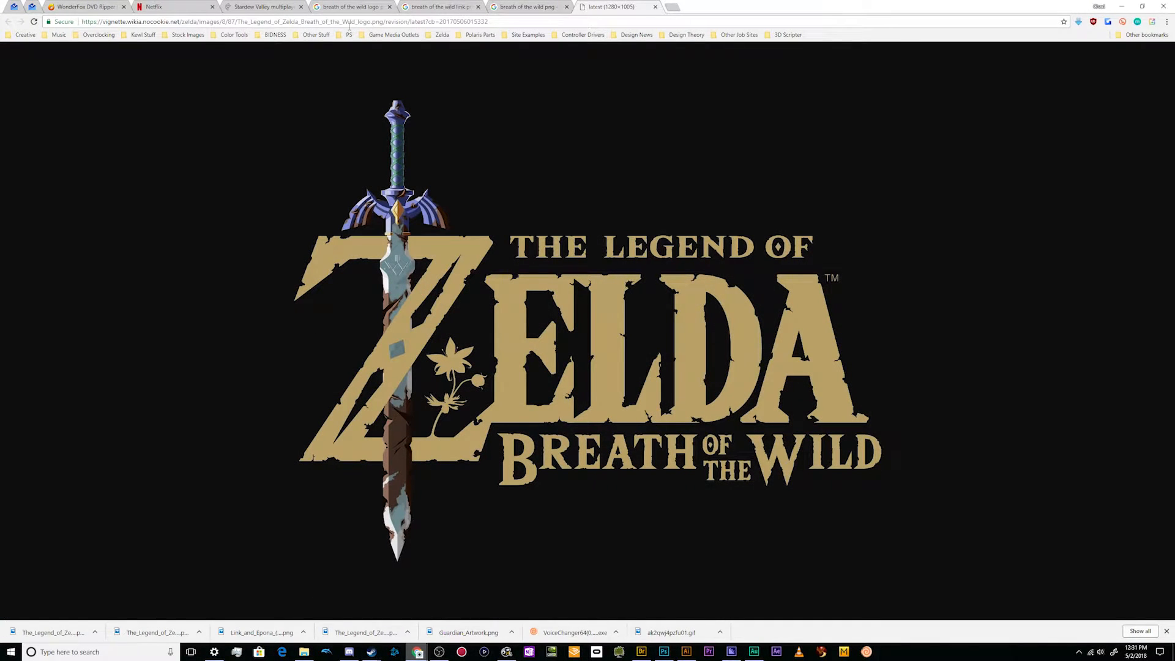
left_click(528, 7)
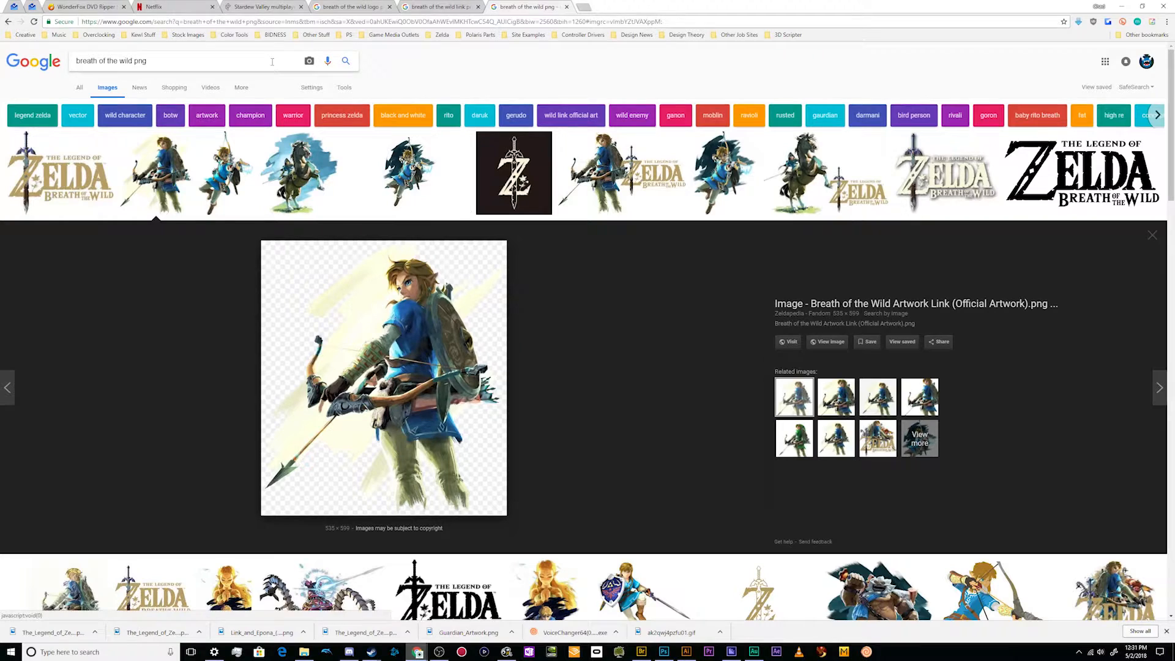
type("logo")
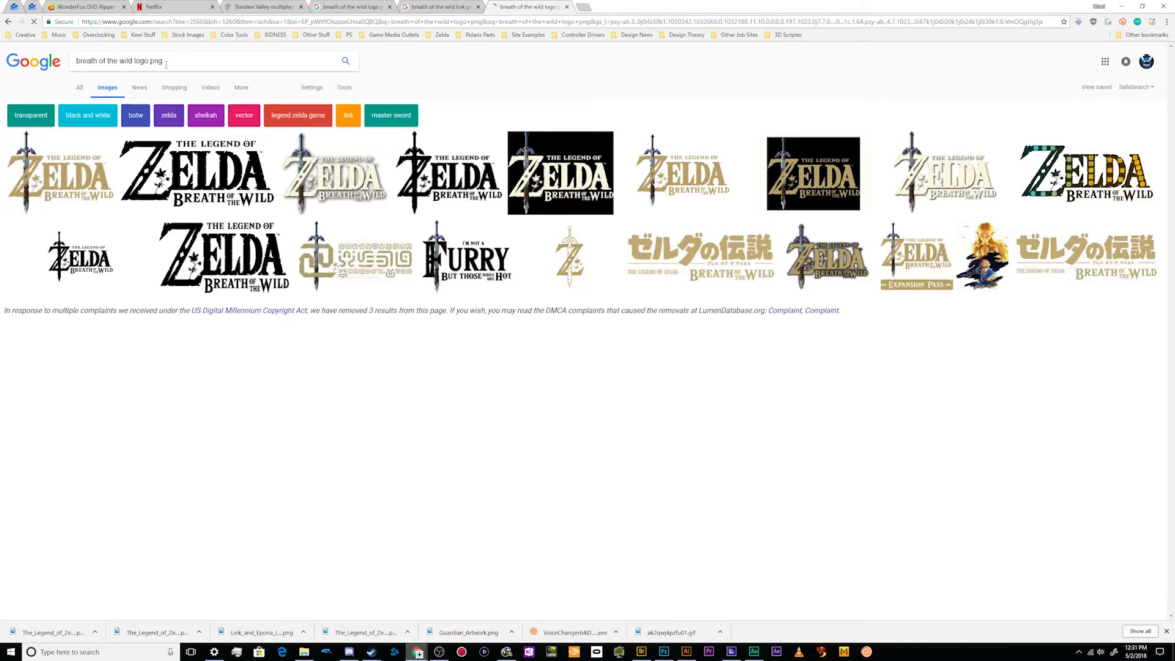
scroll("down", 3)
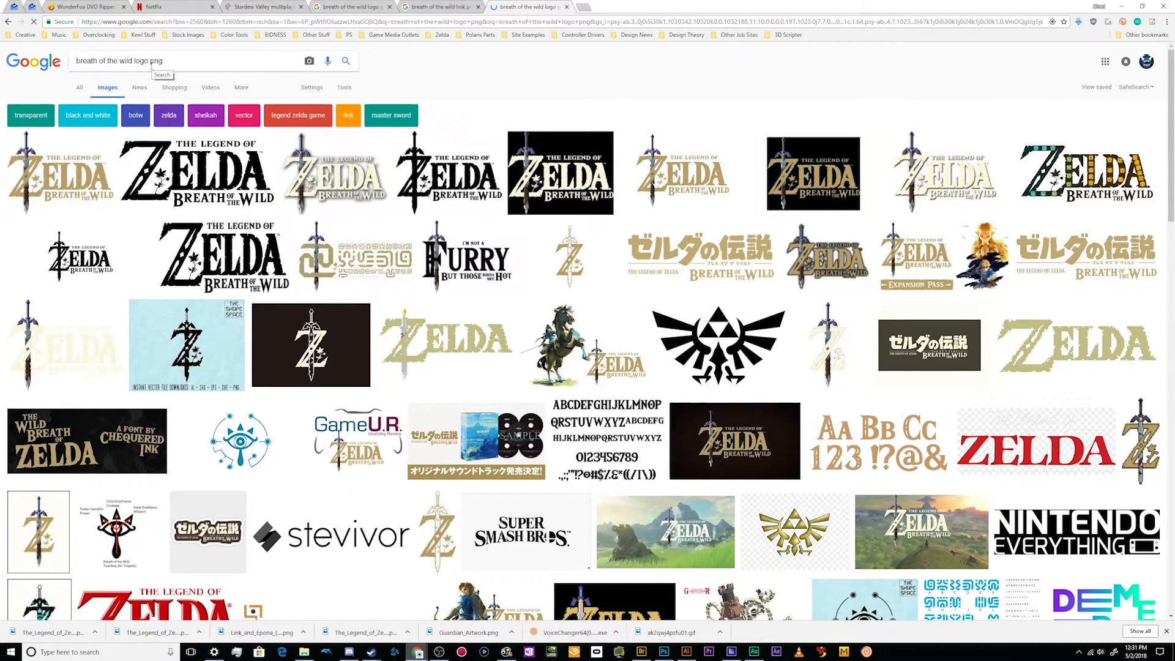
mouse_move(466, 258)
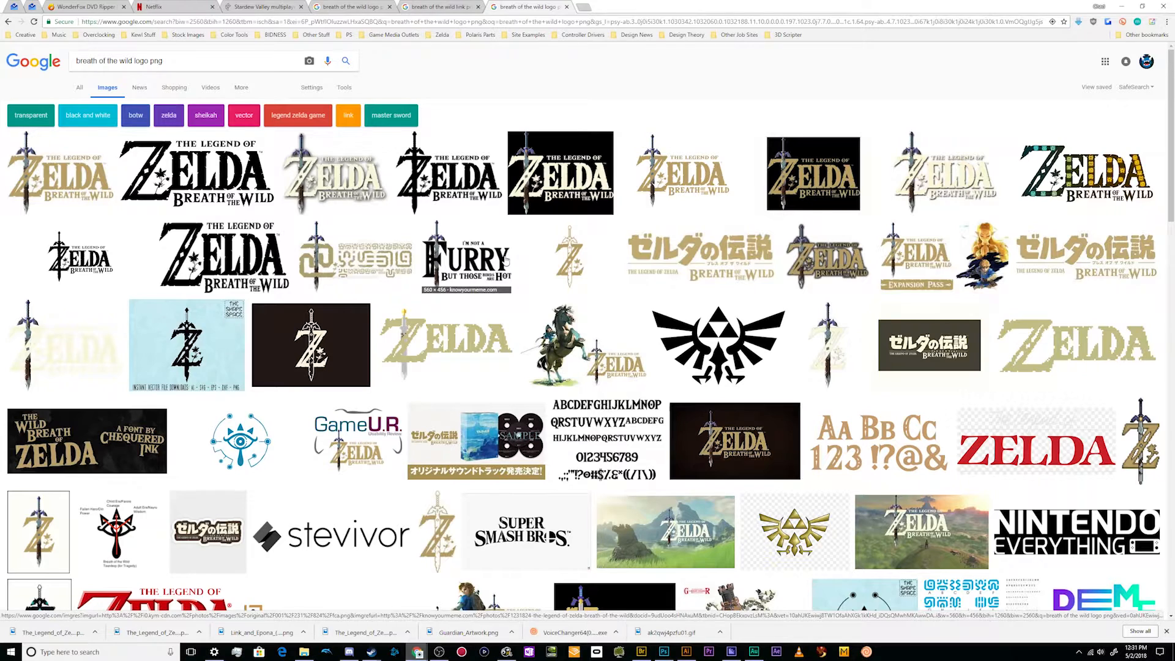
mouse_move(1087, 173)
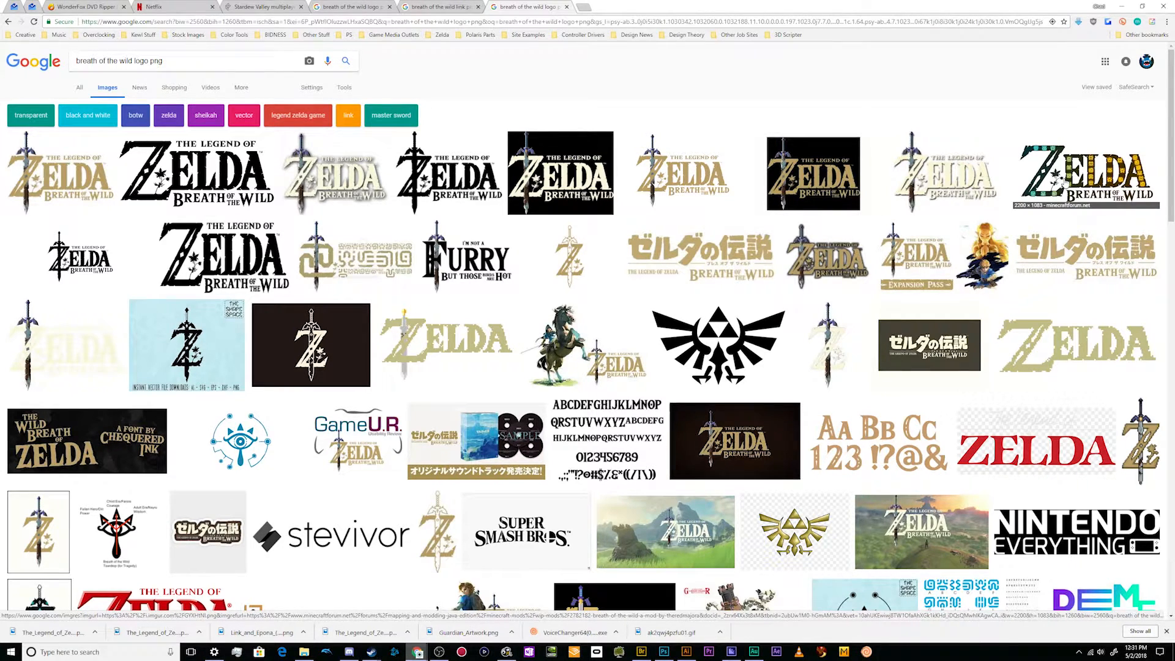
left_click(1085, 173)
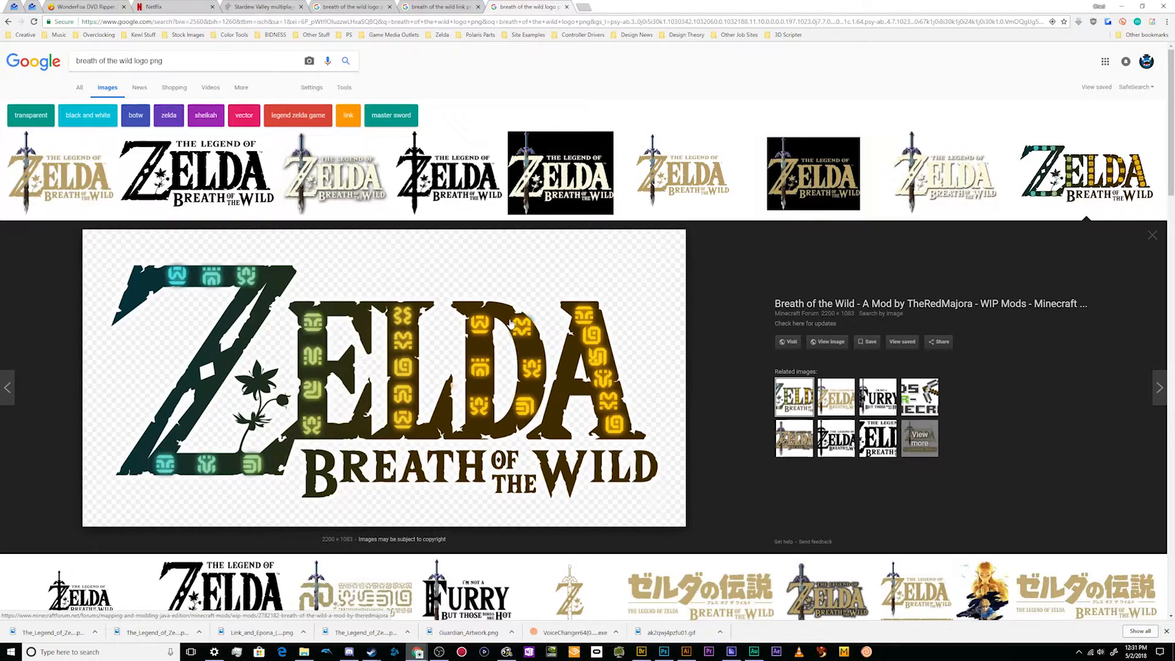
mouse_move(496, 334)
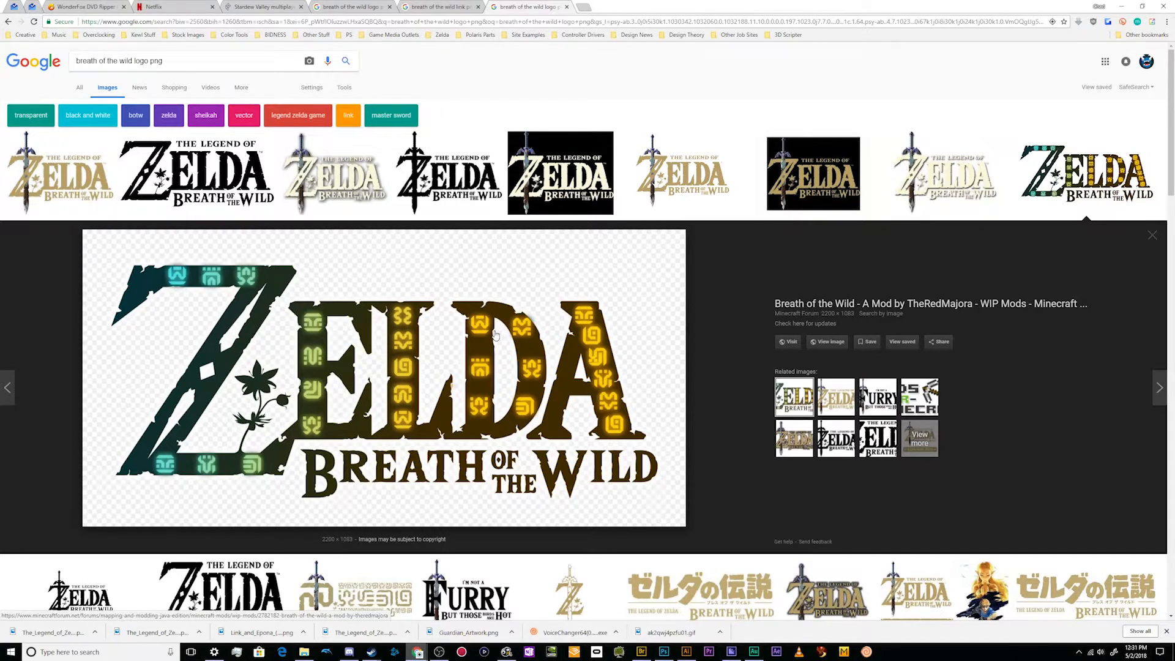
mouse_move(433, 321)
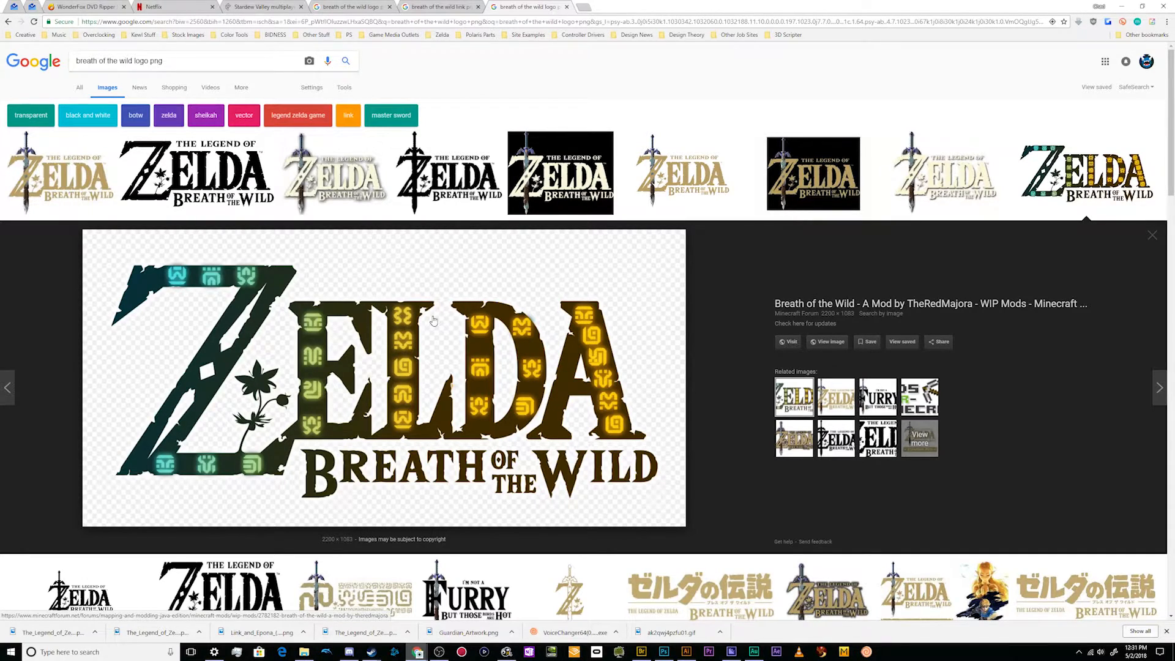
mouse_move(396, 286)
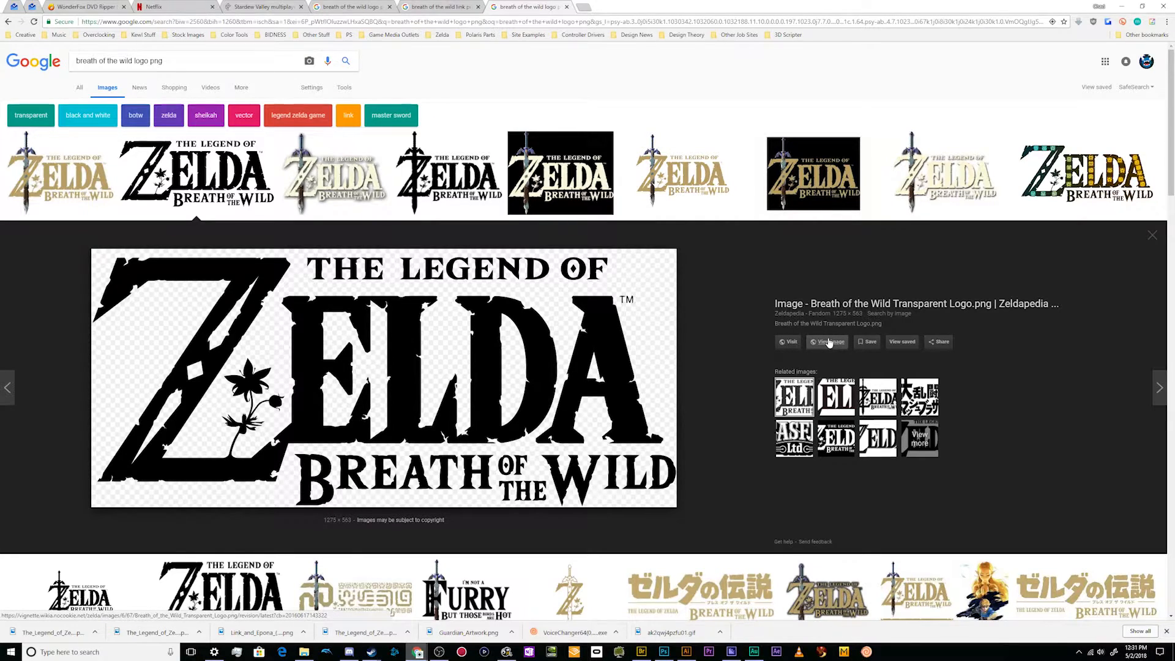
left_click(826, 341)
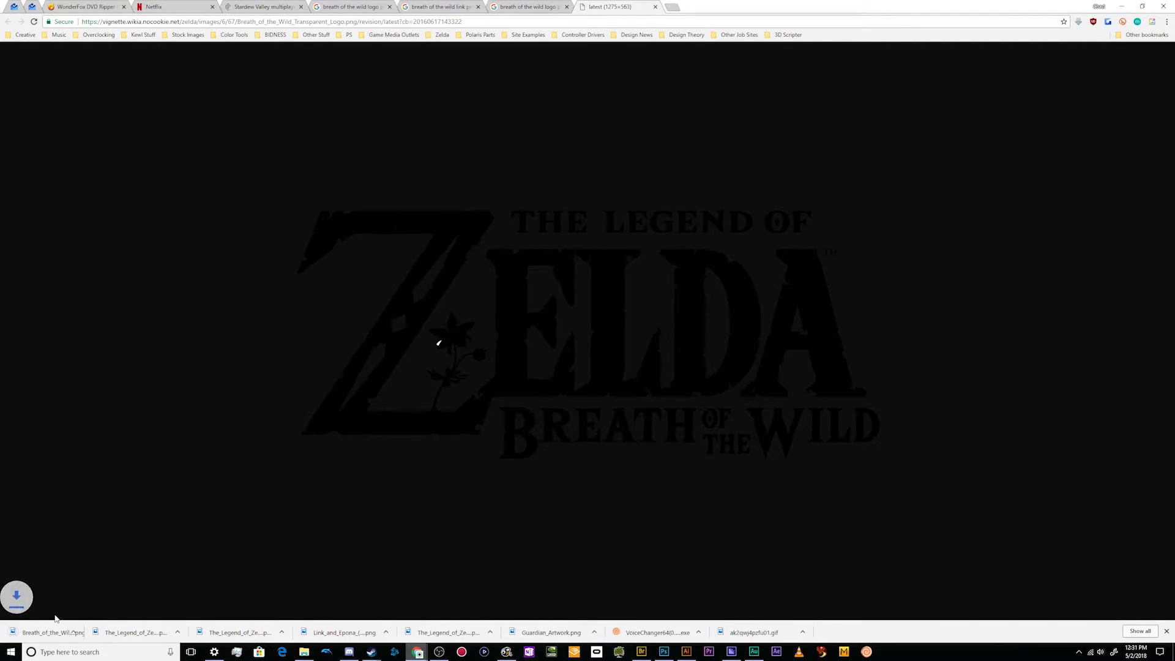
Take the downloaded logo PNG into the BOTW Thumb document
left_click(662, 651)
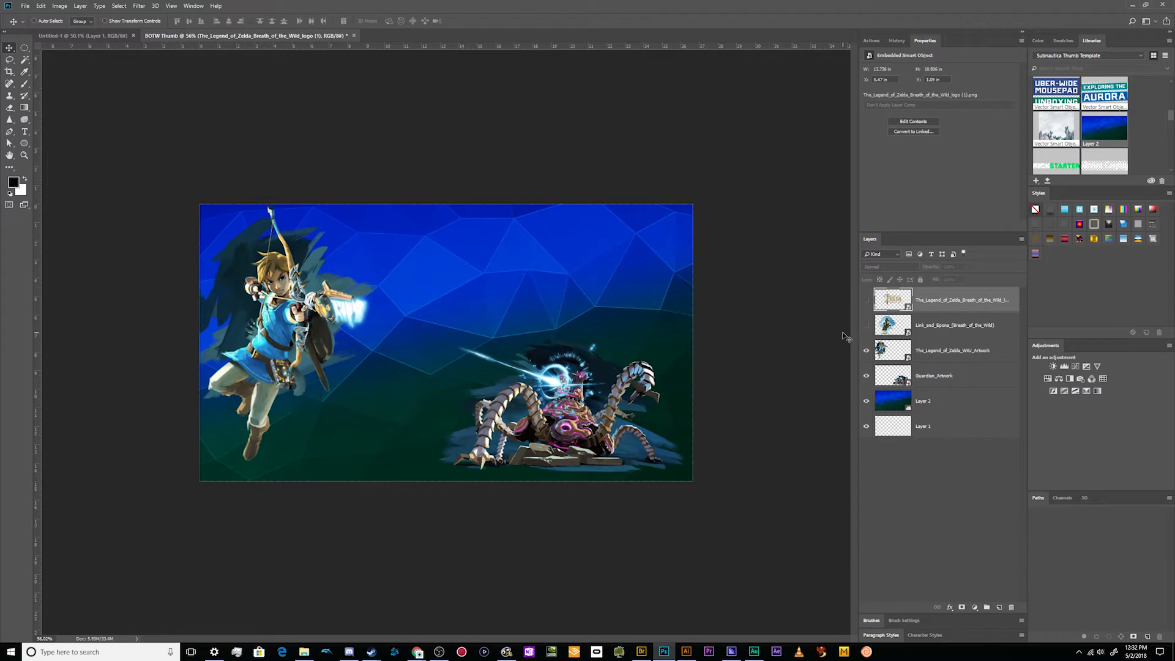
Recolour the golden Zelda logo white by raising Hue/Saturation Lightness to maximum
left_click(866, 299)
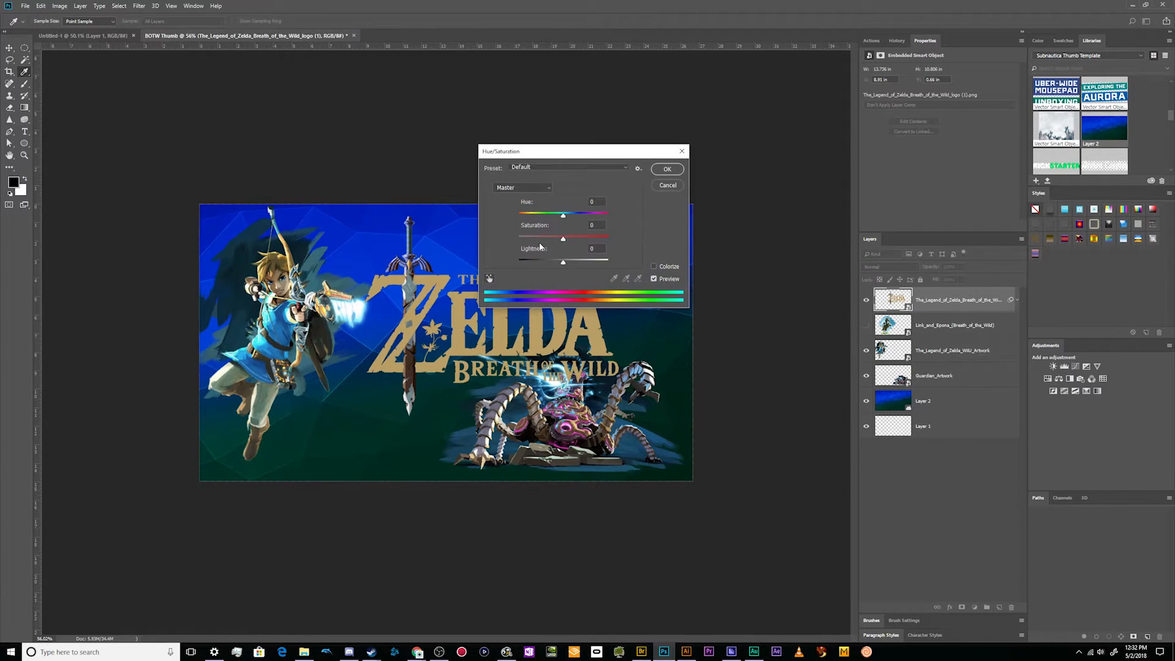
mouse_move(564, 267)
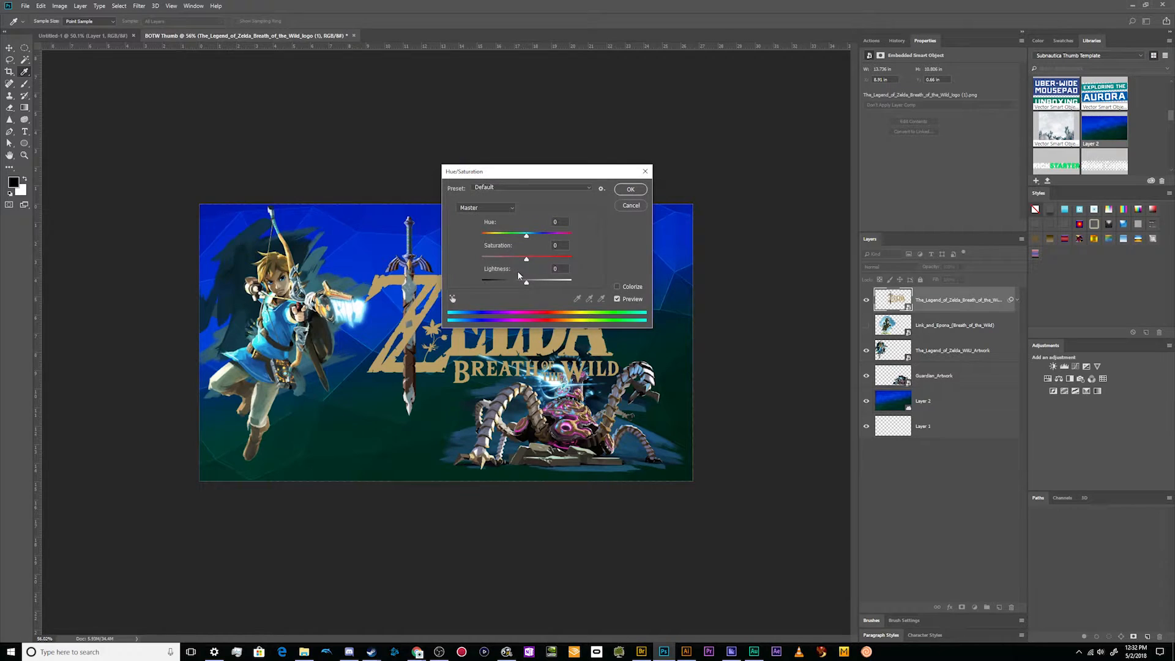
left_click(630, 189)
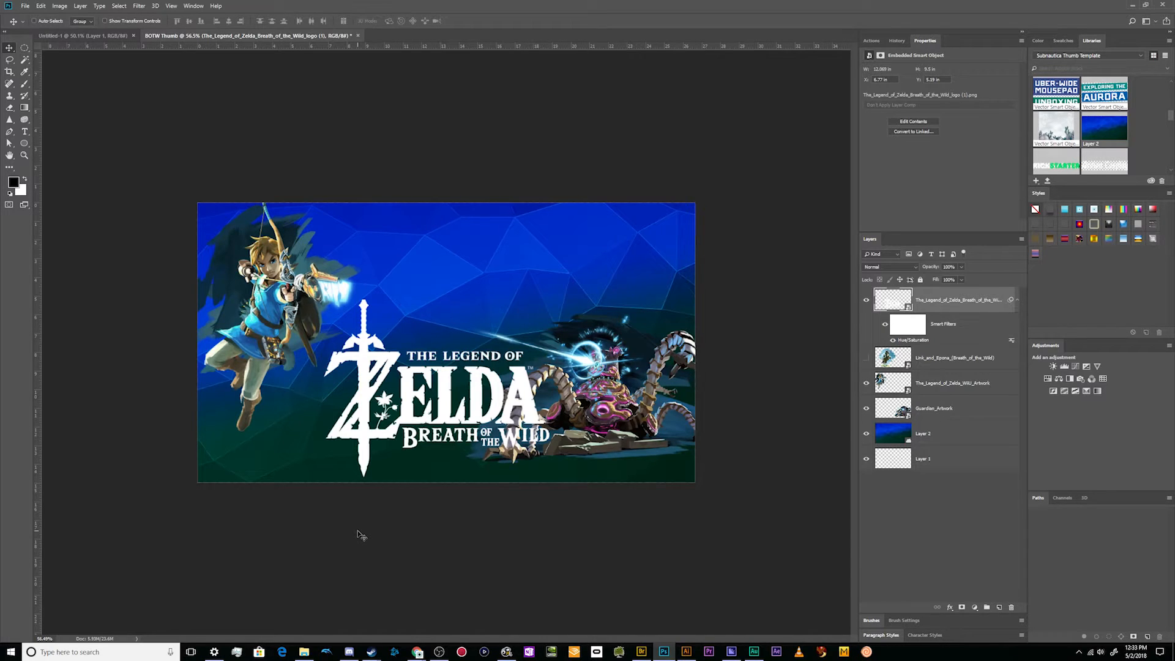
mouse_move(418, 651)
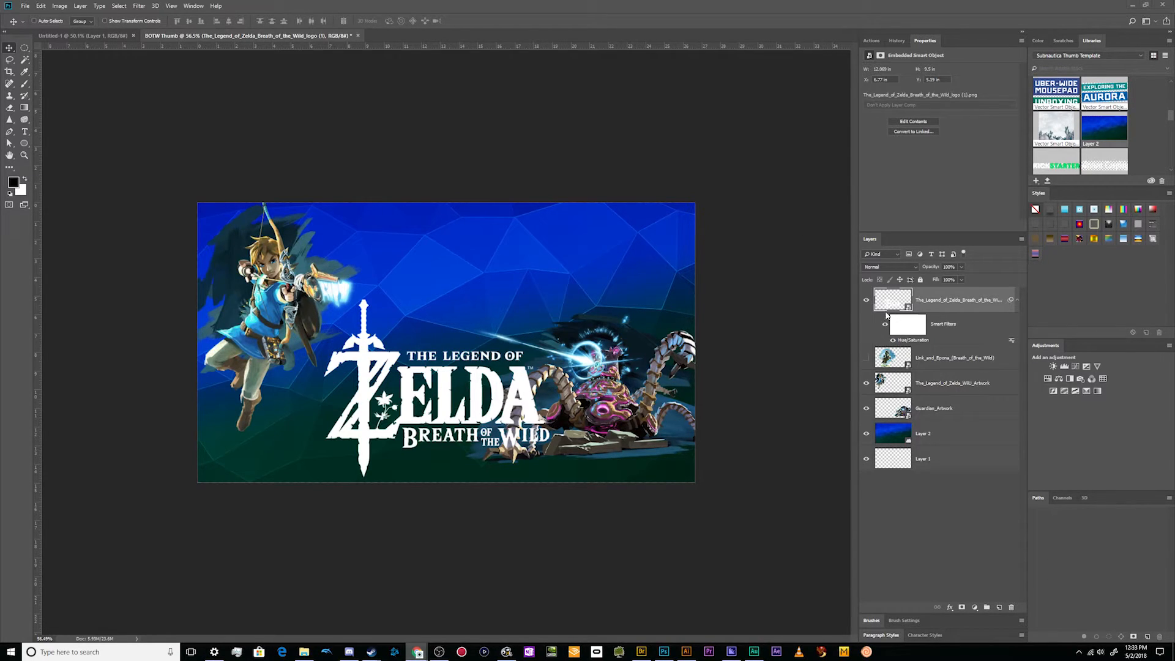
Select the WiiU_Artwork layer containing archer Link
left_click(952, 382)
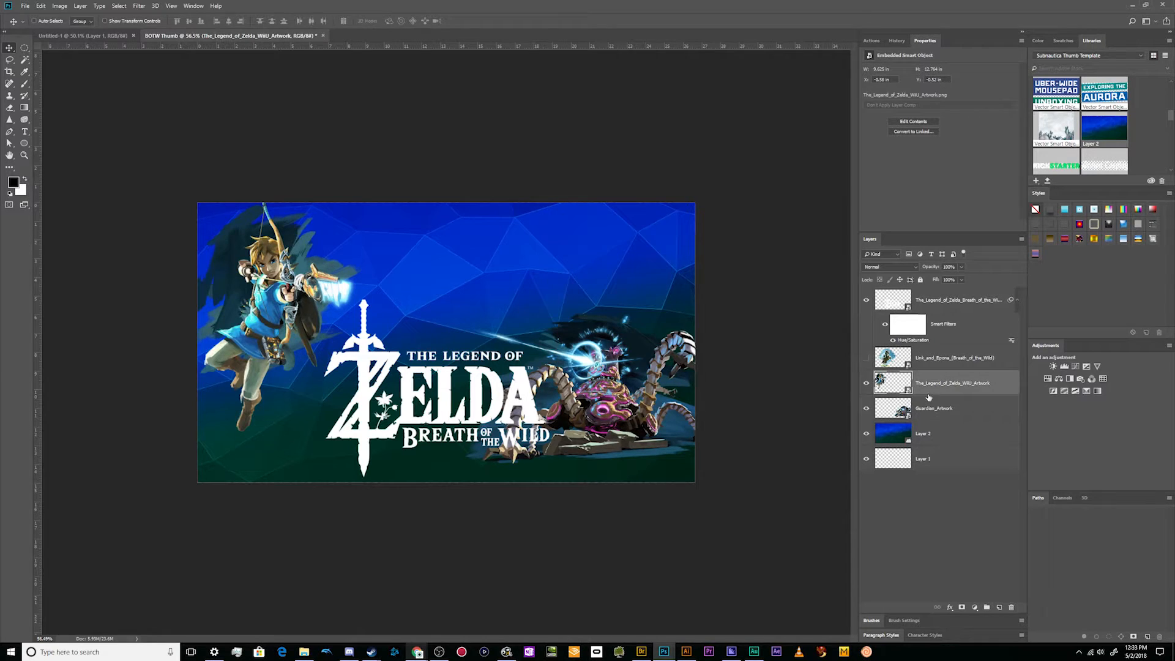
mouse_move(507, 471)
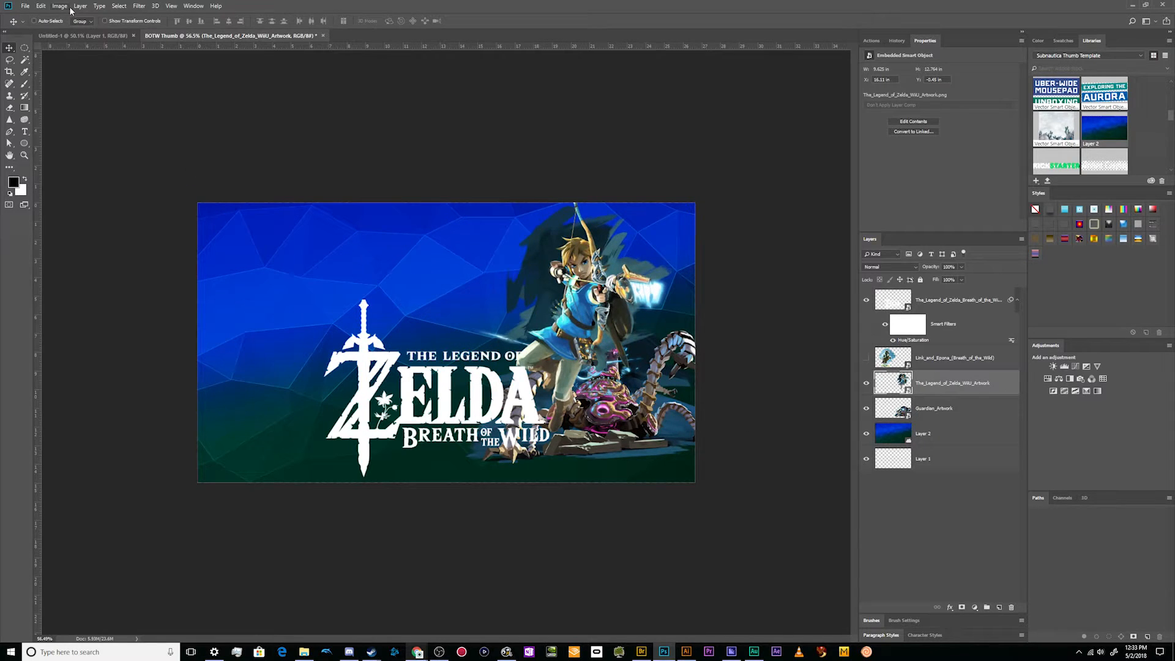
Duplicate the Link artwork, hide the original, and name the copy 'Right Link'
left_click(40, 6)
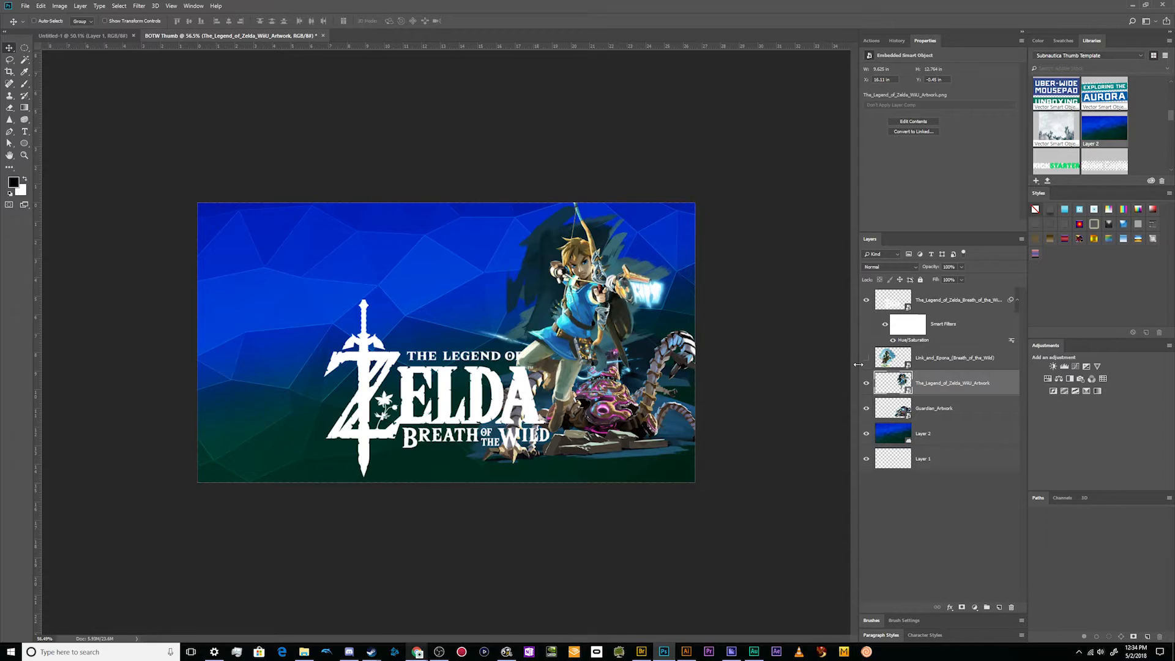
key("ctrl+j")
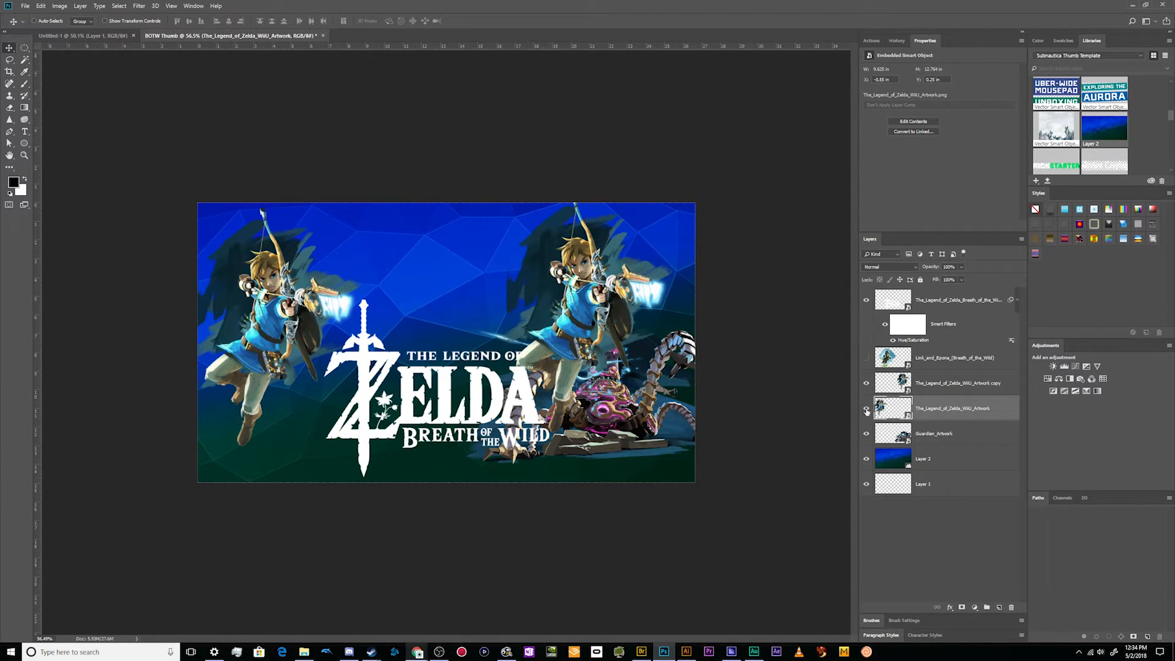
left_click(866, 408)
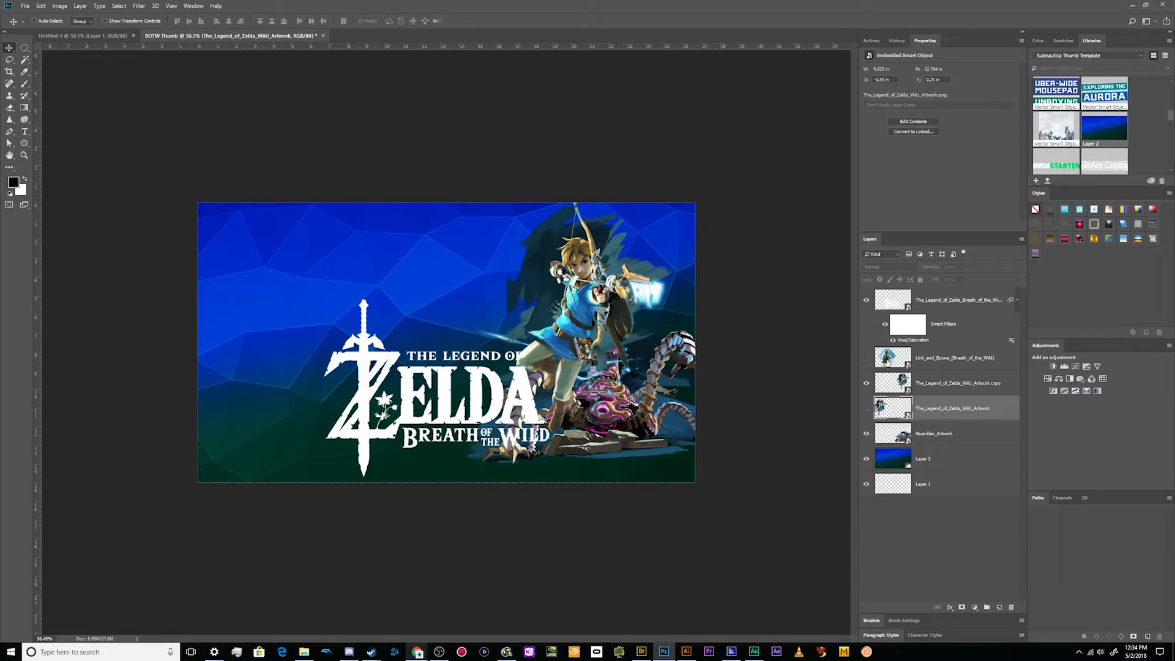
left_click(957, 382)
type("Right Link")
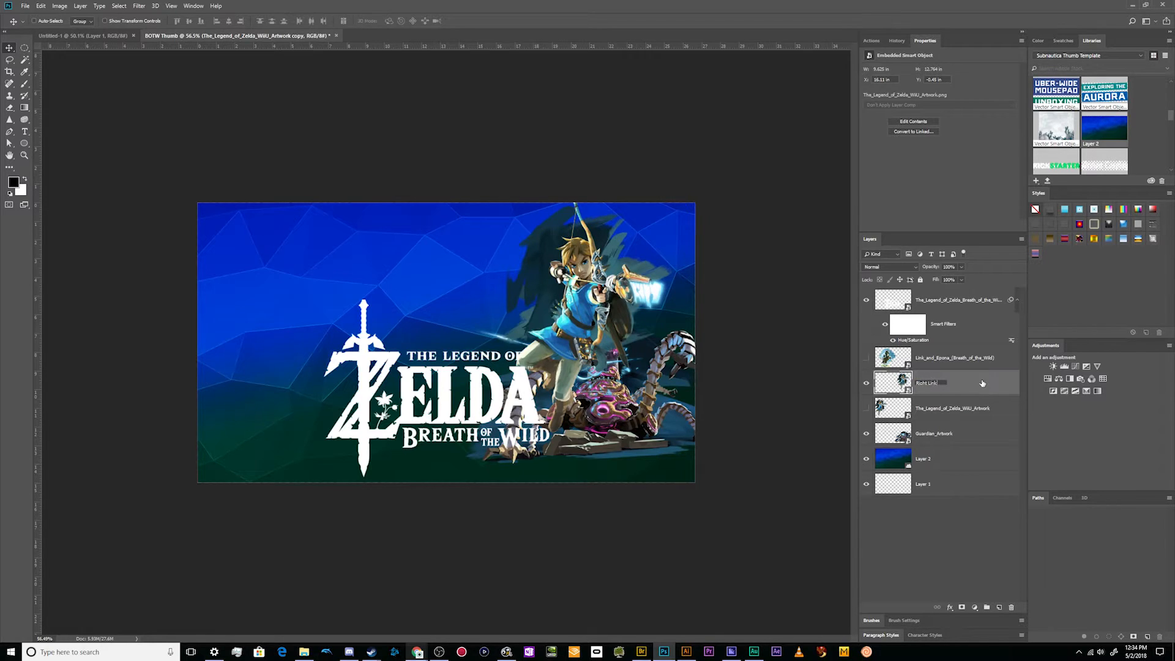
left_click(928, 382)
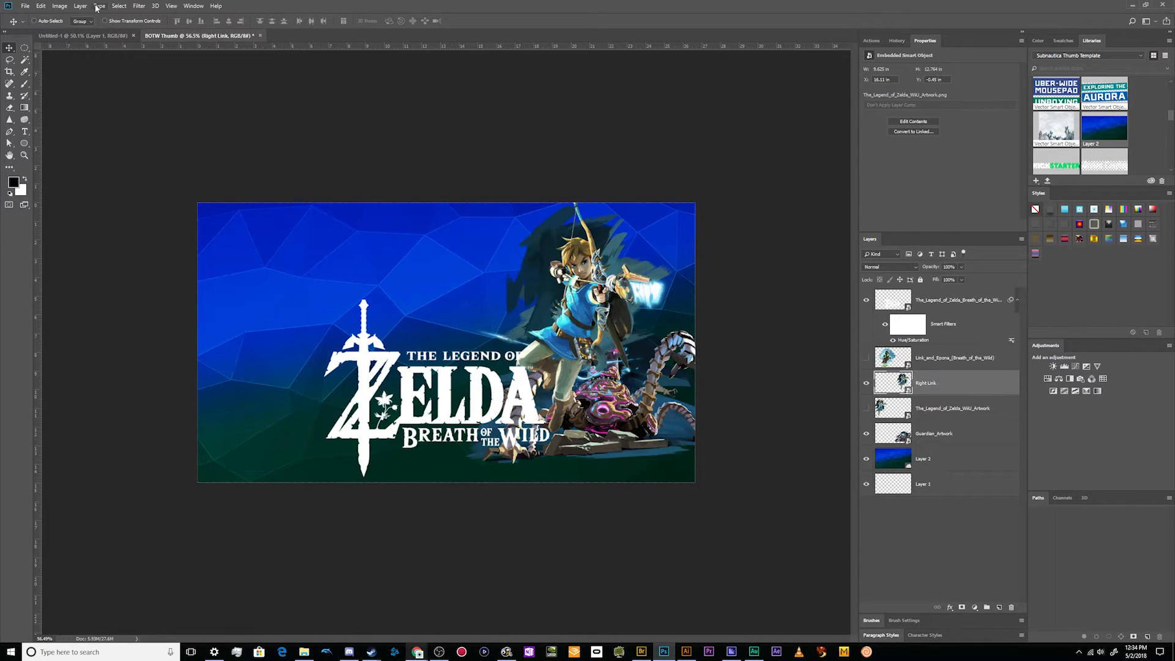
Flip Right Link horizontally and commit its new position
left_click(40, 6)
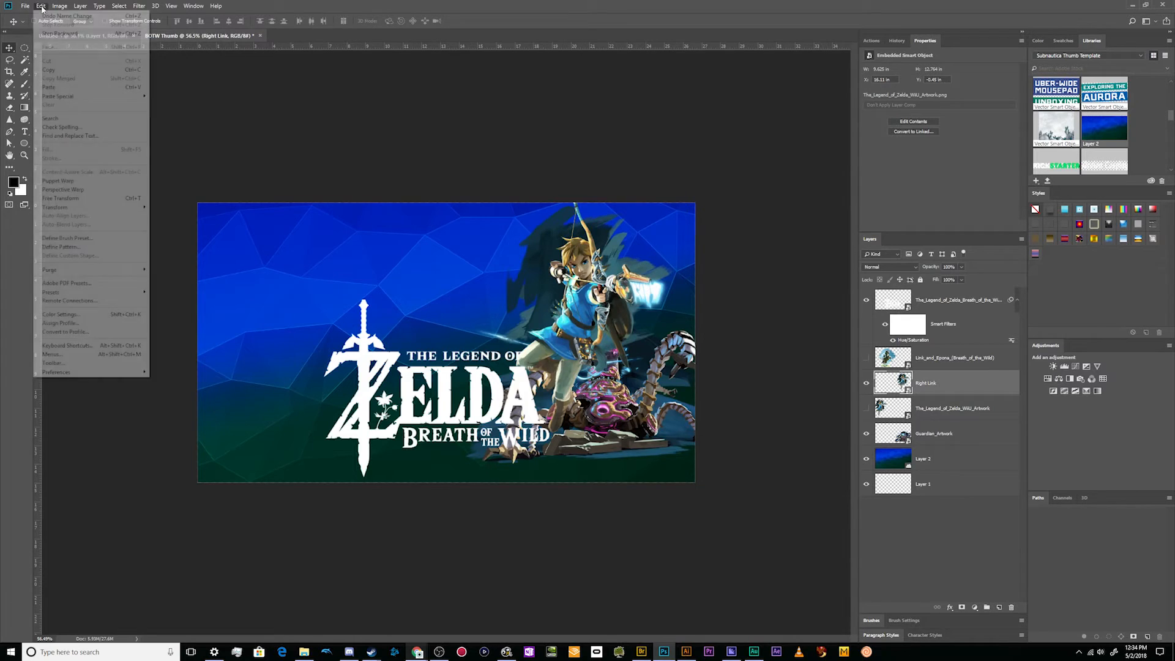
left_click(59, 206)
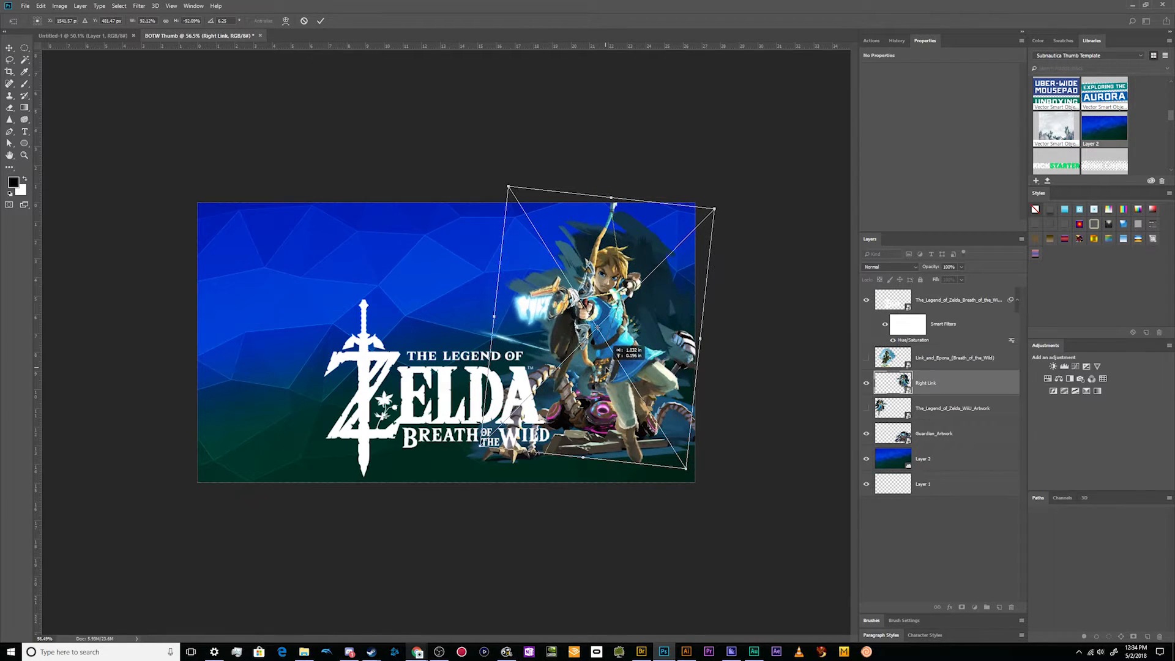
left_click(320, 20)
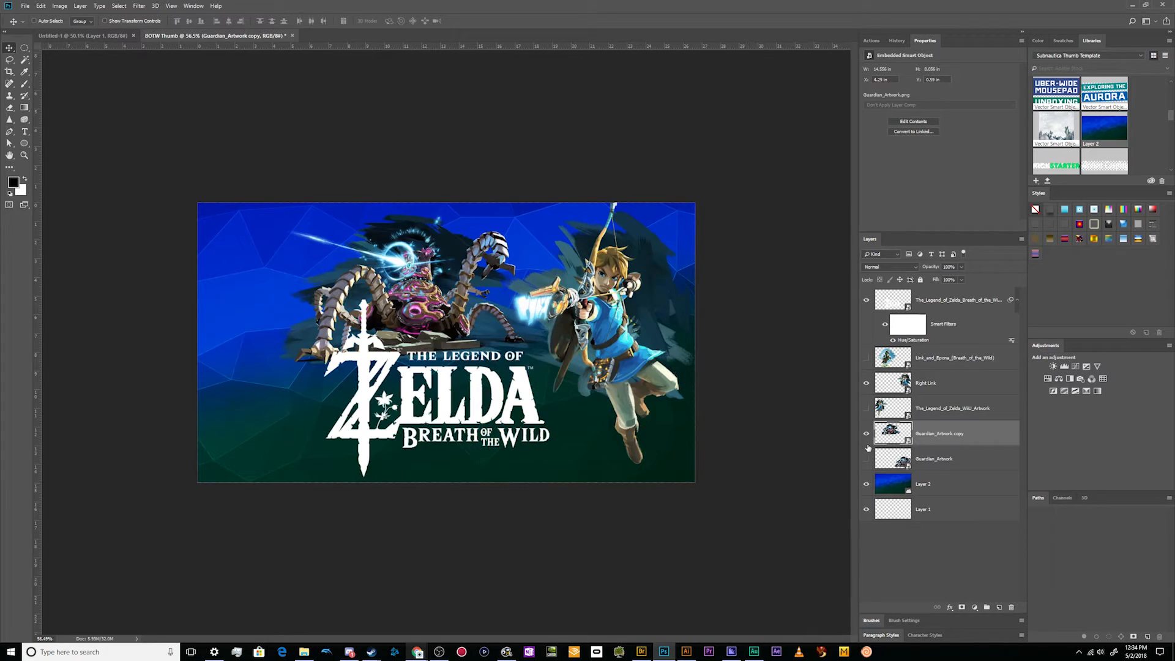
Hide the flipped Guardian copy and place the white logo at lower left
left_click(951, 407)
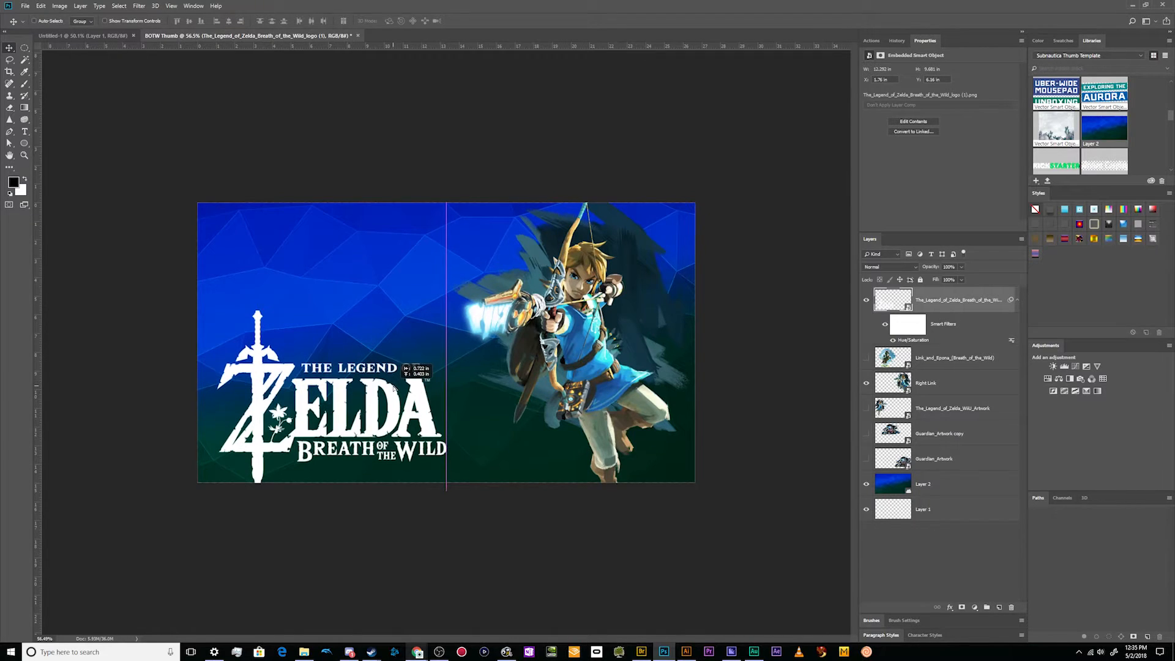
left_click(925, 383)
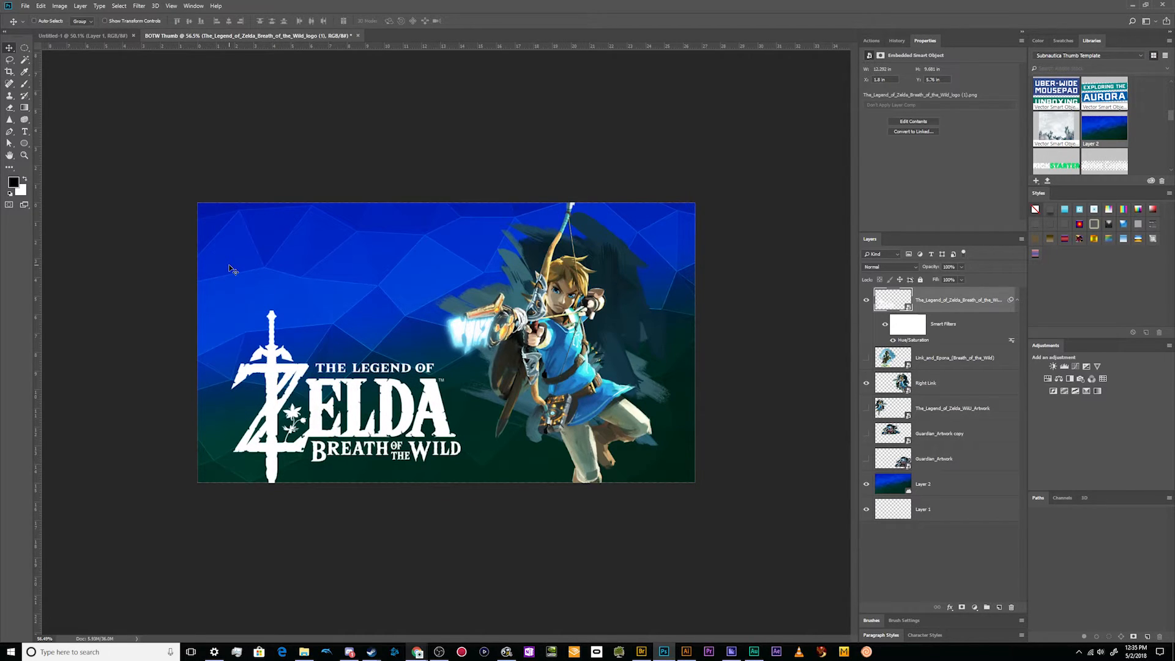
mouse_move(316, 300)
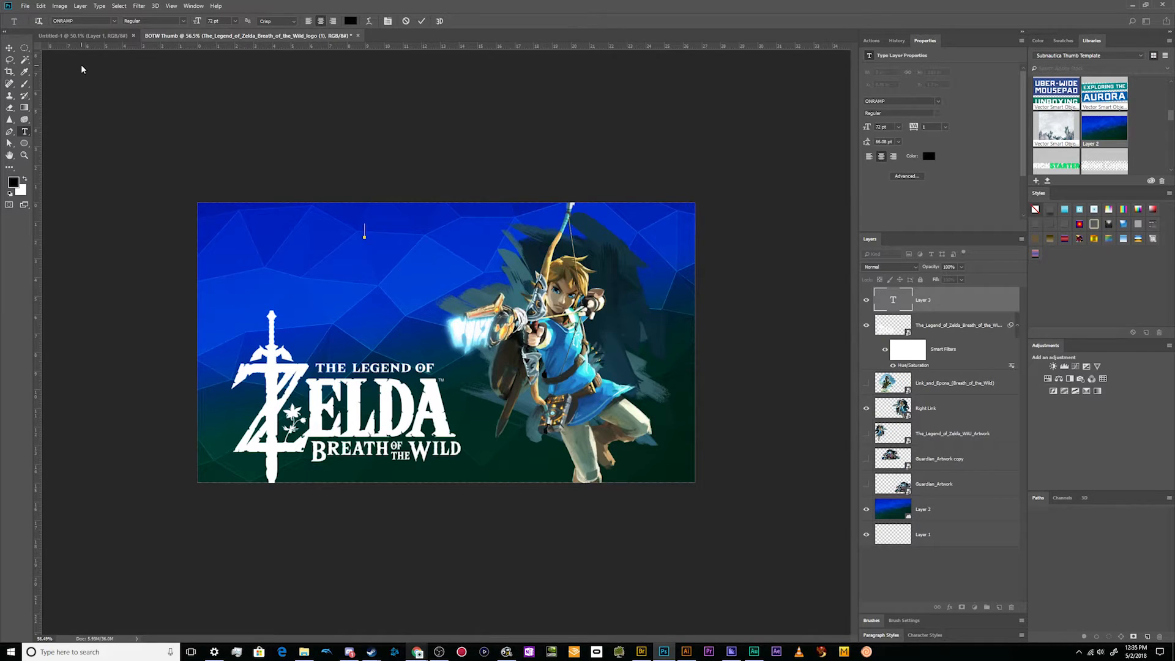
mouse_move(263, 134)
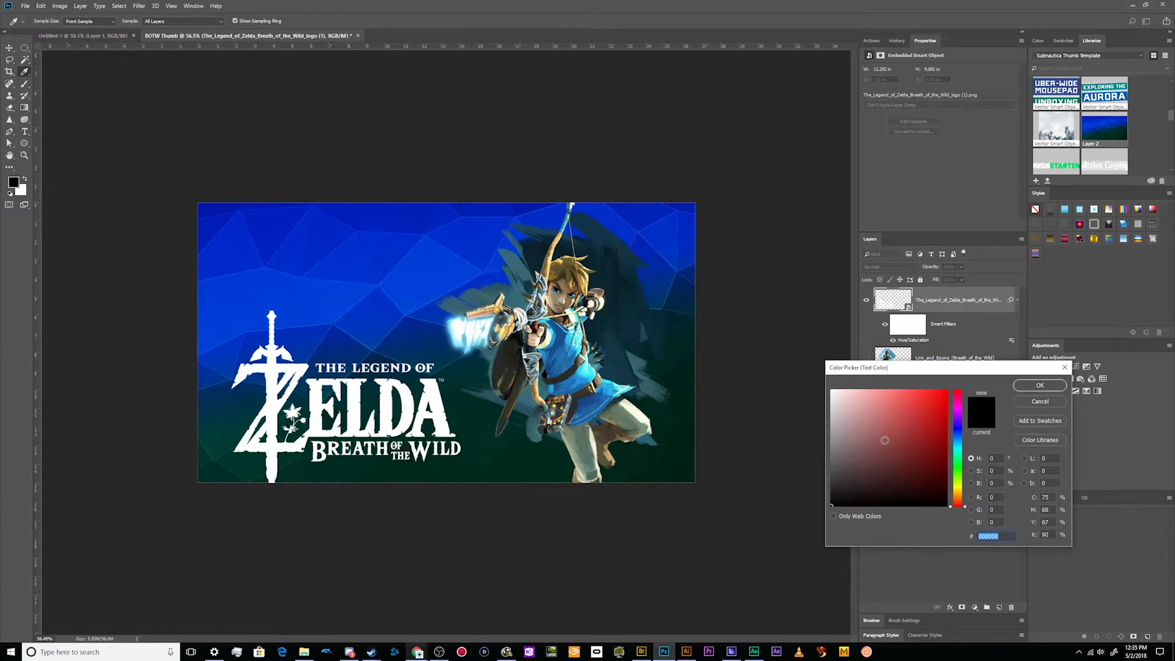
Choose white (#ffffff) as the text colour and start a text box at upper left
left_click(1038, 385)
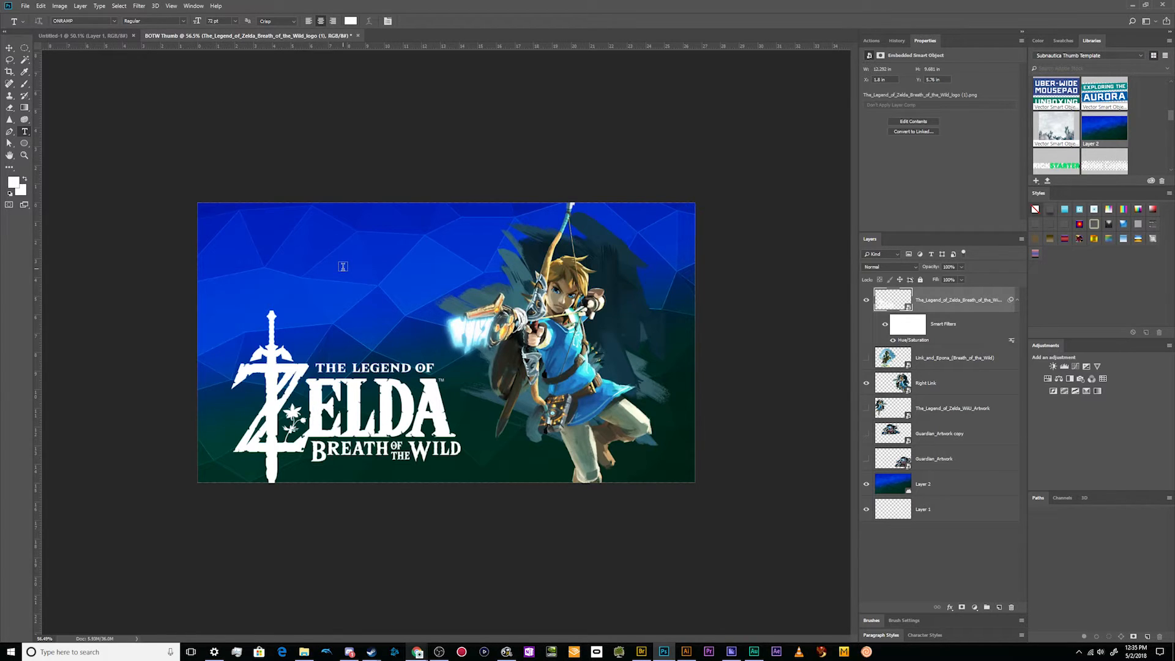
left_click(342, 264)
type("#16")
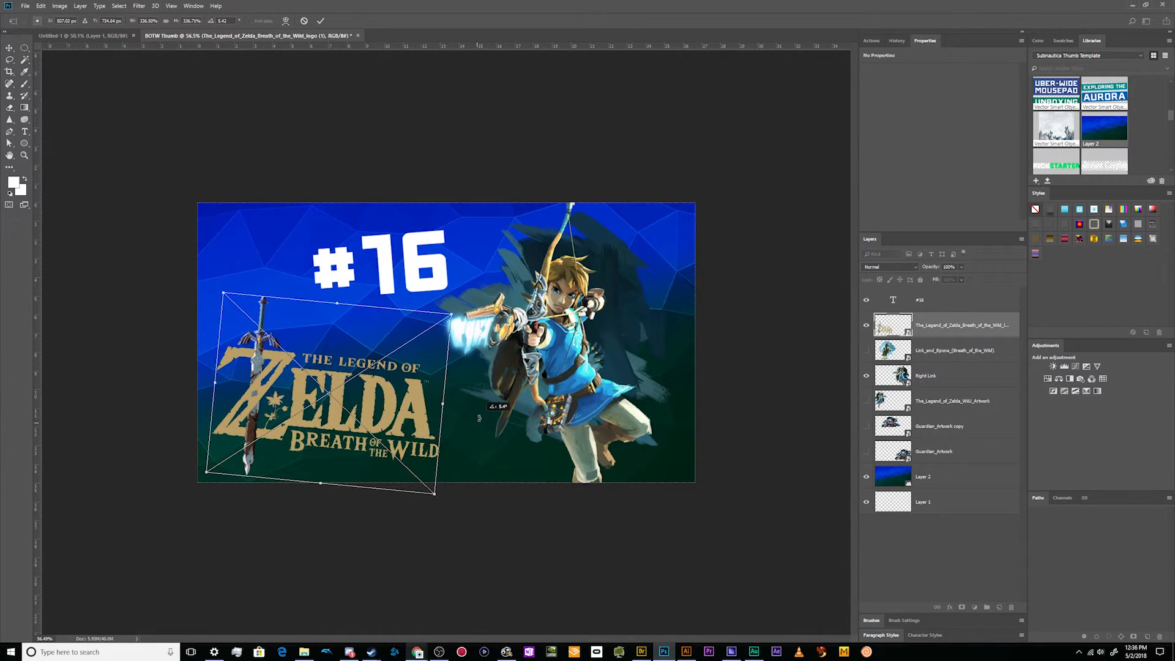
Commit the logo resize, then scale the #16 text up and move it upward
left_click(320, 20)
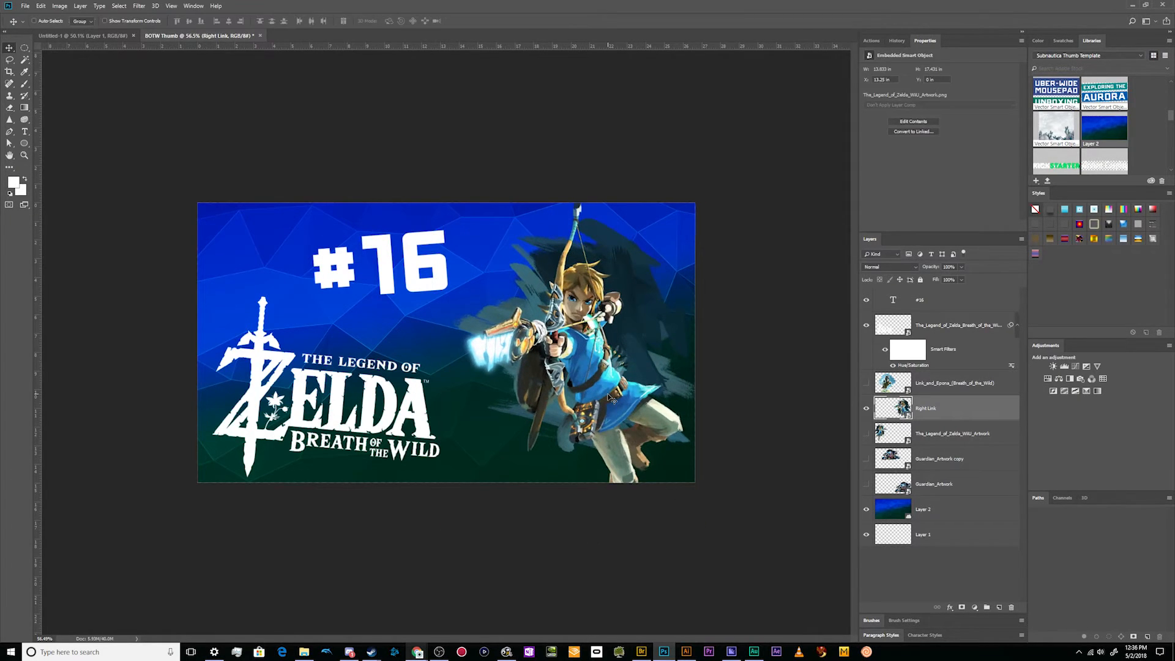
left_click(919, 299)
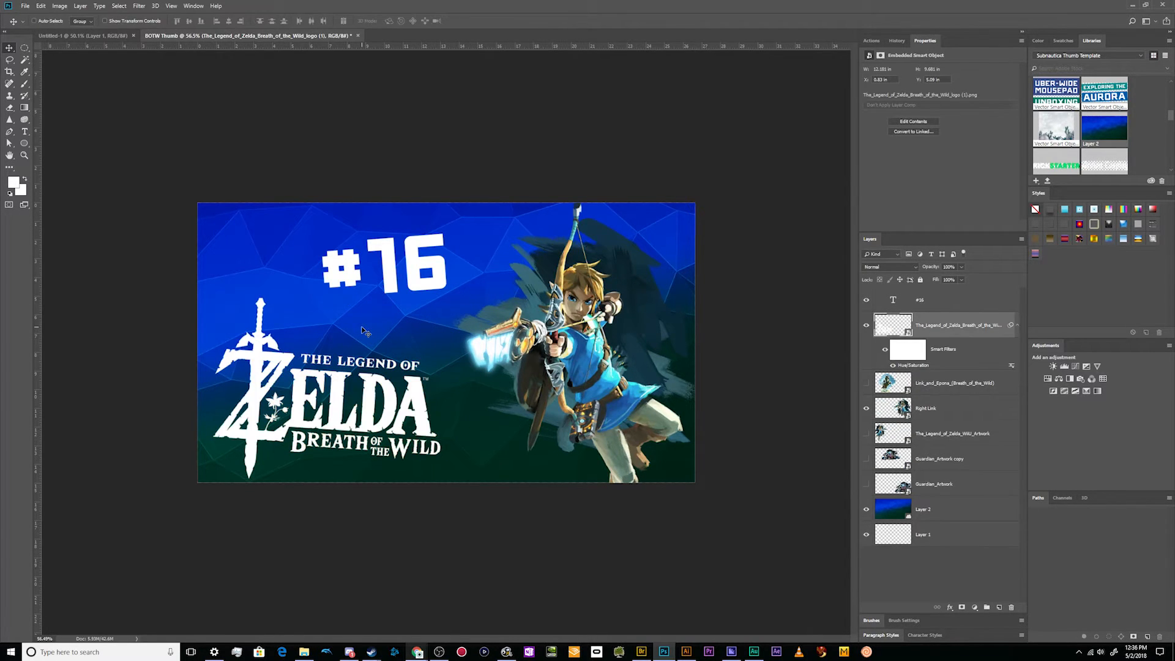
mouse_move(554, 246)
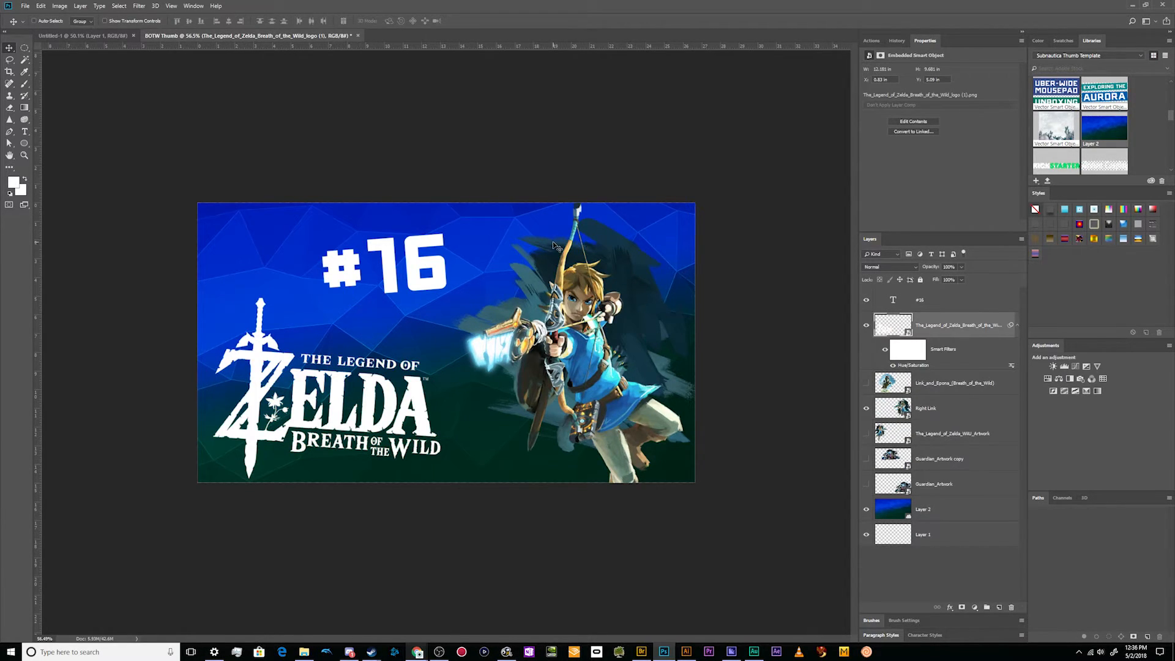
left_click(919, 300)
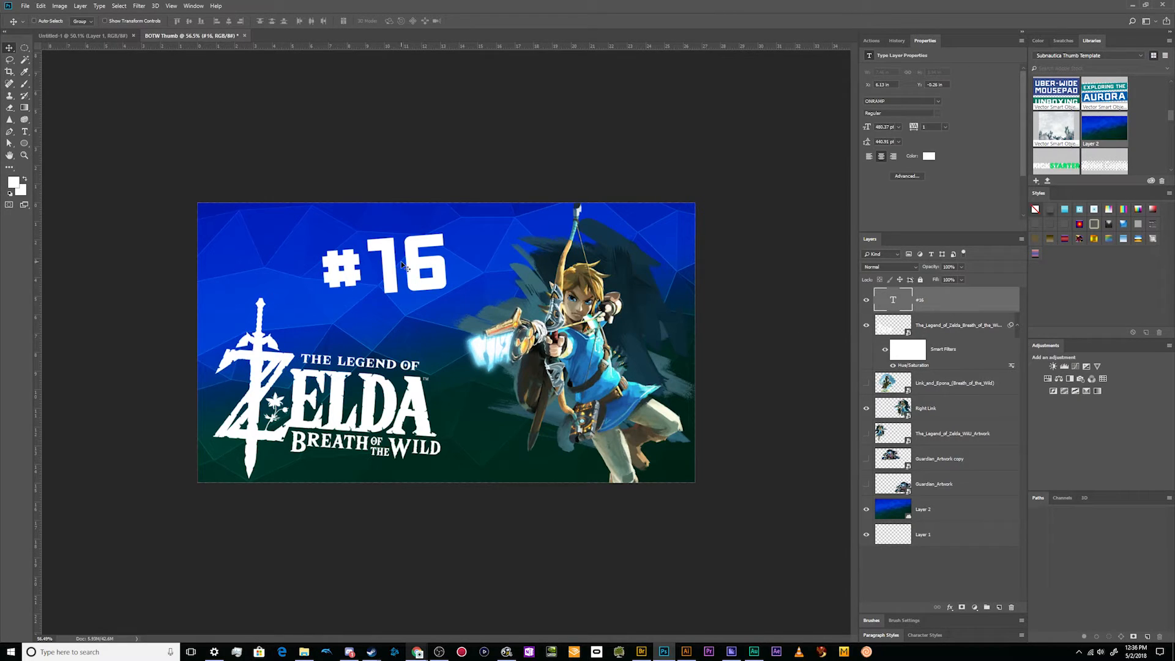
mouse_move(348, 127)
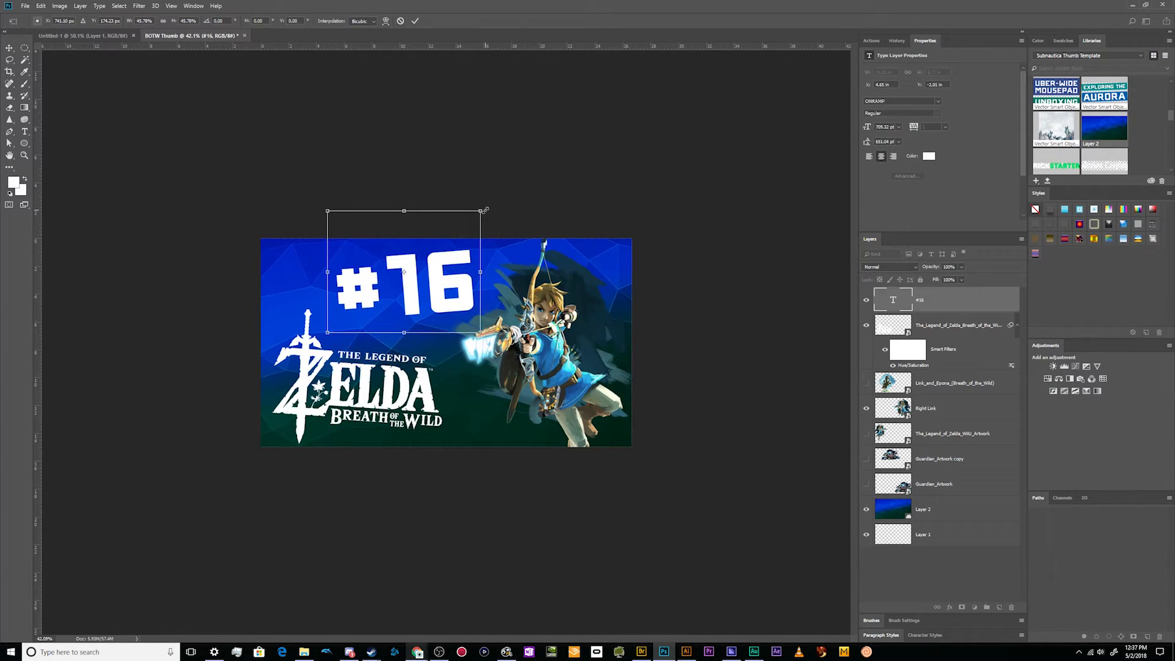
left_click_drag(483, 211, 463, 218)
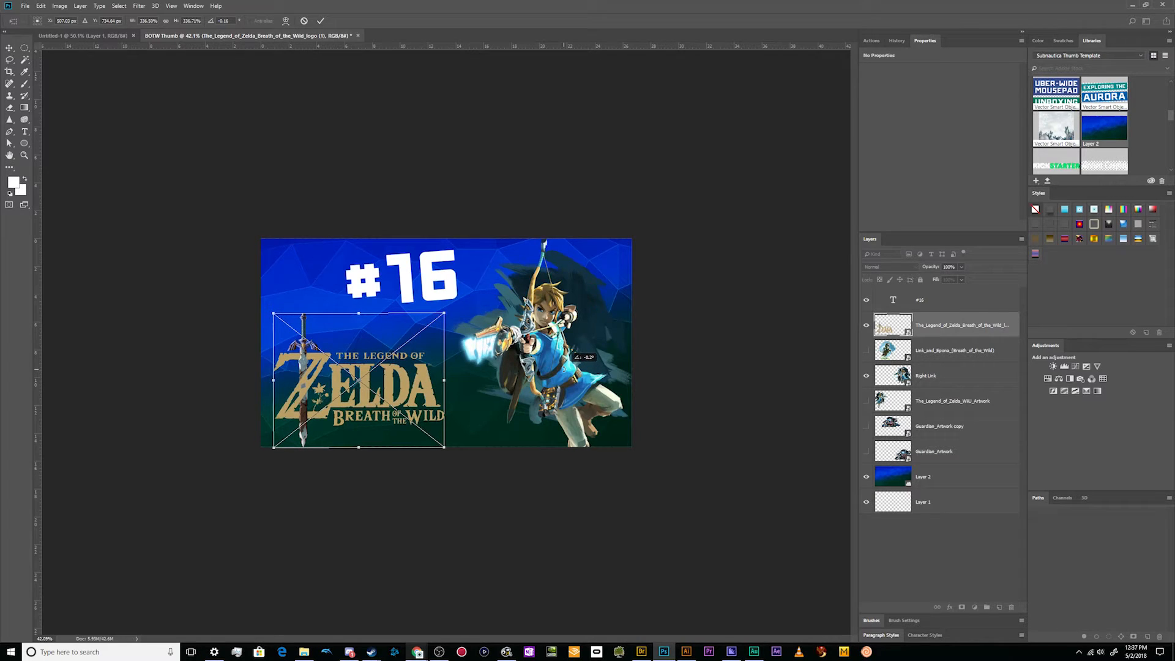
left_click(320, 21)
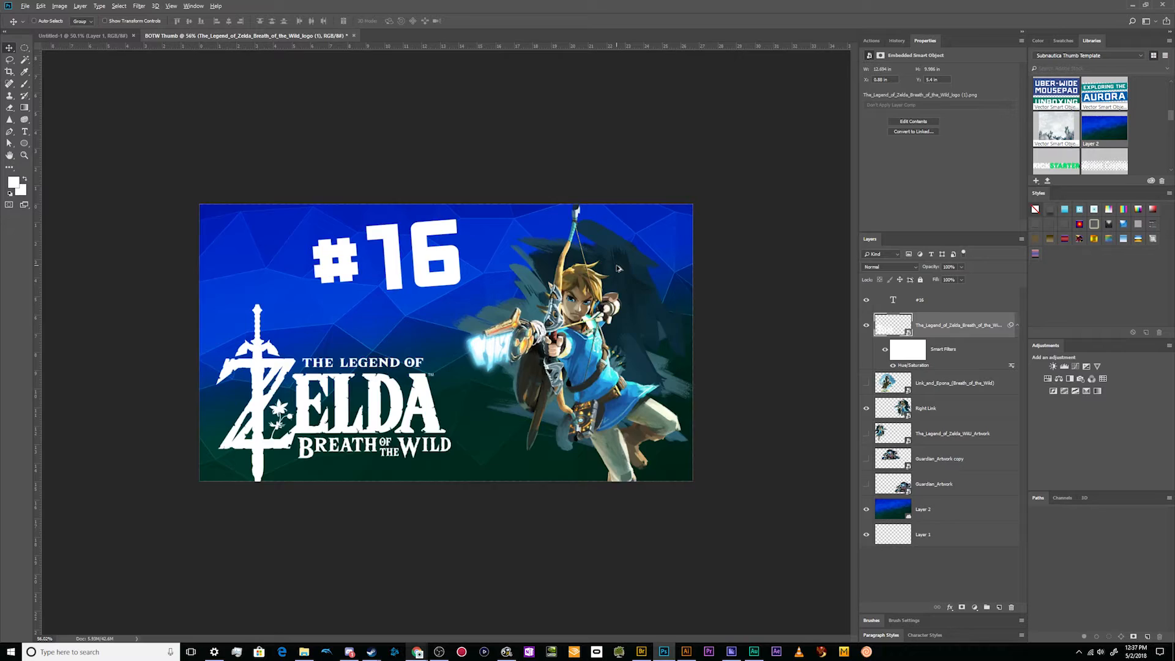
Duplicate Layer 2, the blue low-poly background, and bring up Hue/Saturation for the copy
left_click(922, 509)
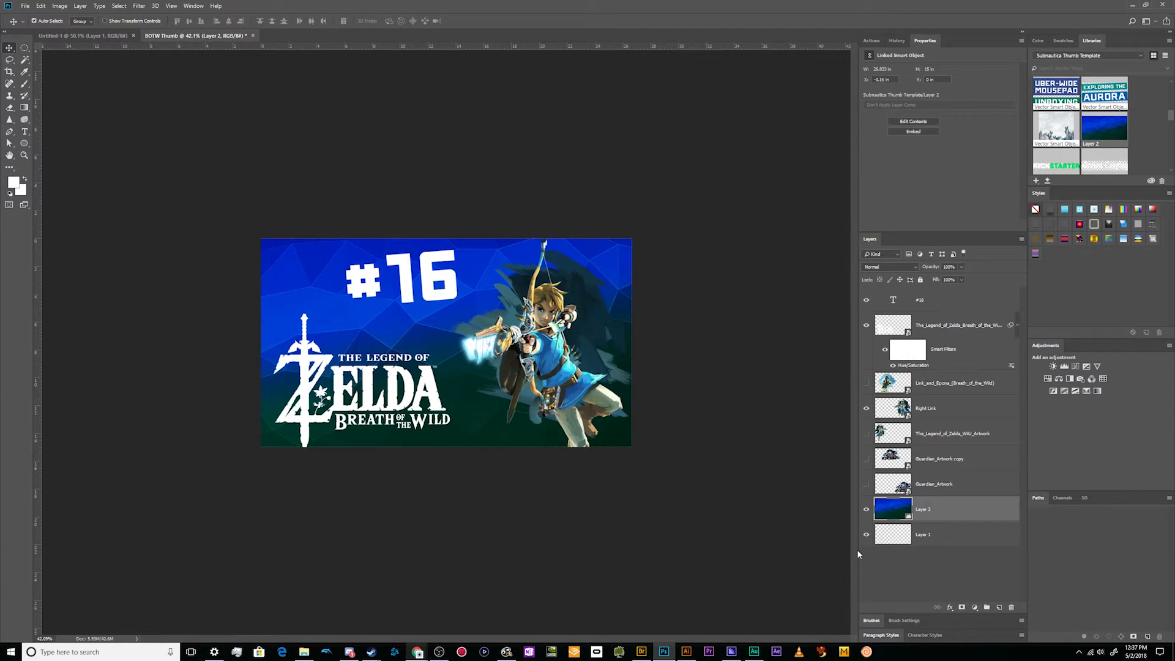
key("ctrl+j")
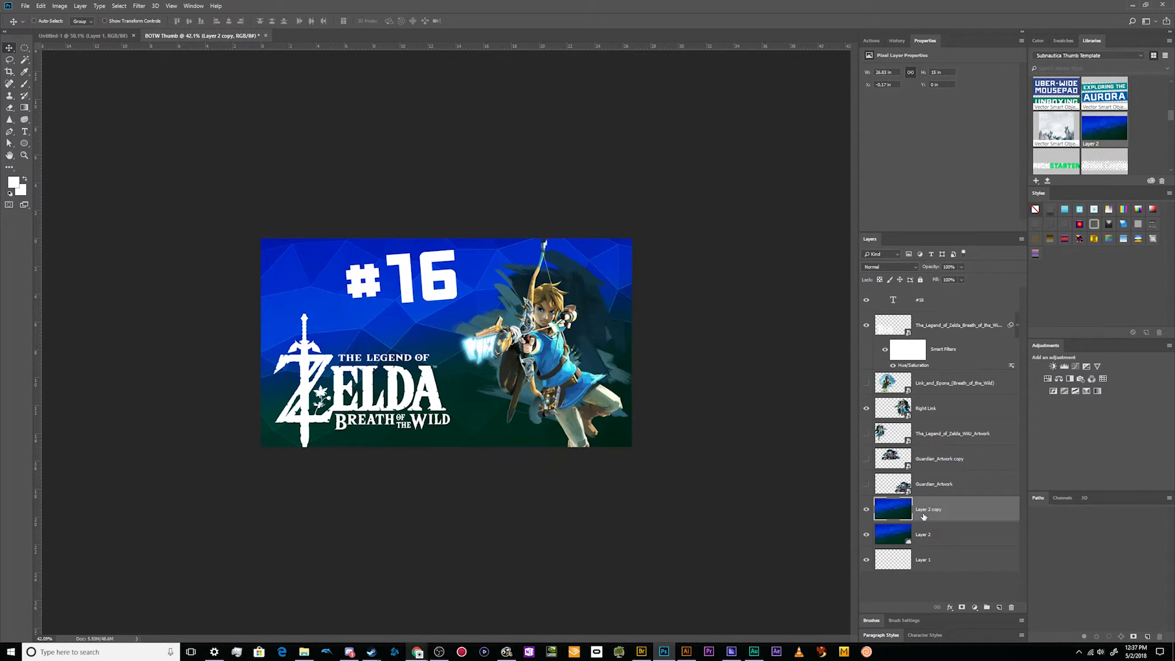
mouse_move(730, 524)
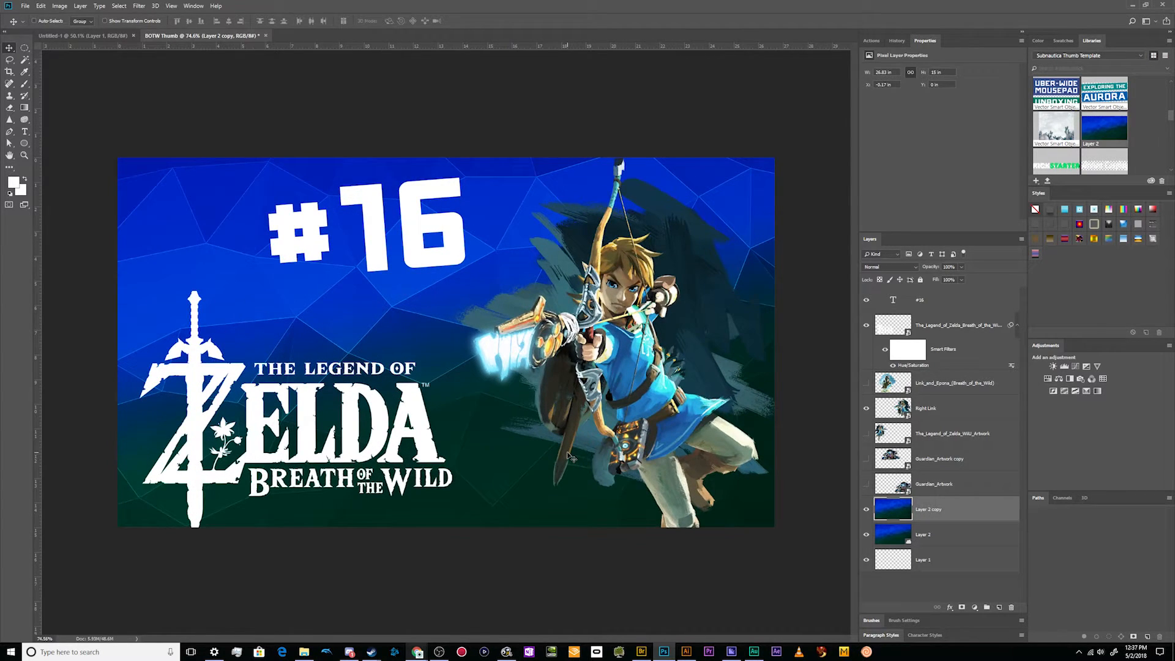
double_click(913, 364)
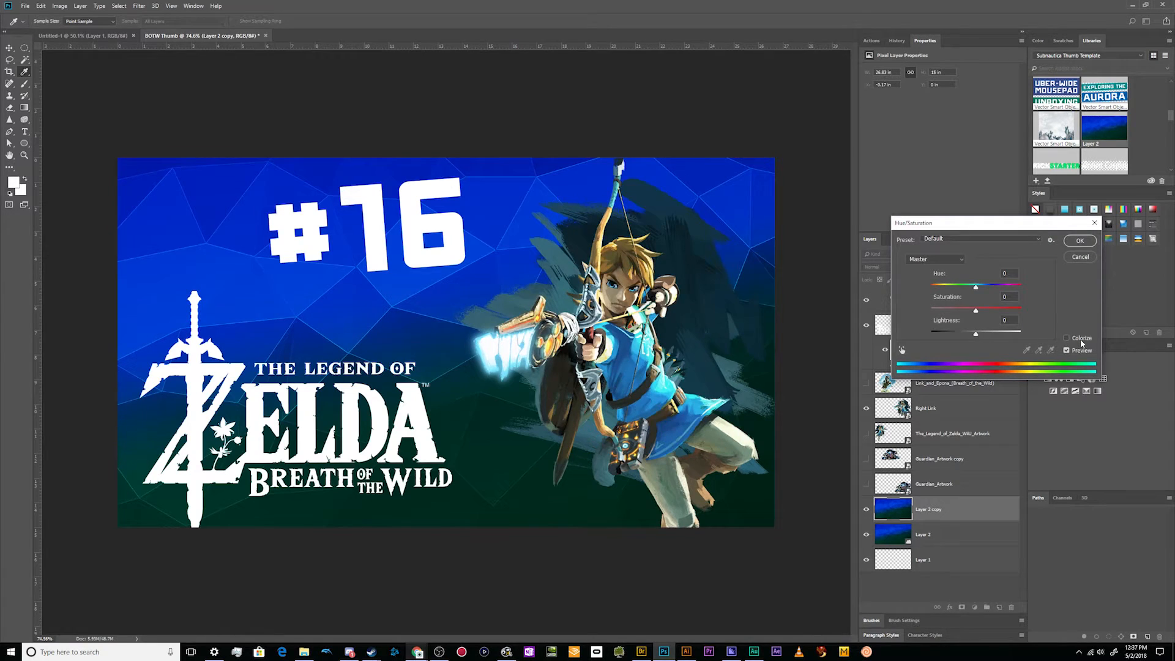
Tick Colorize and set Hue and Saturation for a warm brown tint
left_click(1067, 338)
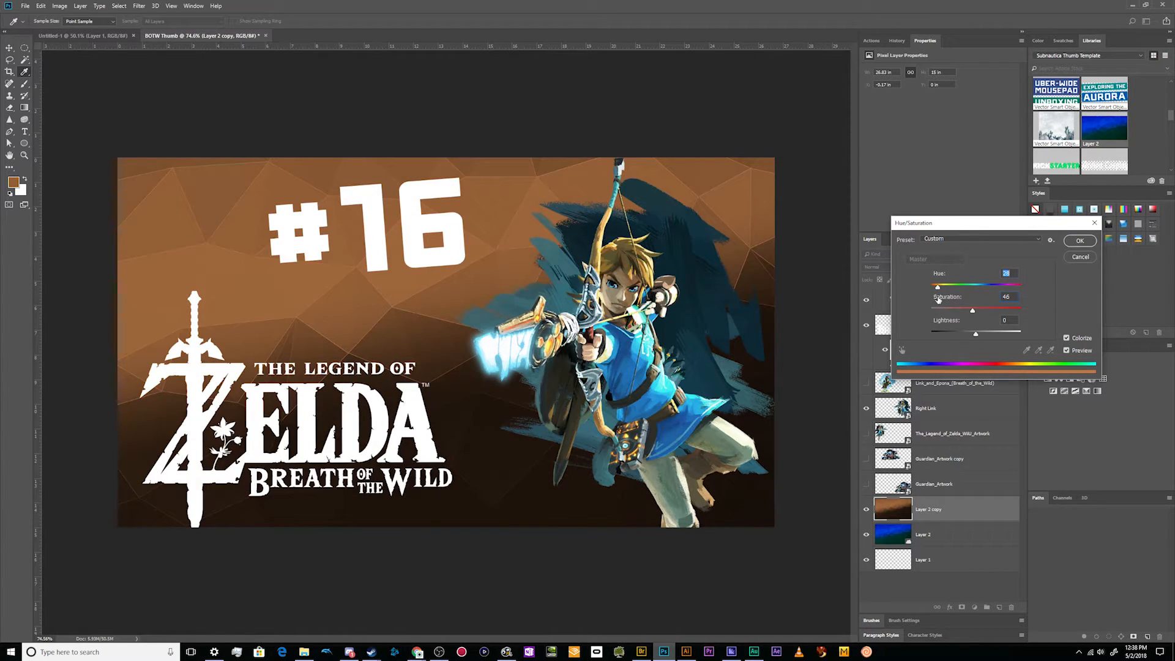
left_click(1080, 240)
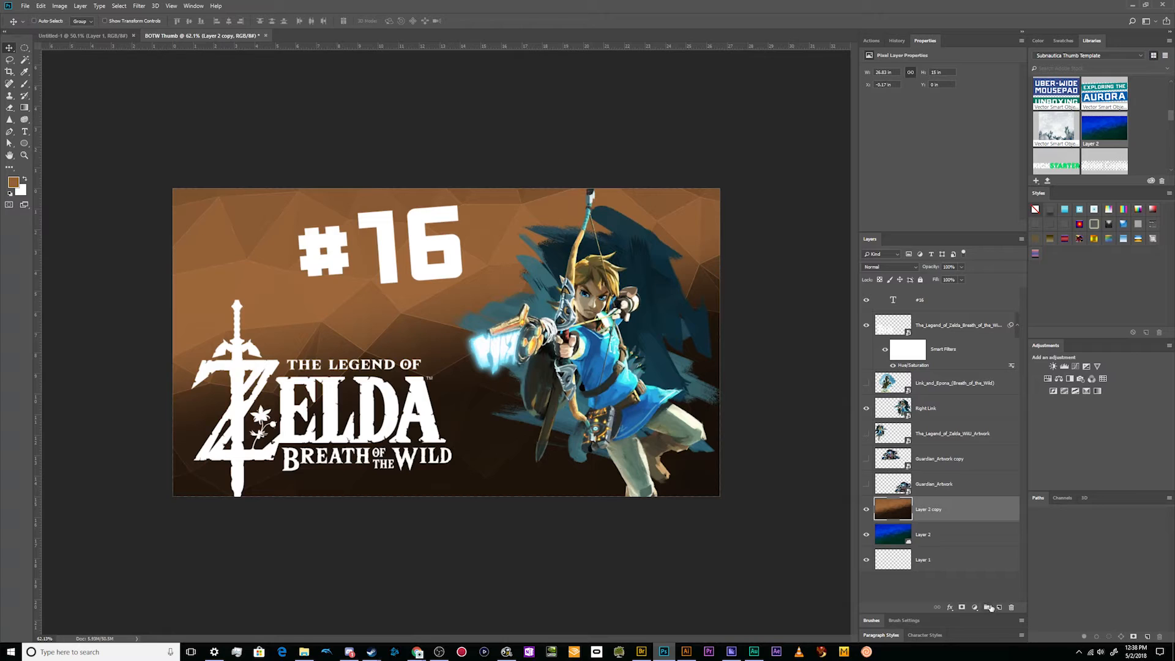
Duplicate the brown copy, shift its hue to pink, and add a gradient layer mask
left_click(987, 607)
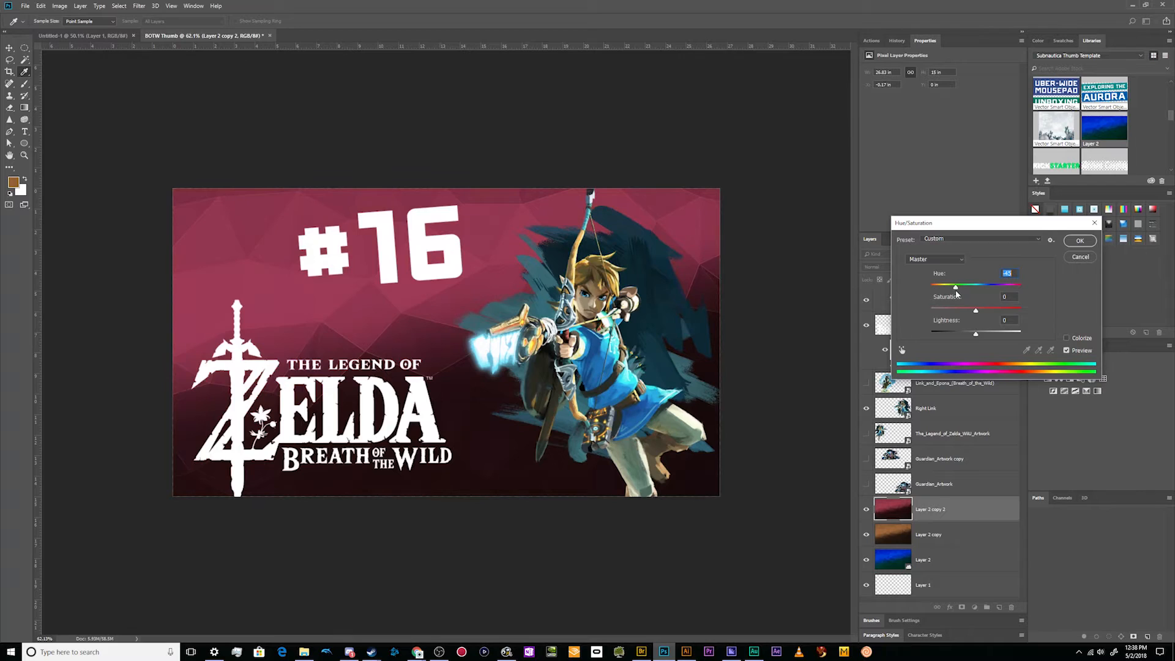
left_click(1079, 241)
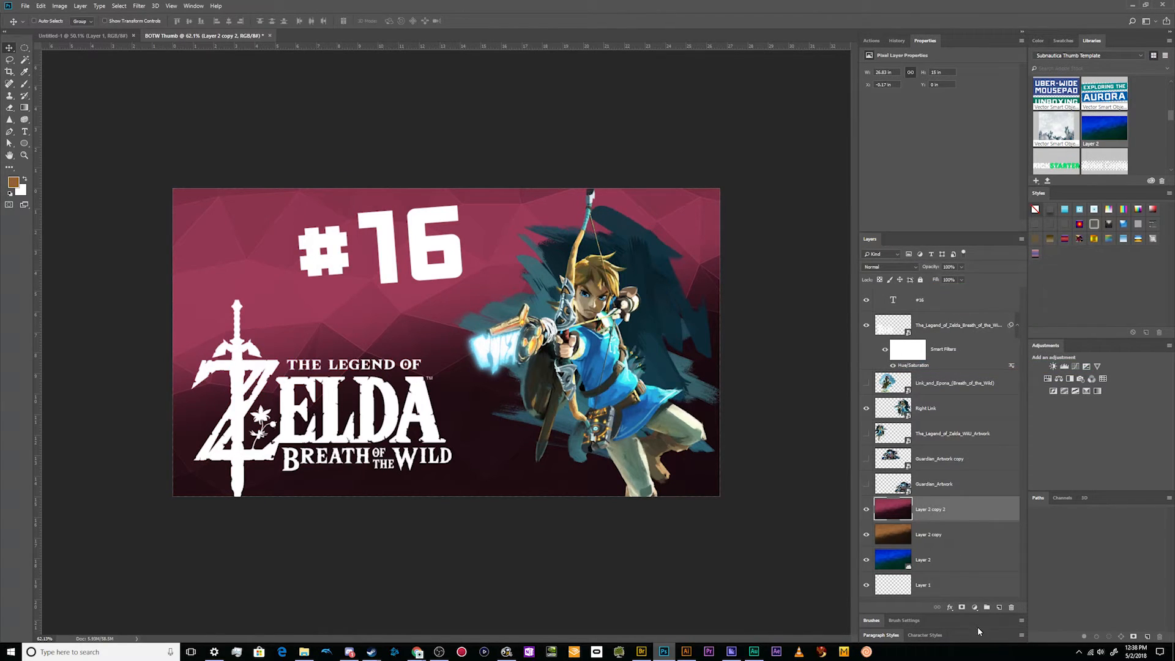
mouse_move(961, 607)
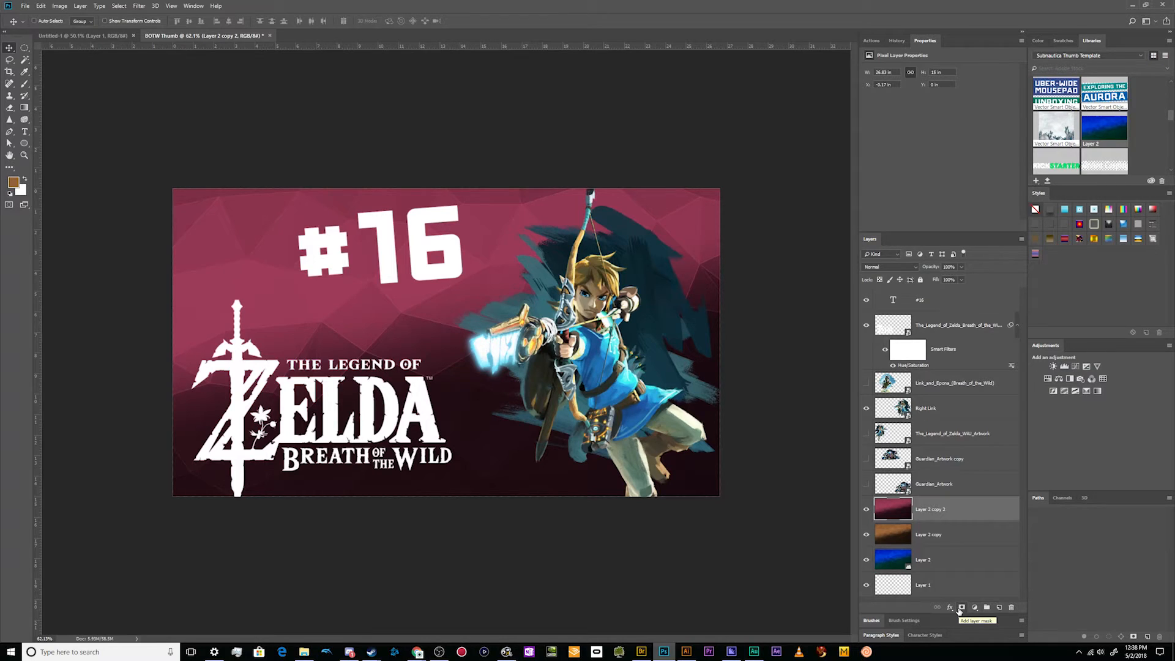
left_click(961, 606)
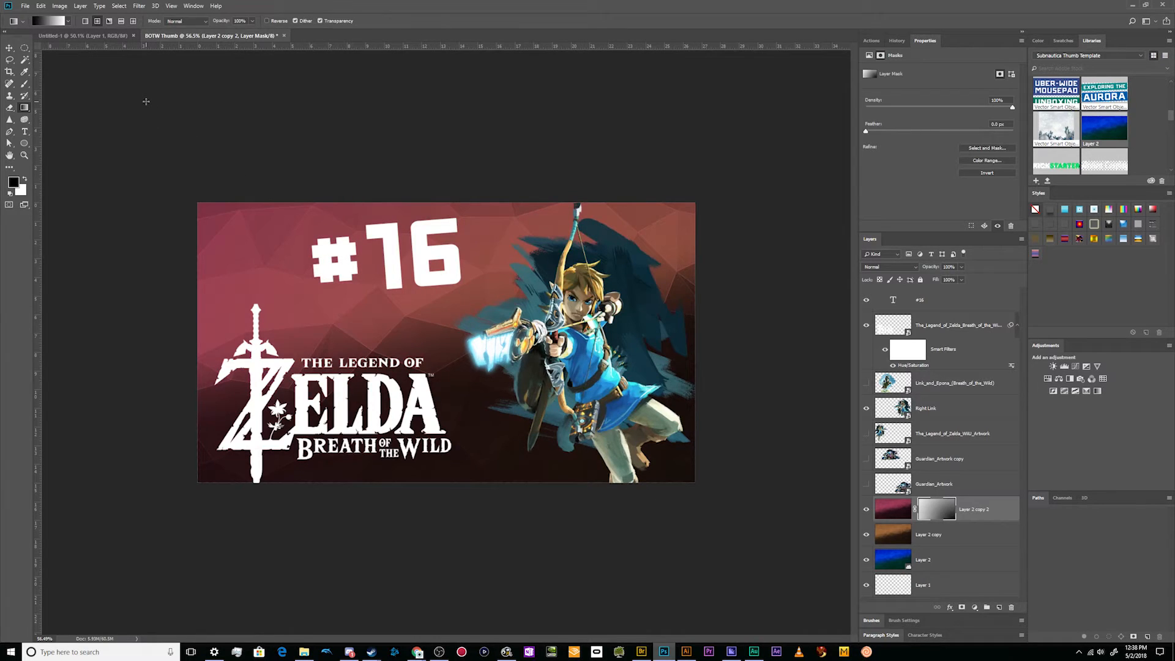
left_click(9, 47)
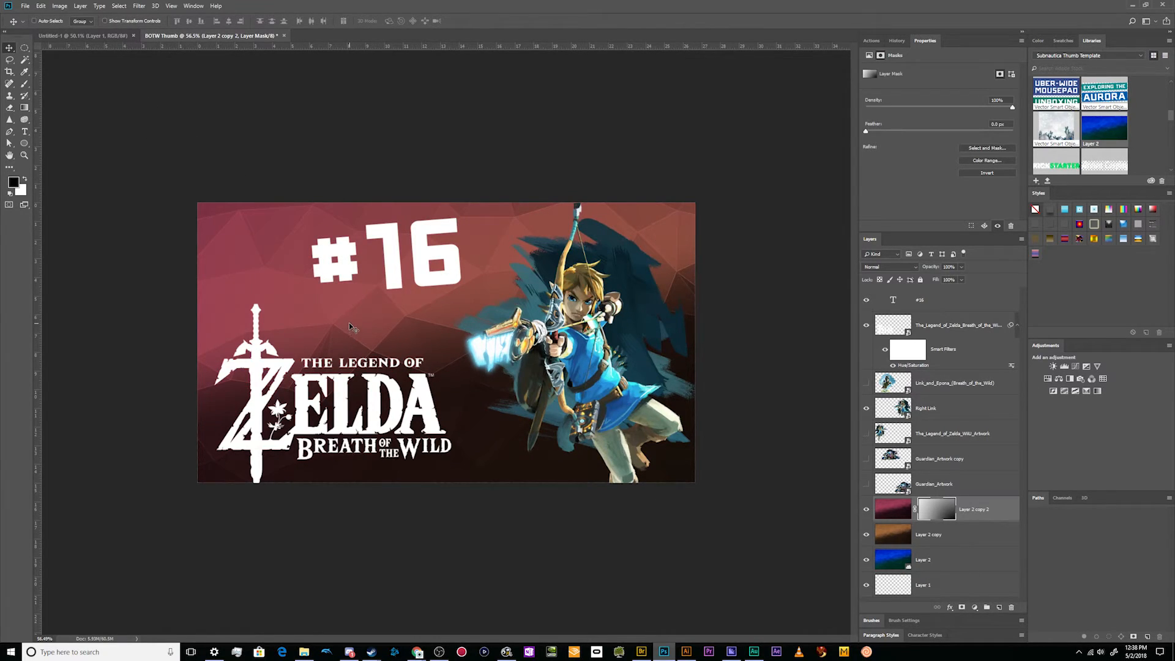
left_click(23, 107)
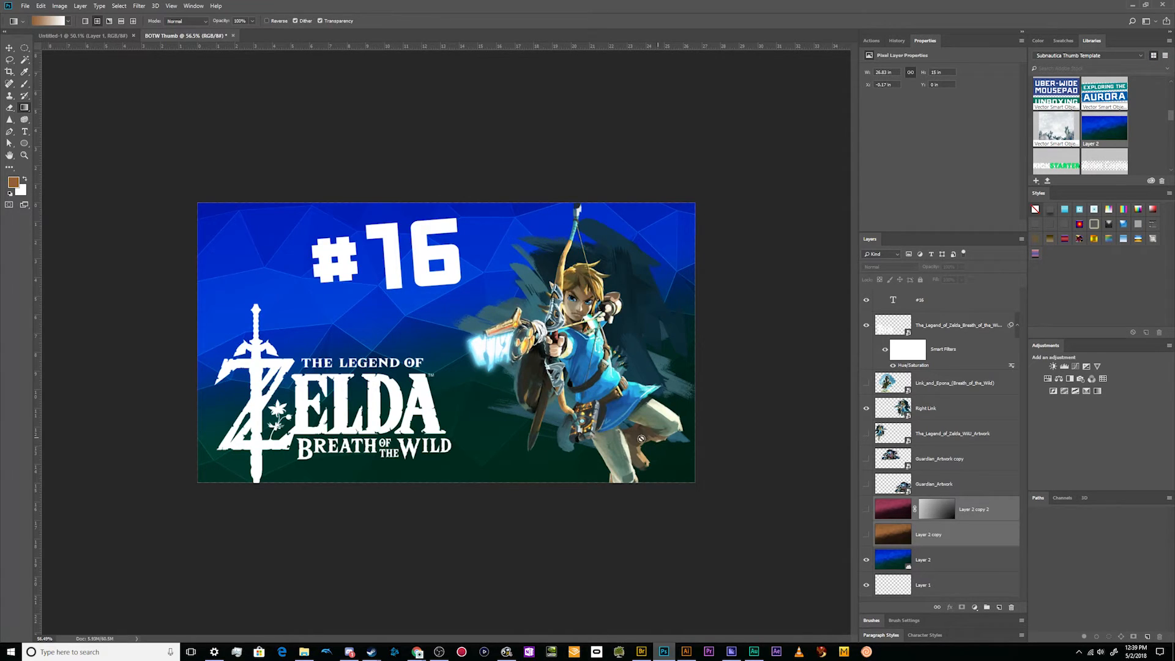
Select the Move tool before working on the #16 text layer
left_click(10, 47)
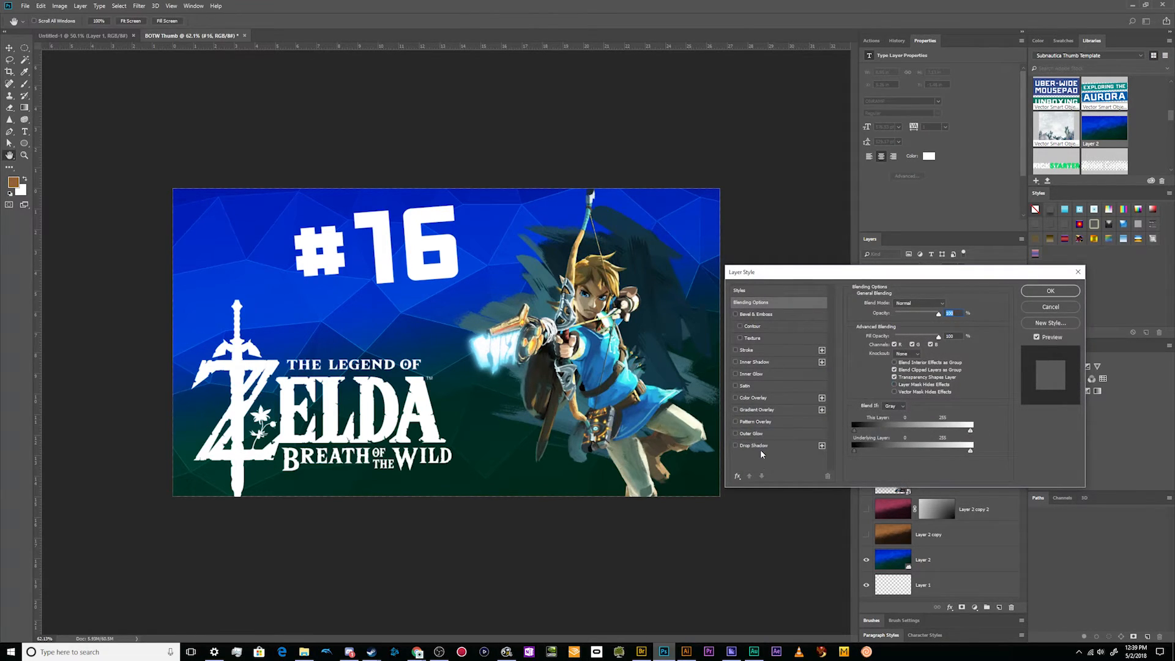
Apply a soft black drop shadow to the '#16' text layer
left_click(753, 445)
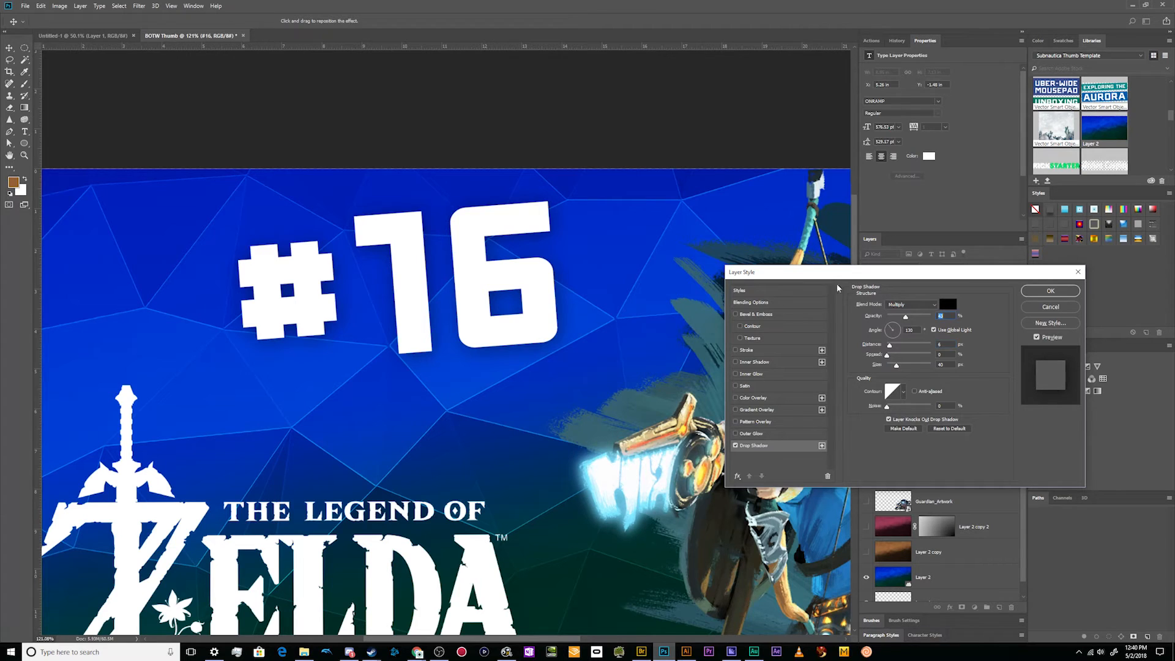
mouse_move(1051, 283)
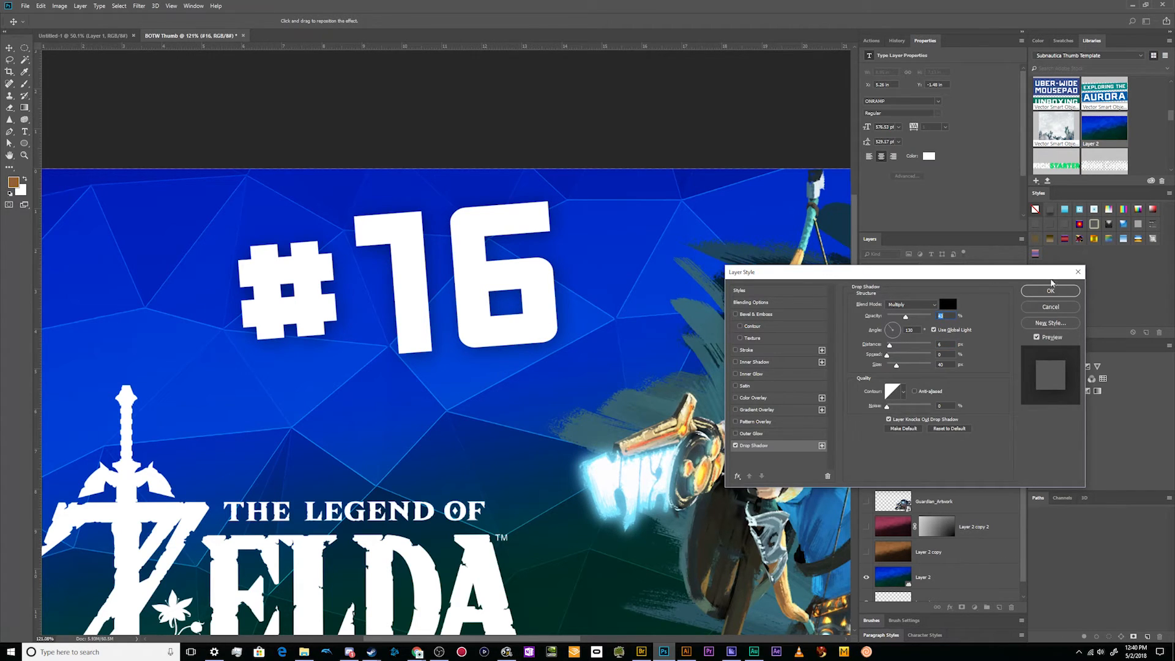
left_click(1050, 291)
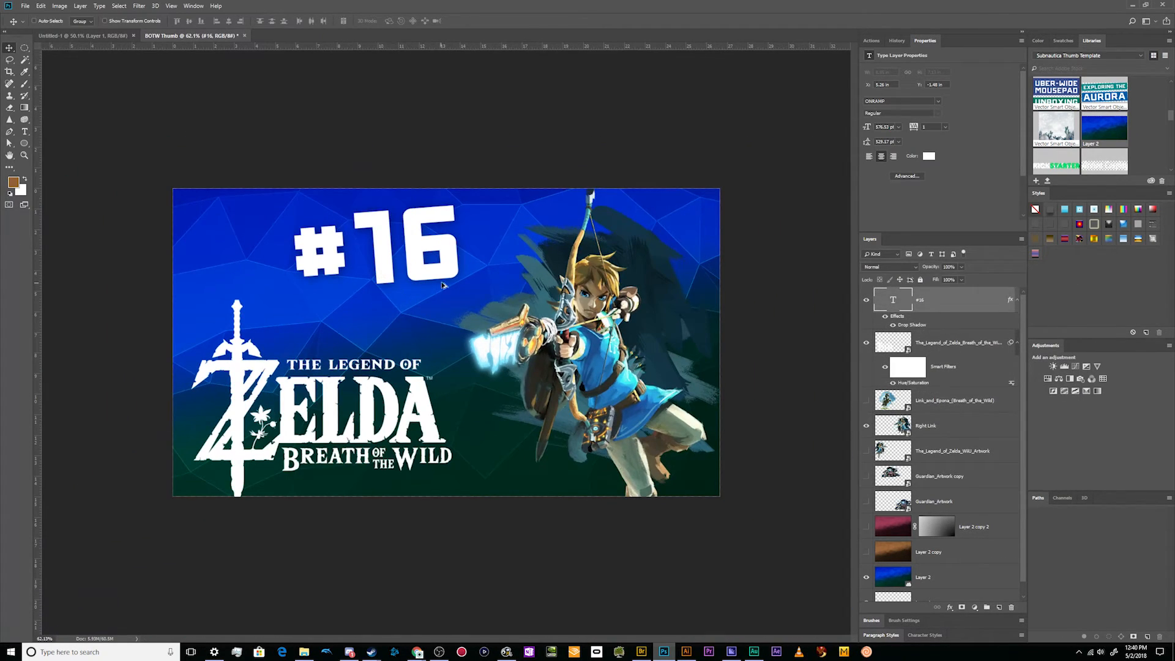
mouse_move(971, 363)
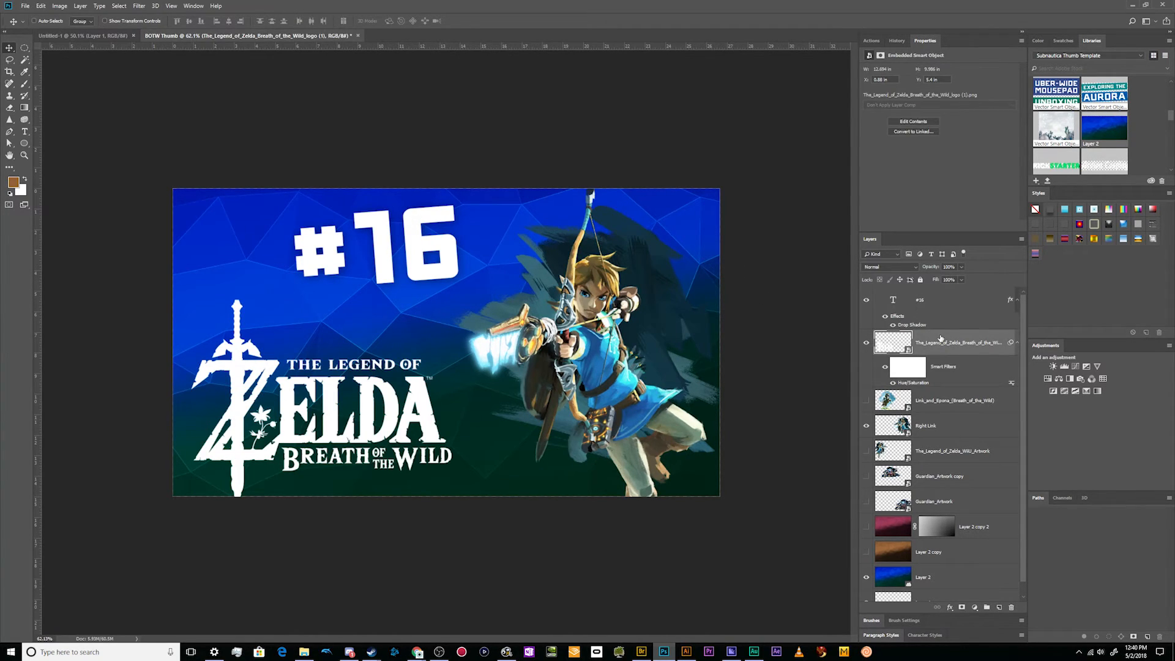
Add matching drop shadows to the Zelda logo and the Right Link layer
double_click(912, 324)
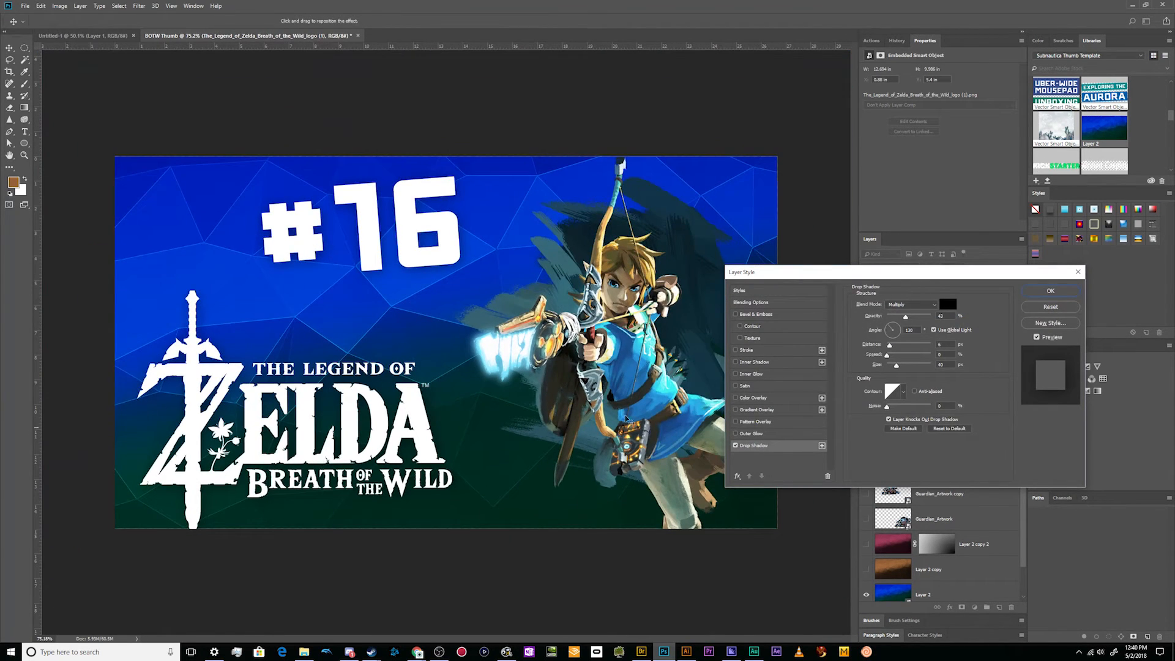
left_click(1050, 291)
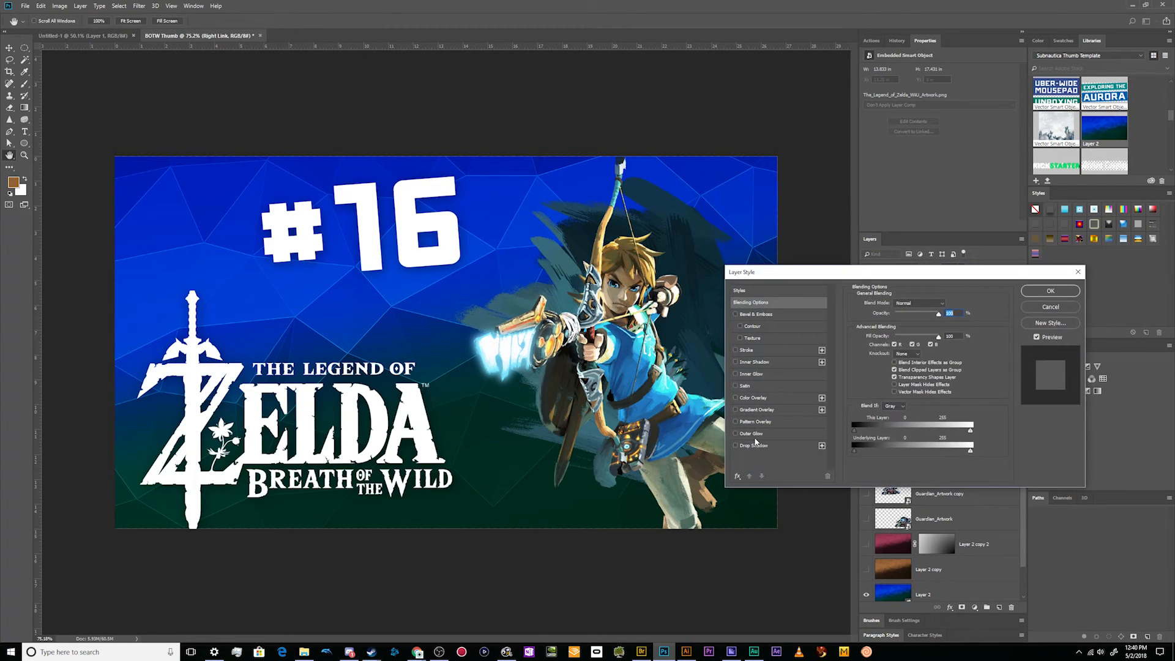
left_click(753, 444)
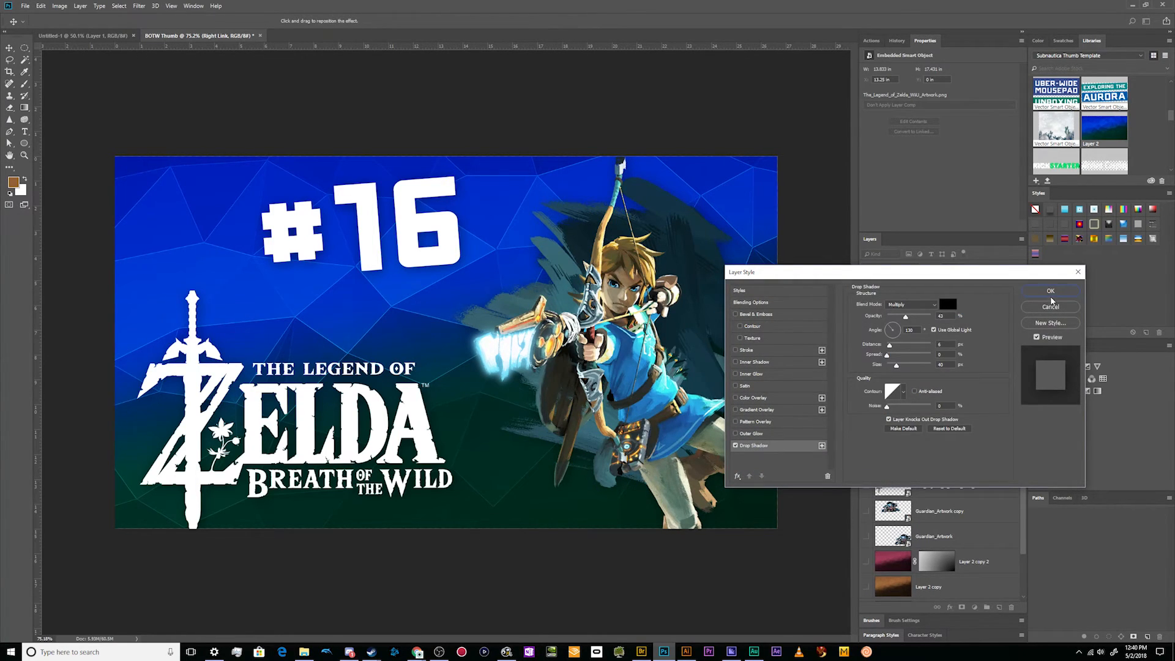
left_click(1050, 290)
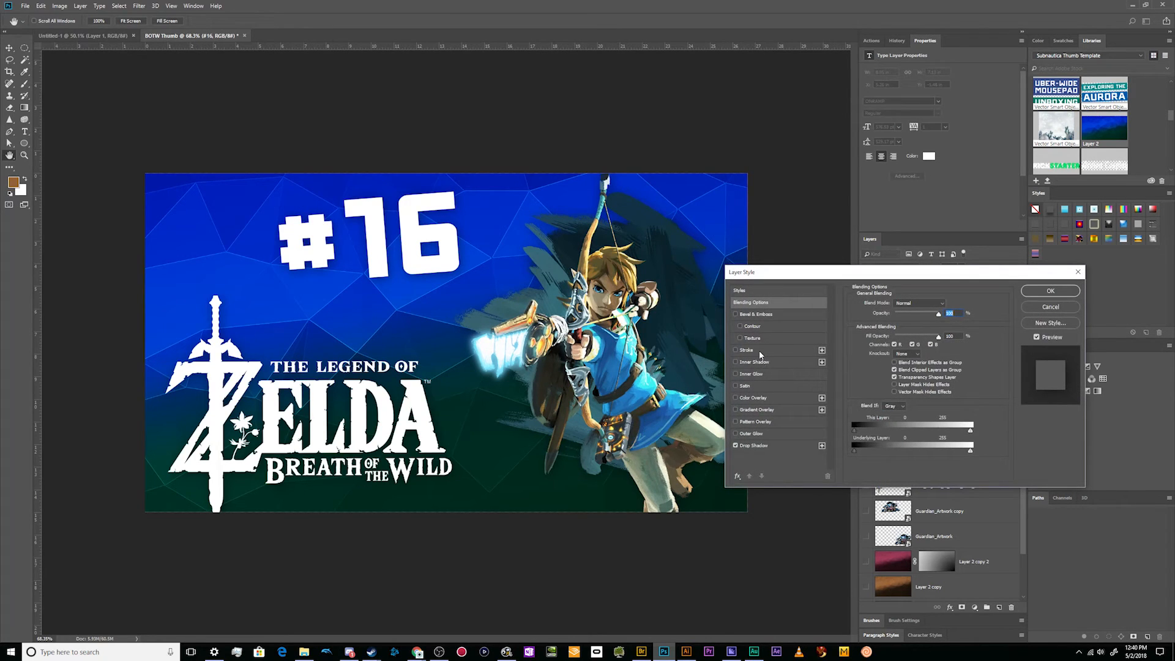
Preview a thick black stroke on '#16', then discard it
left_click(747, 350)
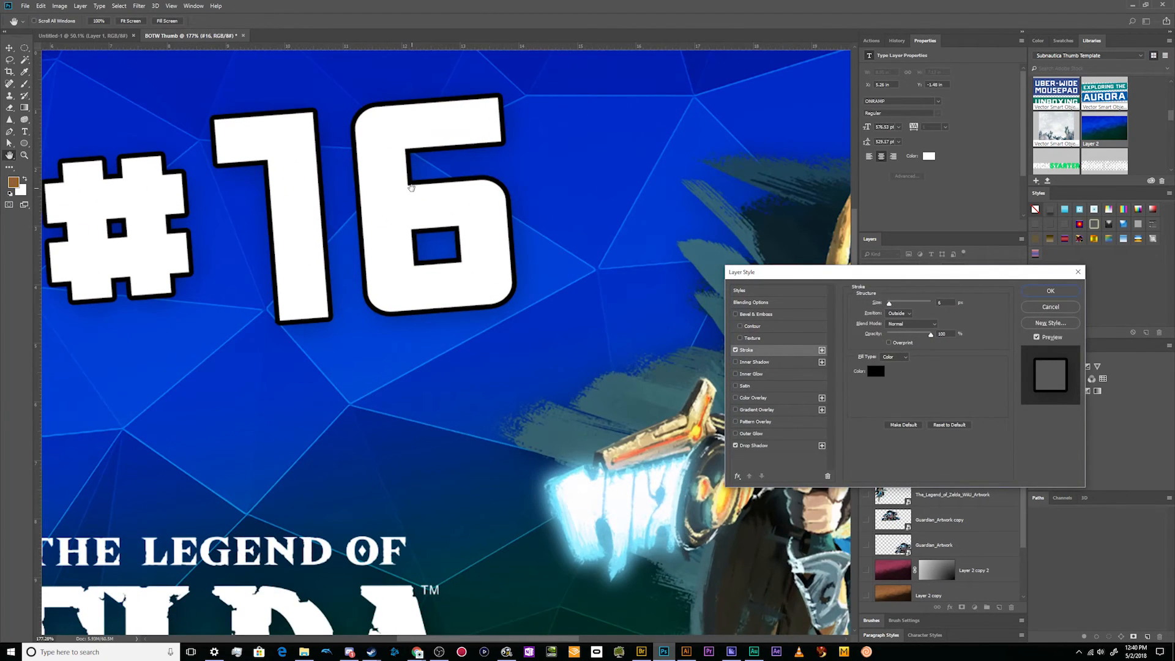
mouse_move(506, 243)
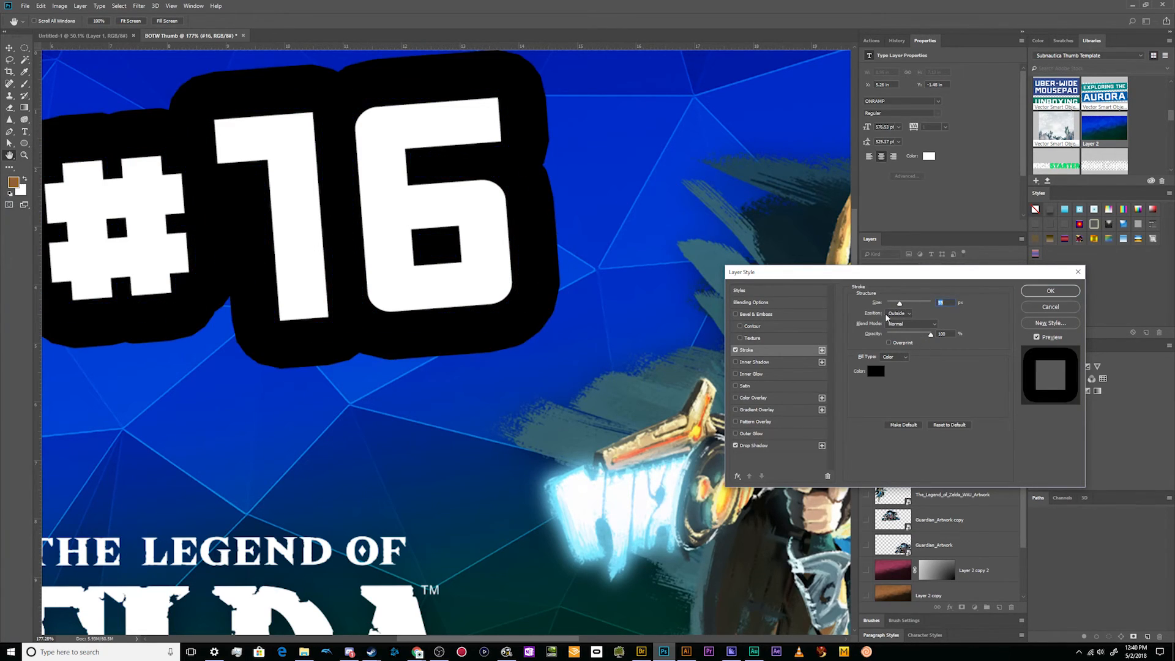
left_click(1049, 290)
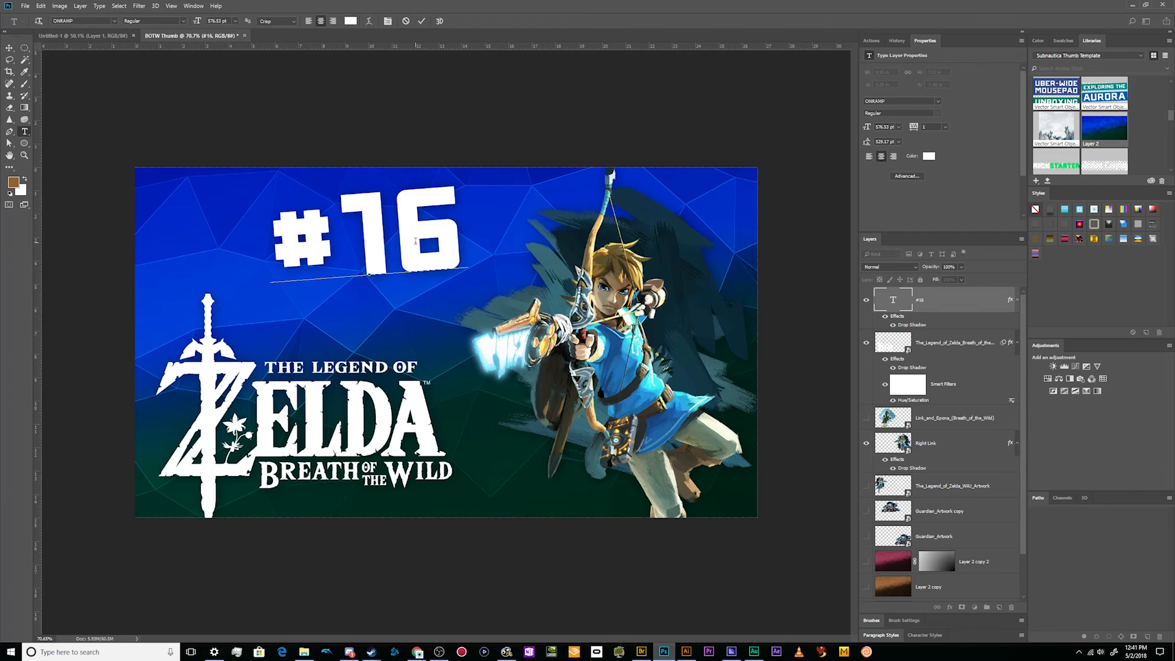
type("17")
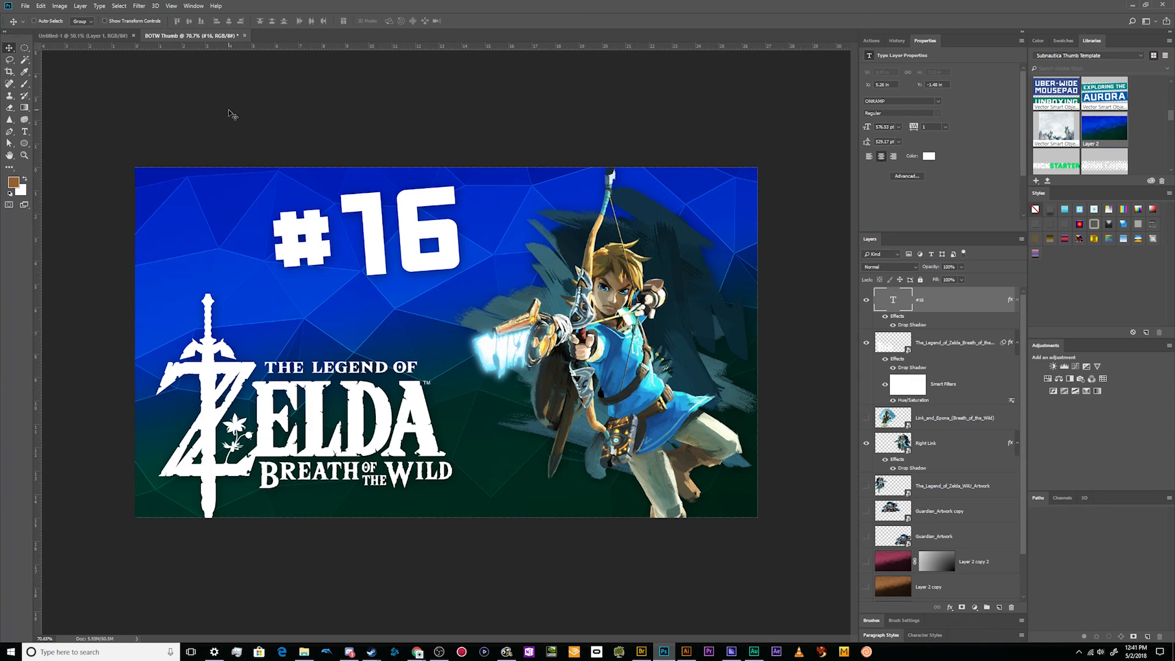
mouse_move(206, 264)
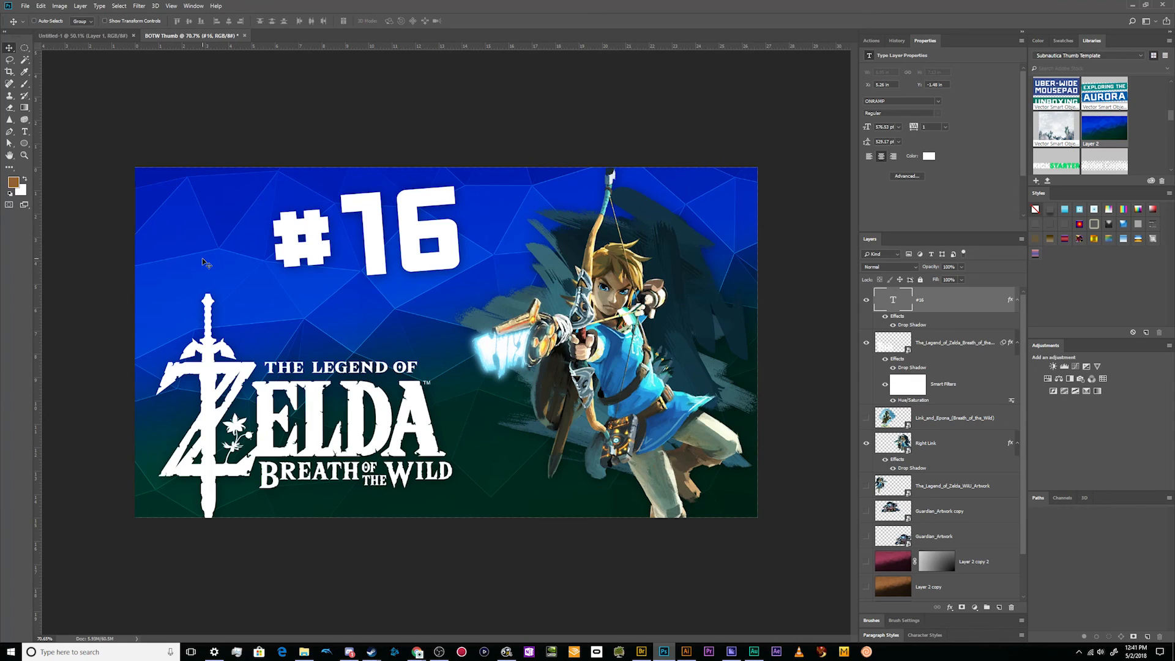